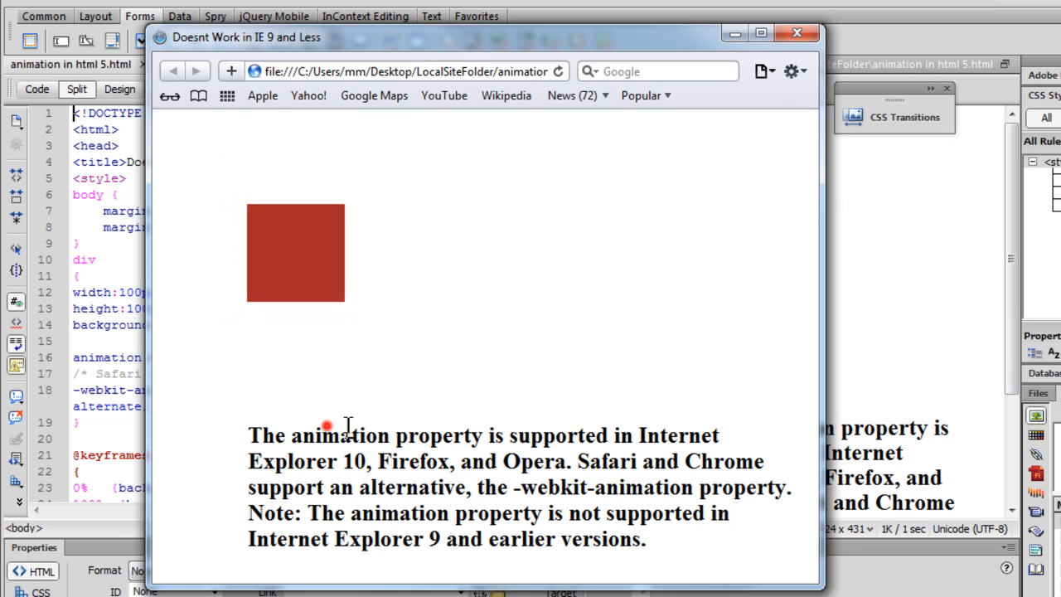
- Close the Safari preview and return to the page's code in Split view, from the title down to the body markup
{"action": "left_click_drag", "start_coordinate": [323, 435], "coordinate": [644, 435]}
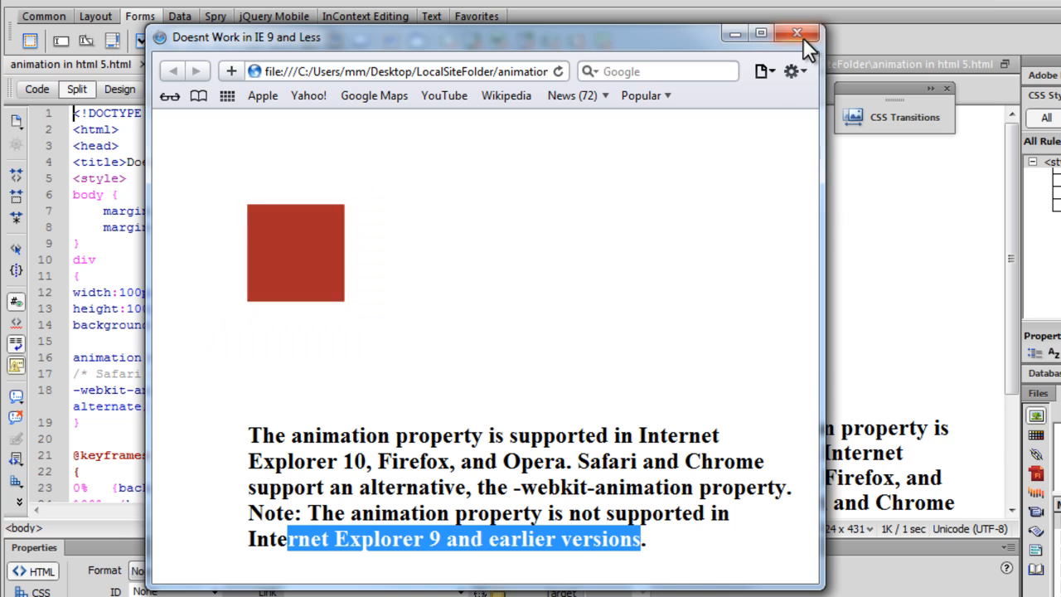
{"action": "mouse_move", "coordinate": [796, 30]}
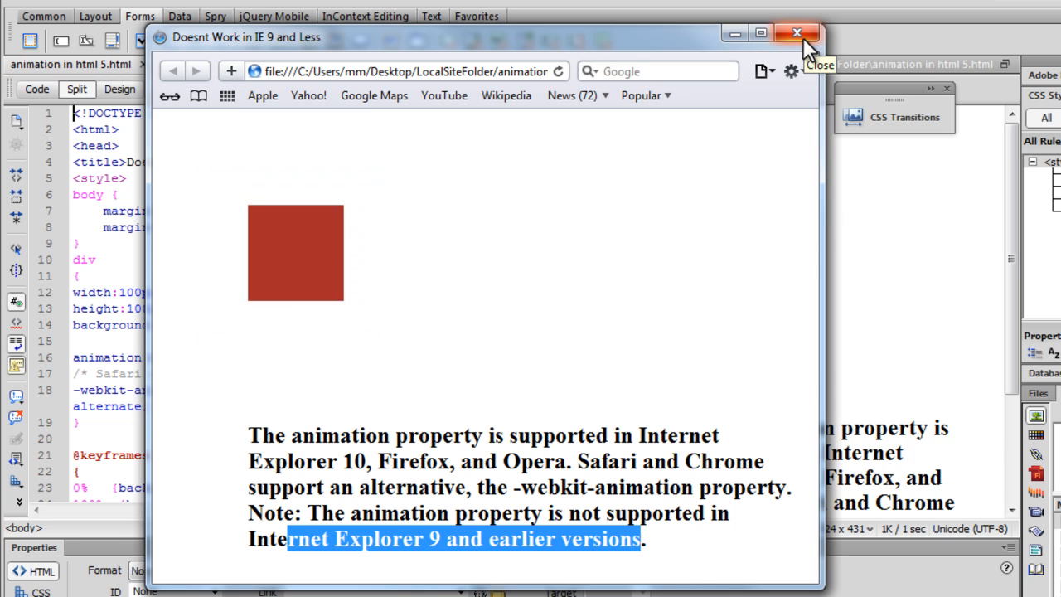
{"action": "left_click", "coordinate": [796, 30]}
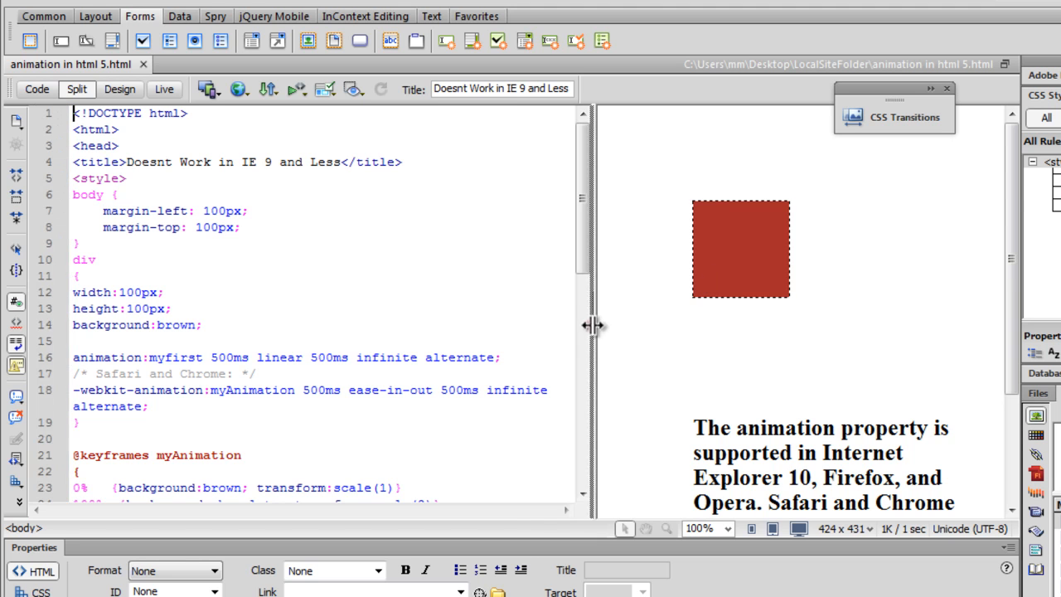
{"action": "left_click_drag", "start_coordinate": [590, 325], "coordinate": [520, 346]}
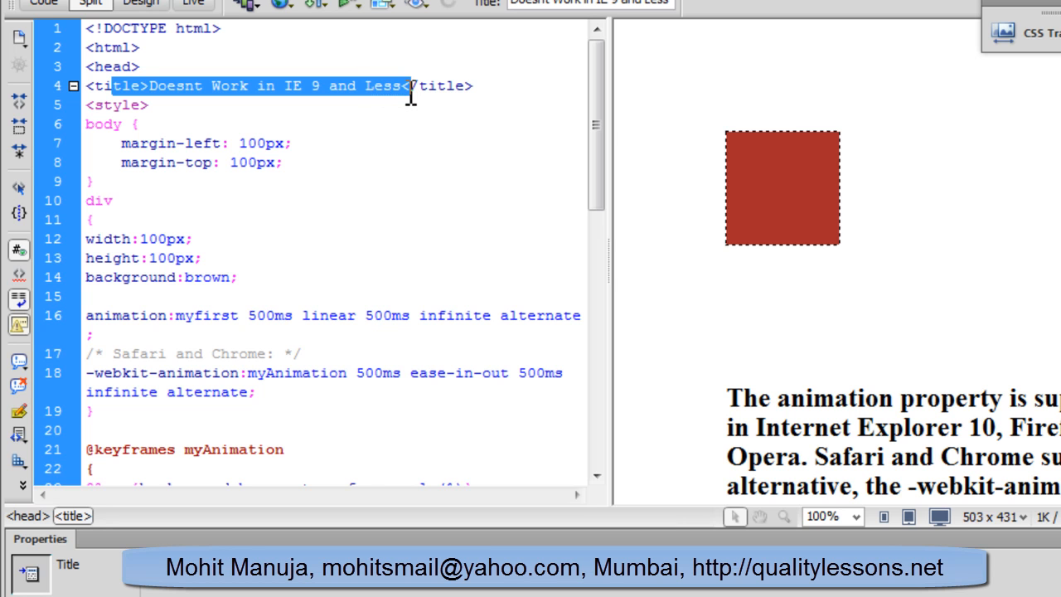
{"action": "mouse_move", "coordinate": [415, 106]}
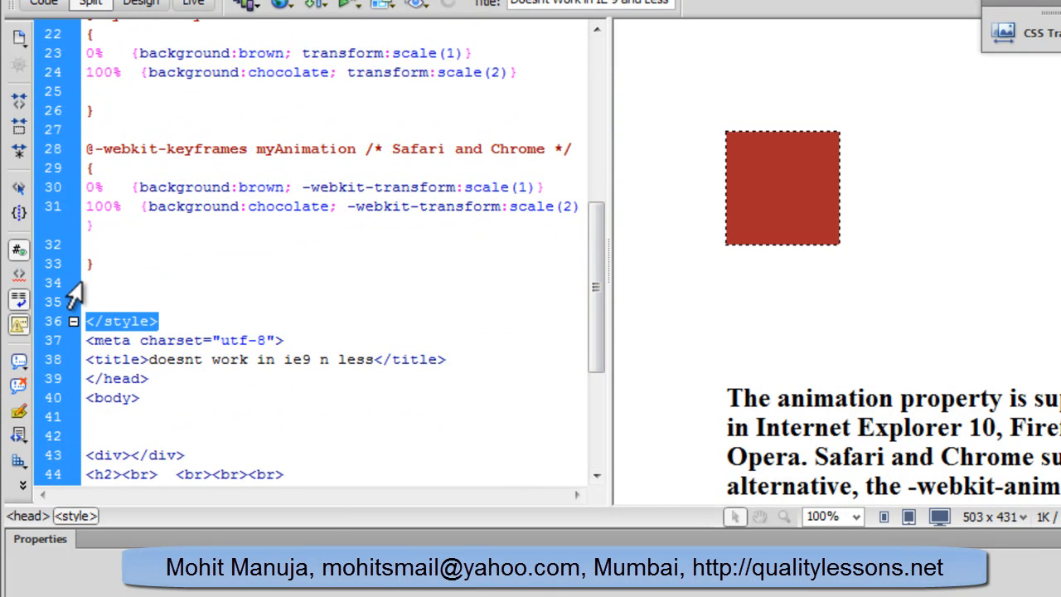
{"action": "left_click", "coordinate": [119, 300]}
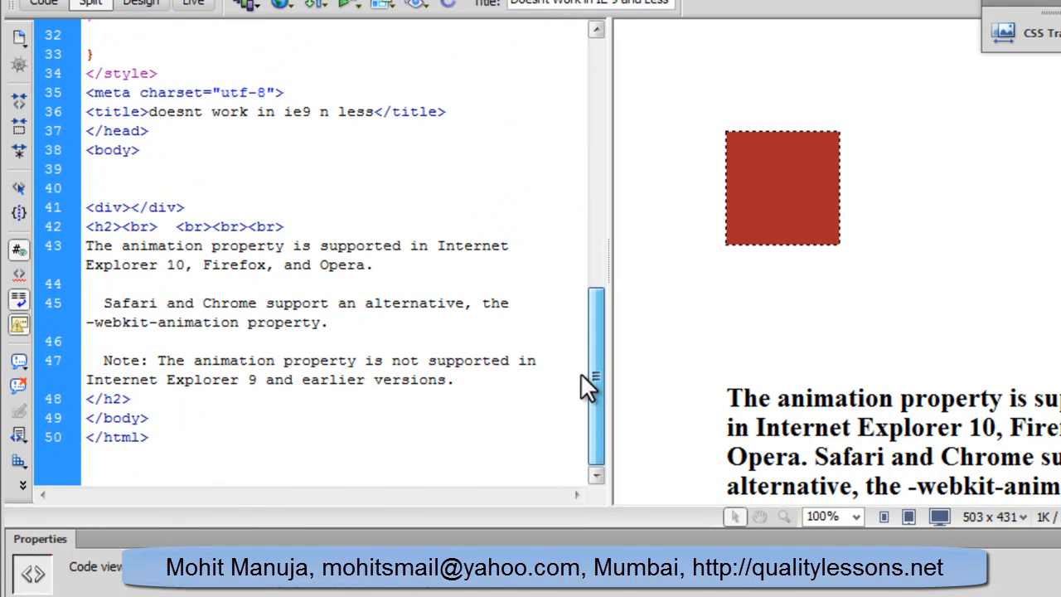
- Move the opening <h2> tag onto its own line after the row of br tags
{"action": "left_click", "coordinate": [331, 322]}
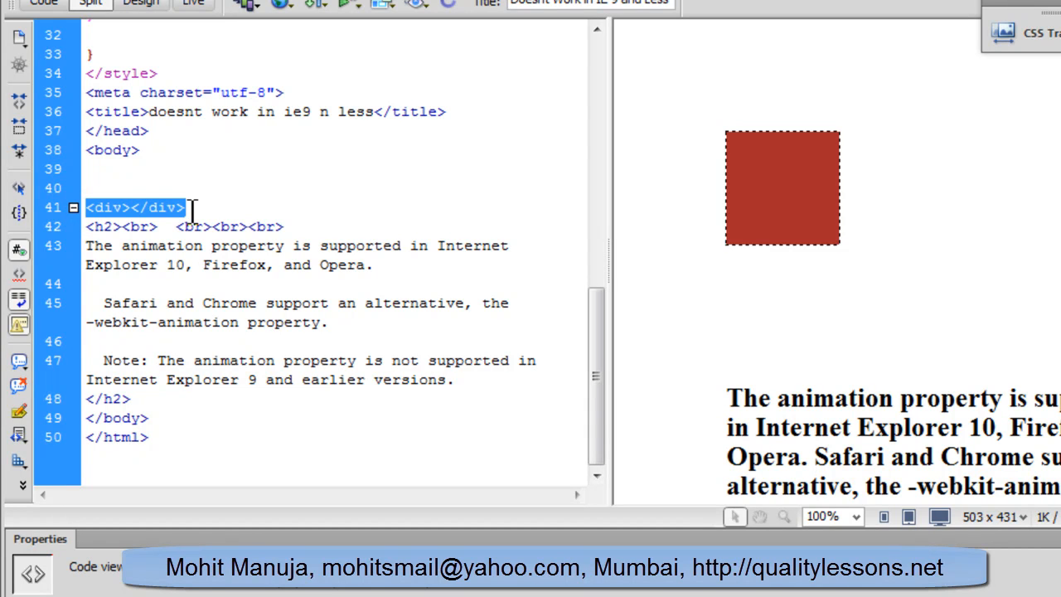
{"action": "mouse_move", "coordinate": [130, 238]}
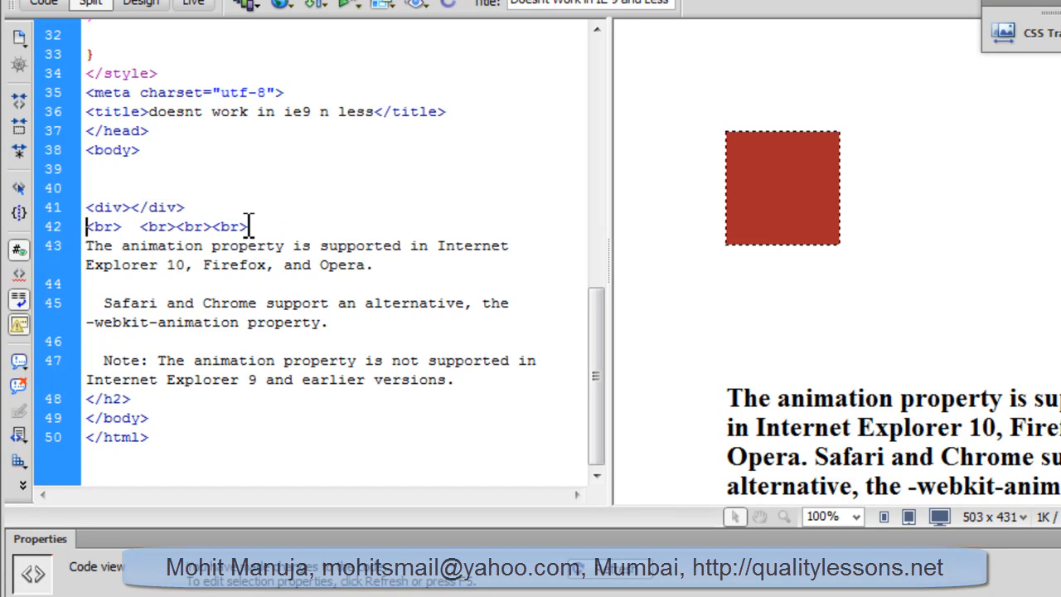
{"action": "key", "text": "enter"}
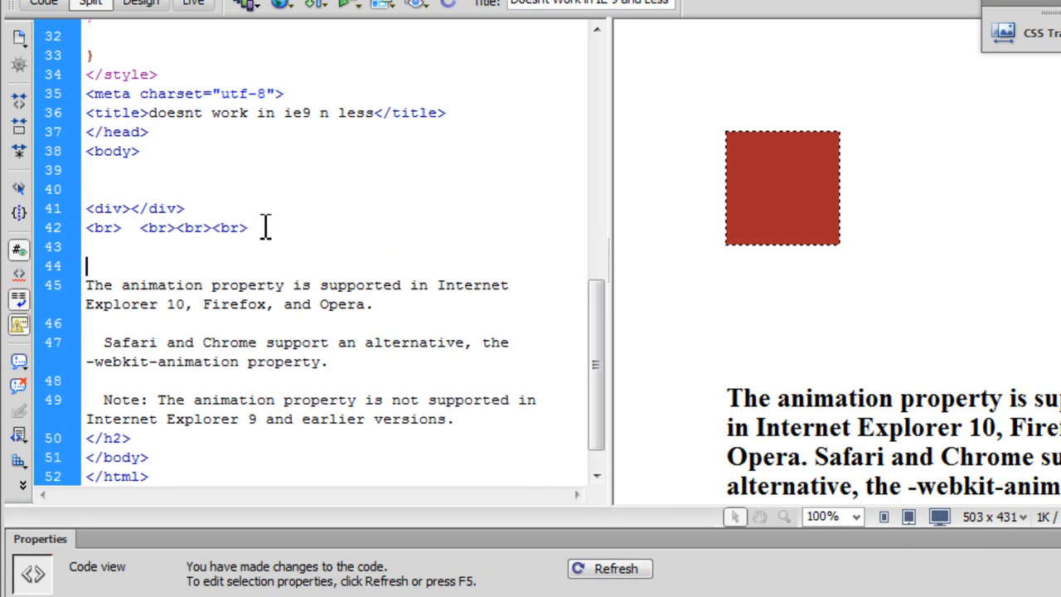
{"action": "type", "text": "<h2>"}
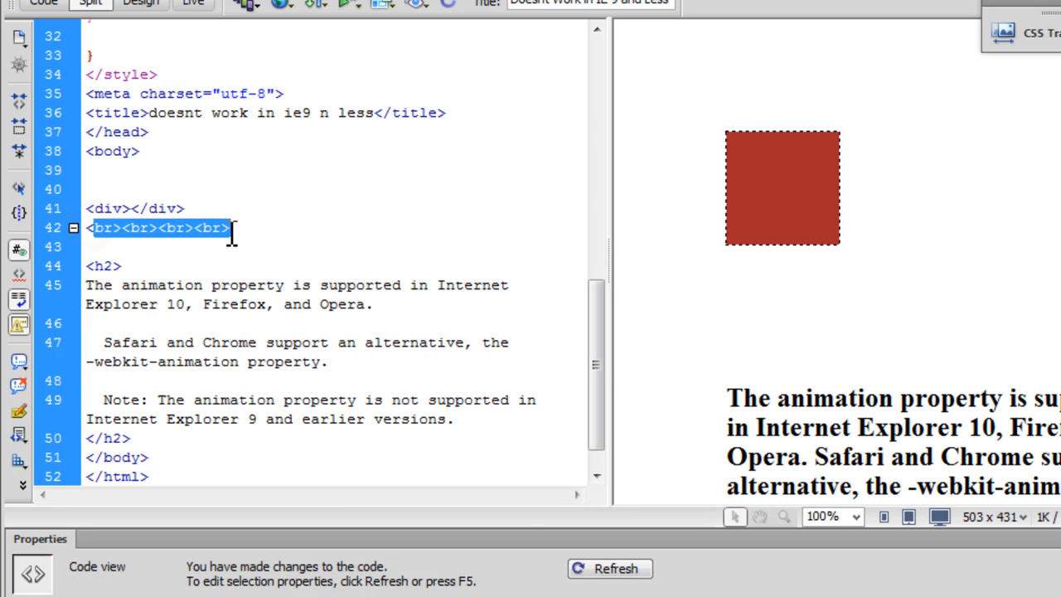
{"action": "mouse_move", "coordinate": [826, 366]}
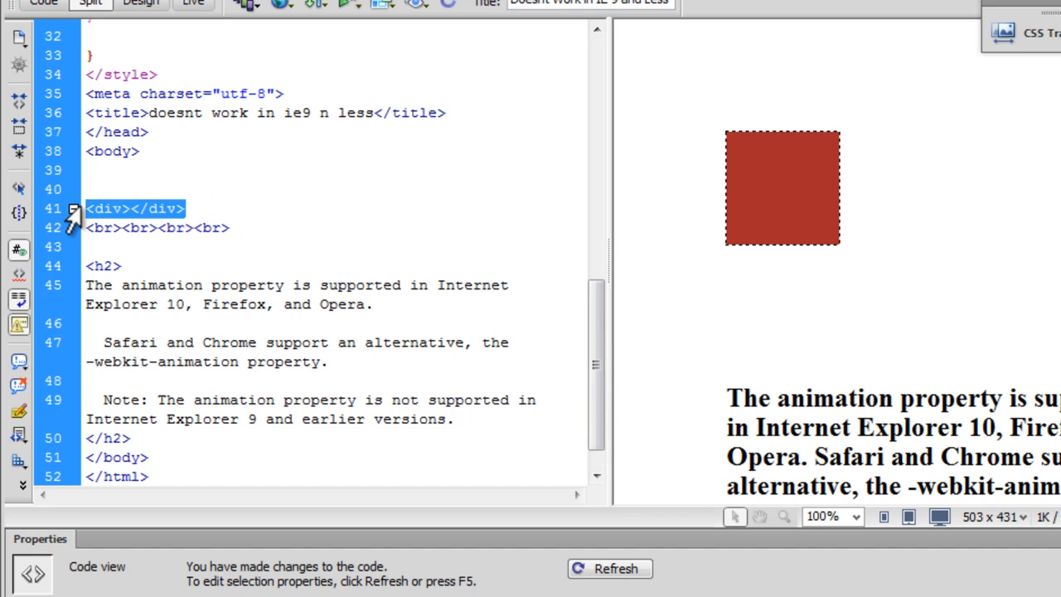
{"action": "scroll", "scroll_direction": "down", "scroll_amount": 3}
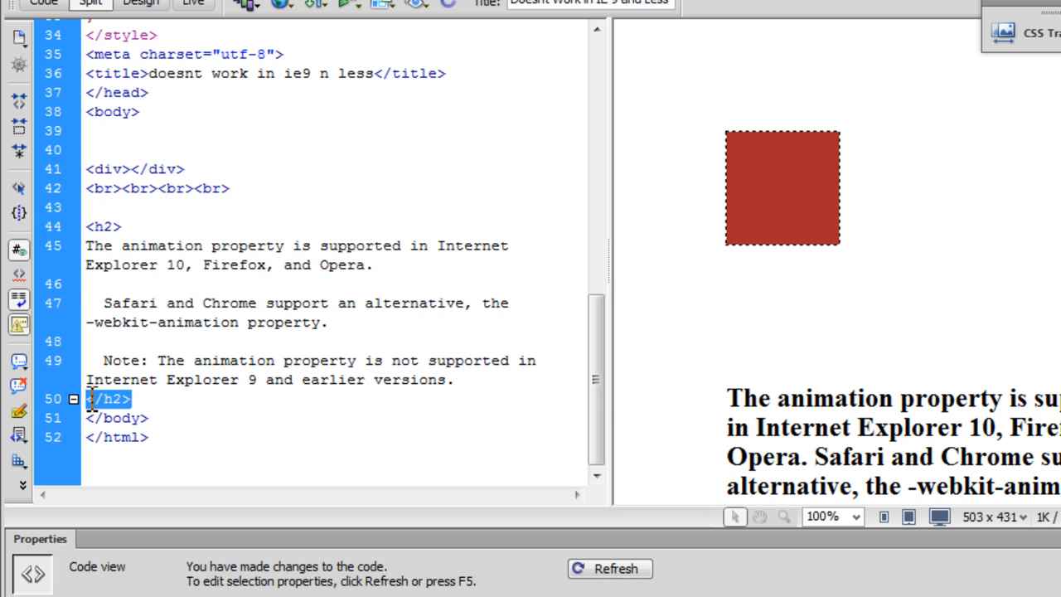
- Review the support note text wrapped by the heading
{"action": "left_click_drag", "start_coordinate": [87, 246], "coordinate": [440, 380]}
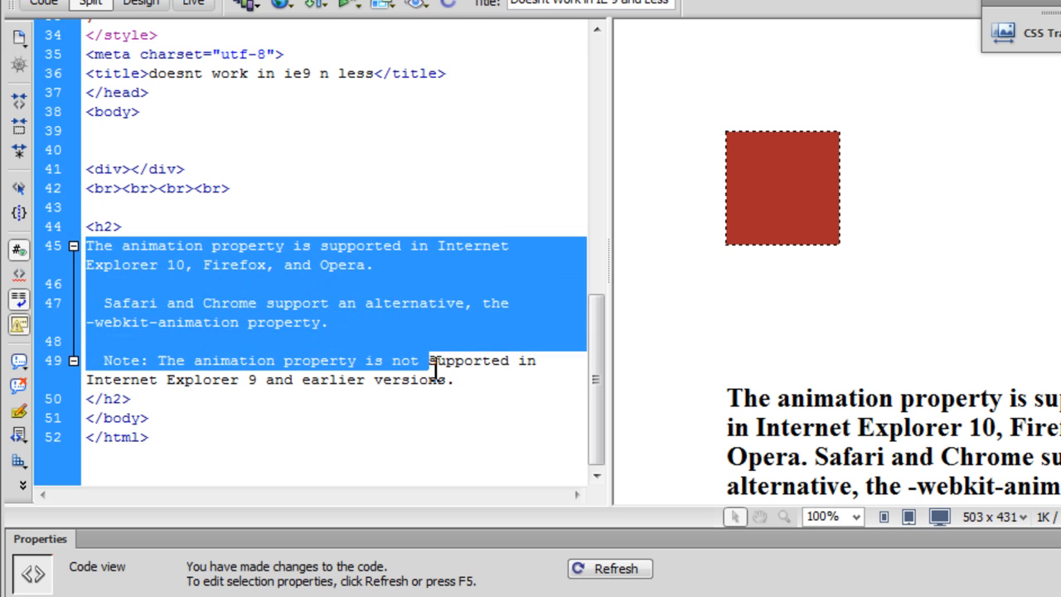
{"action": "left_click", "coordinate": [328, 323]}
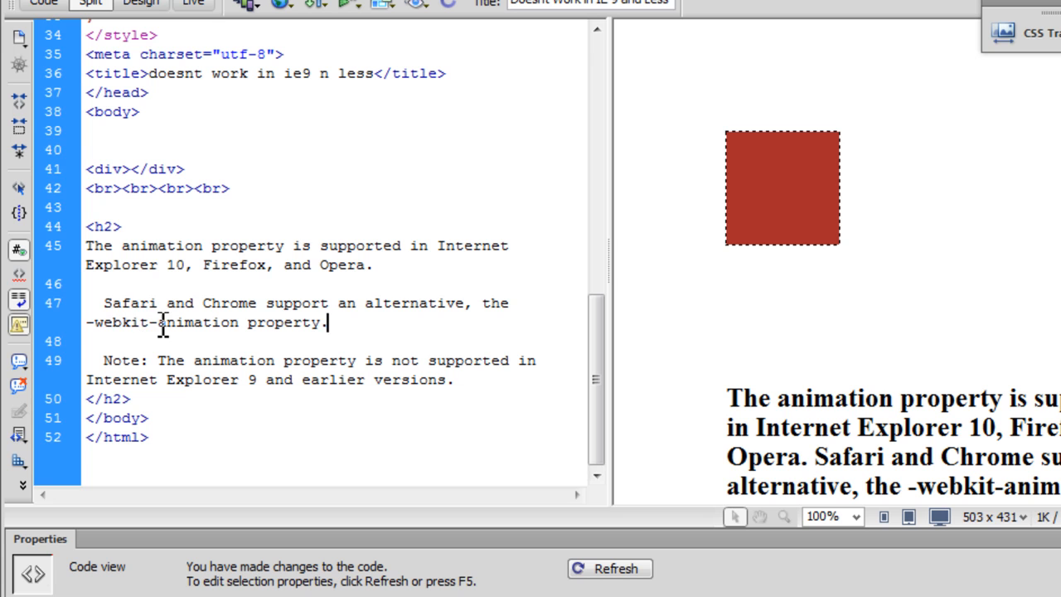
{"action": "double_click", "coordinate": [116, 324]}
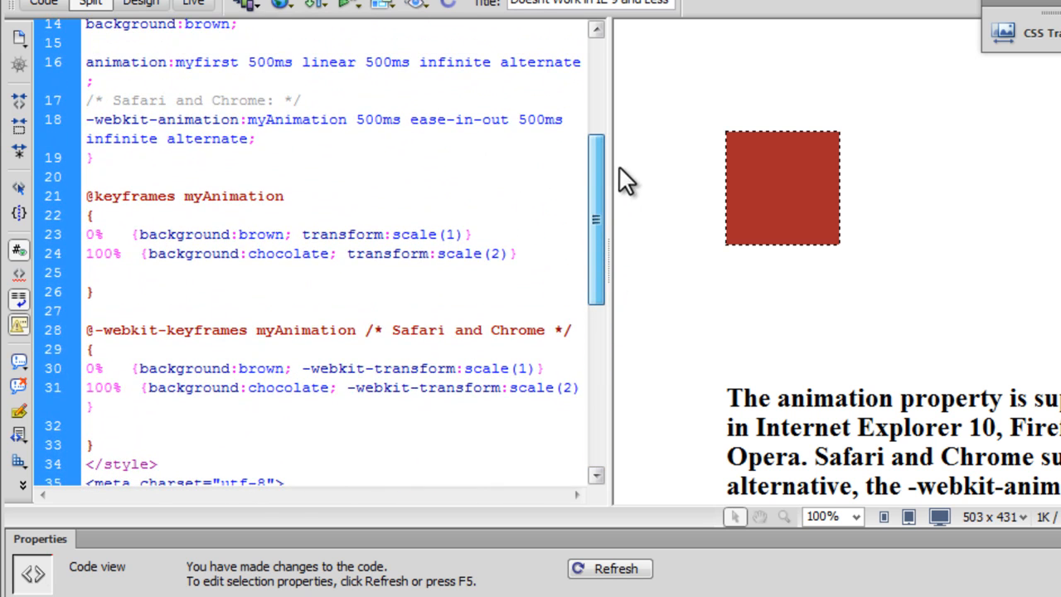
{"action": "left_click", "coordinate": [172, 464]}
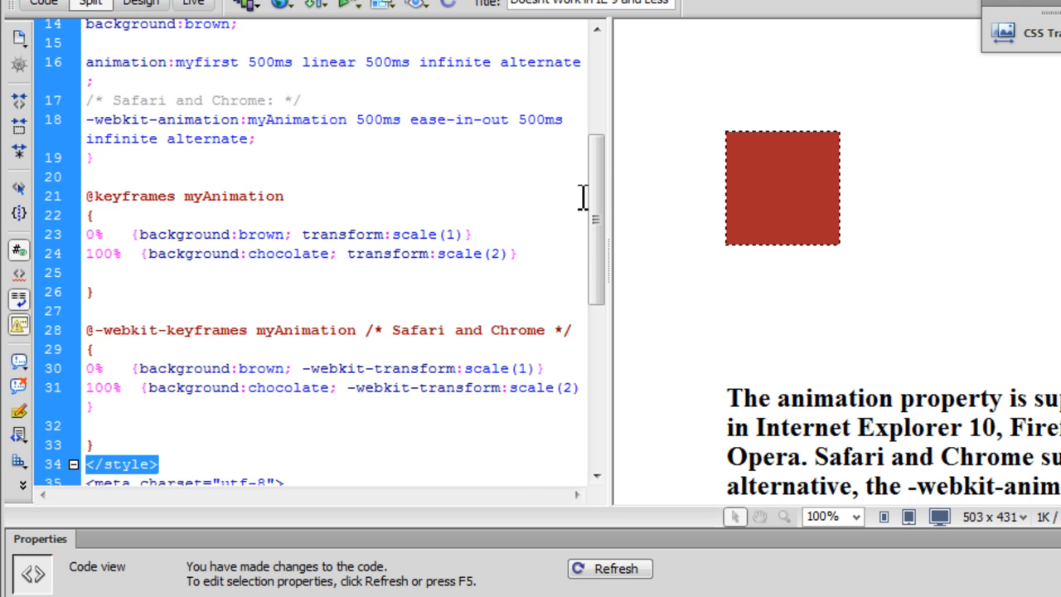
{"action": "scroll", "scroll_direction": "up", "scroll_amount": 3}
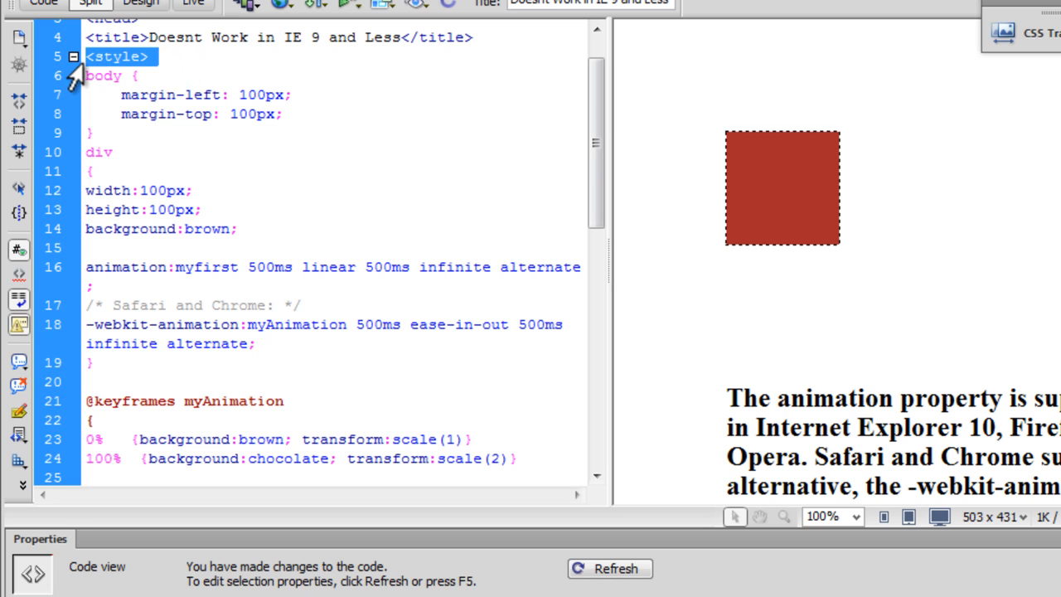
{"action": "mouse_move", "coordinate": [700, 68]}
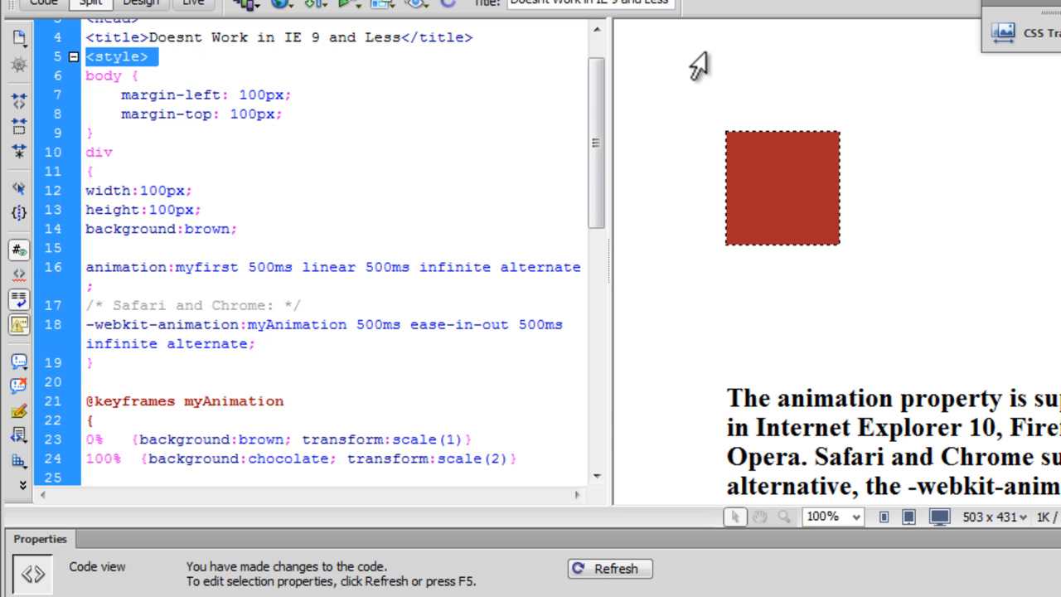
{"action": "mouse_move", "coordinate": [667, 106]}
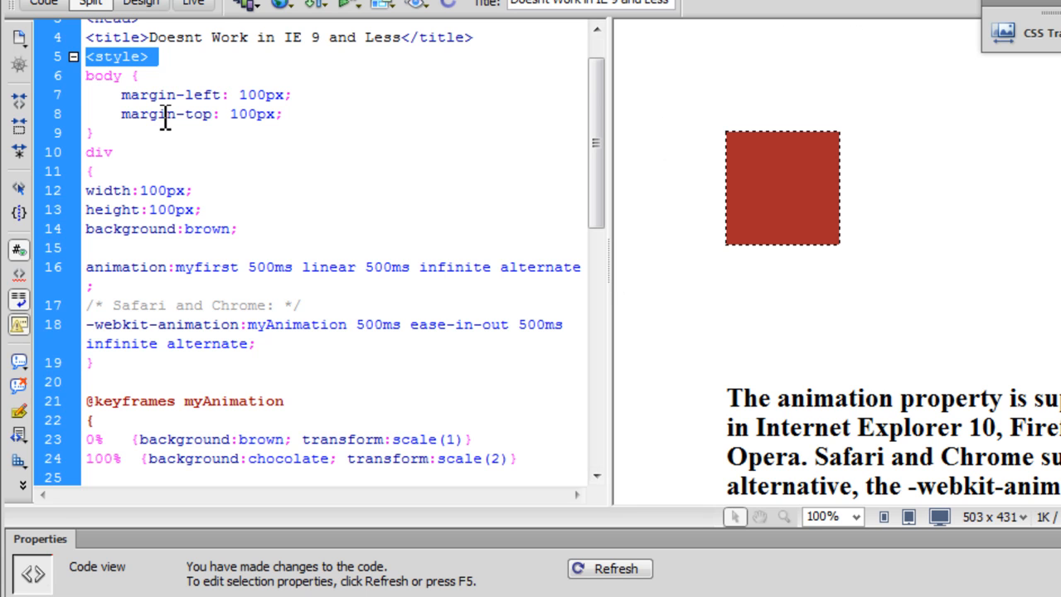
{"action": "double_click", "coordinate": [261, 94]}
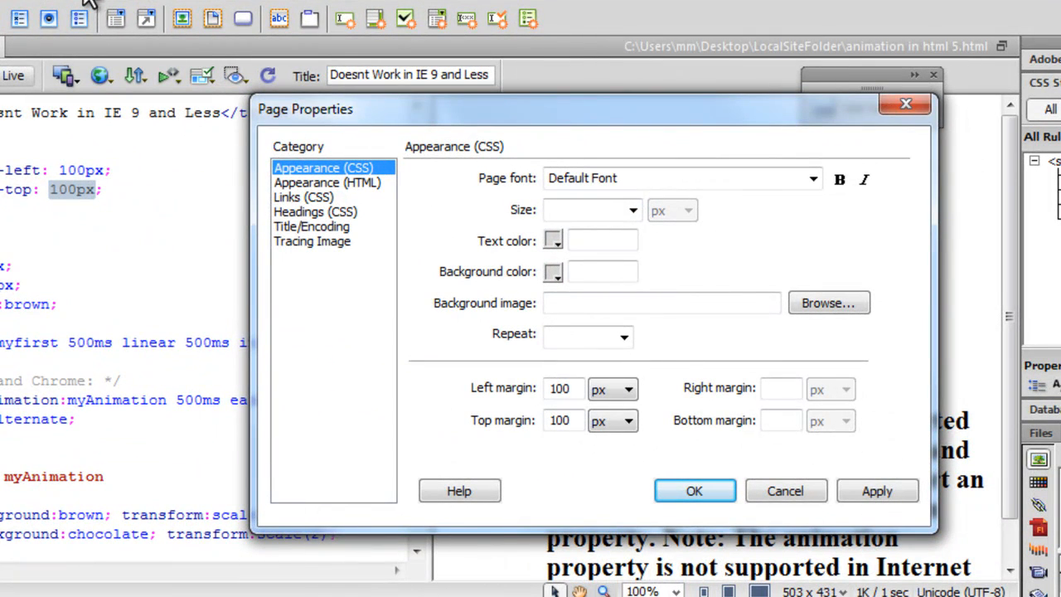
{"action": "left_click", "coordinate": [574, 388]}
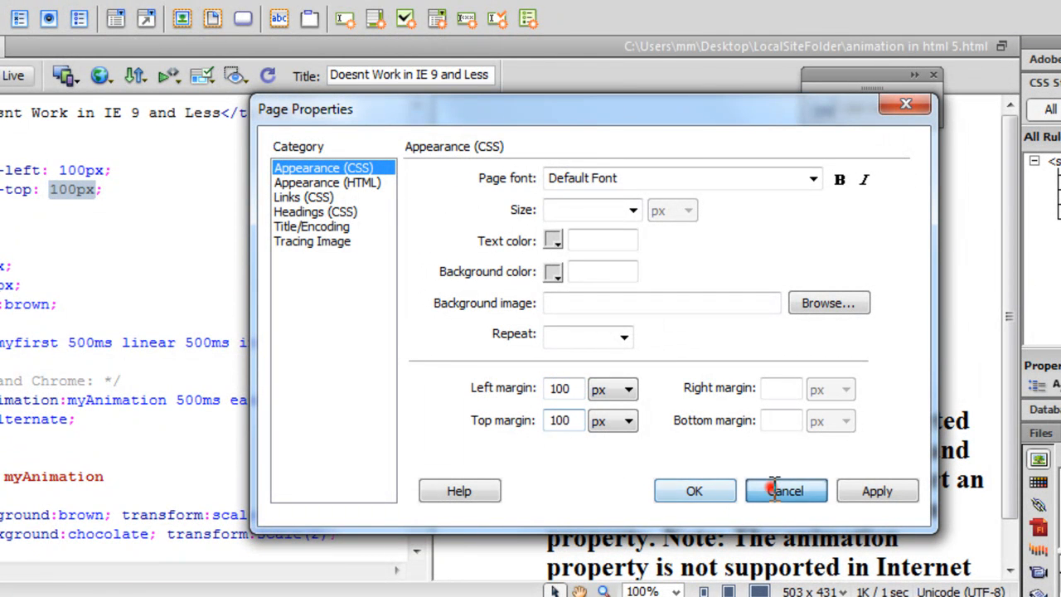
{"action": "left_click", "coordinate": [785, 491]}
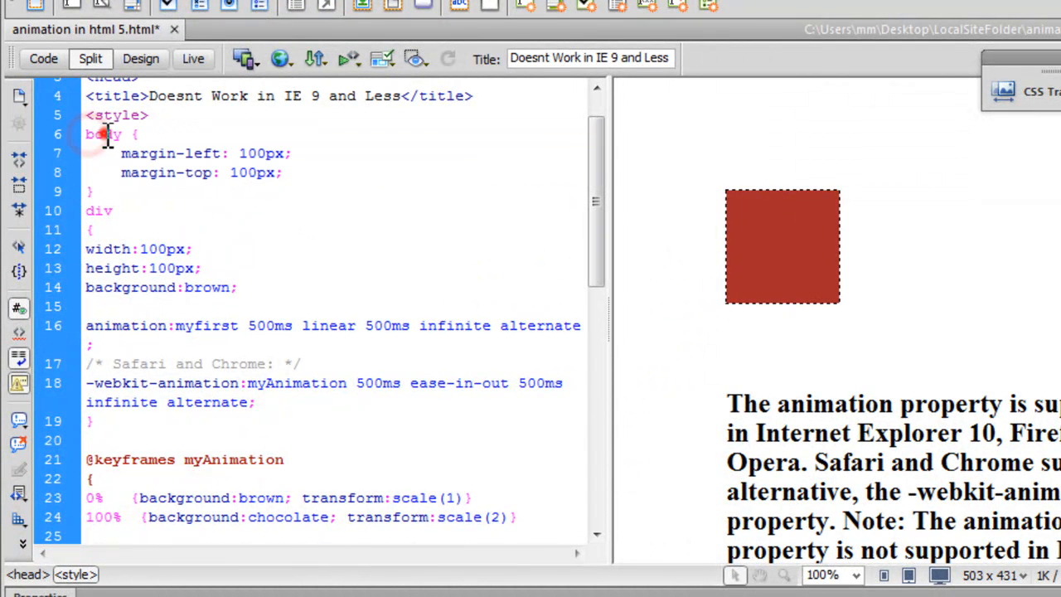
- Review the div rule's 100px by 100px size and brown background values
{"action": "double_click", "coordinate": [103, 134]}
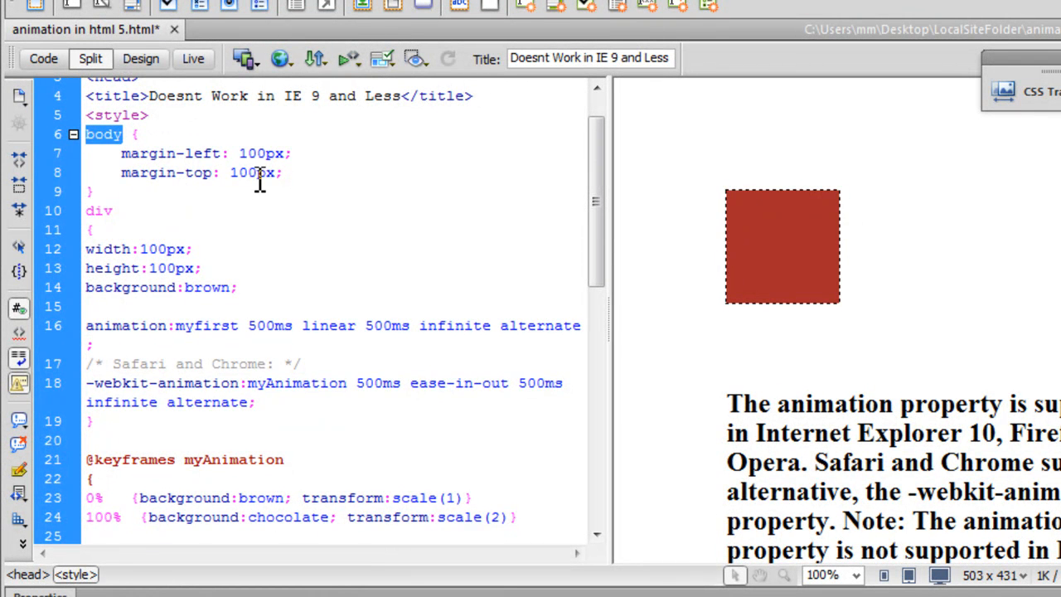
{"action": "double_click", "coordinate": [252, 172]}
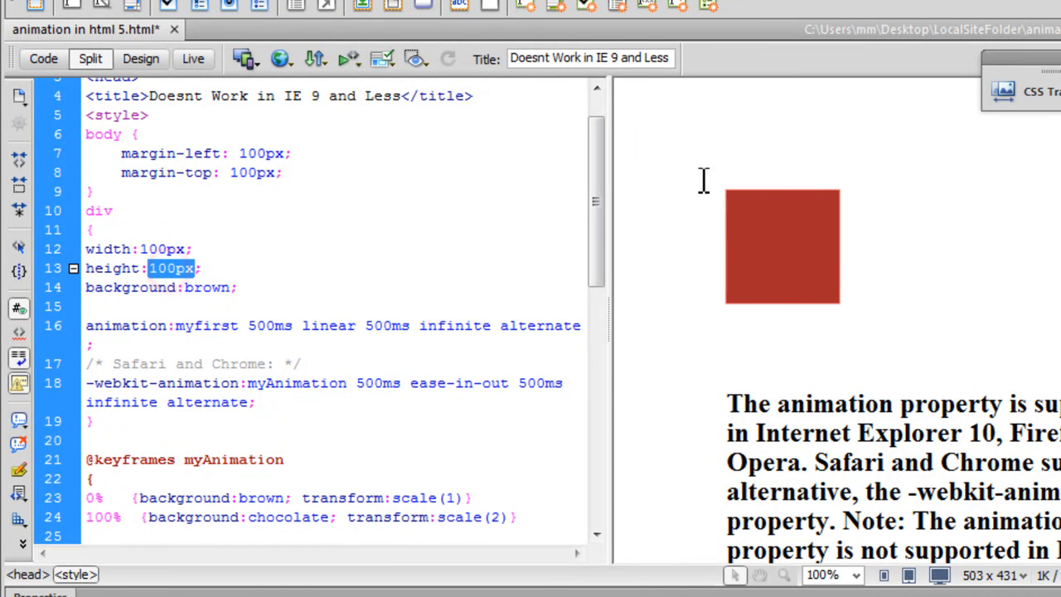
{"action": "mouse_move", "coordinate": [358, 324]}
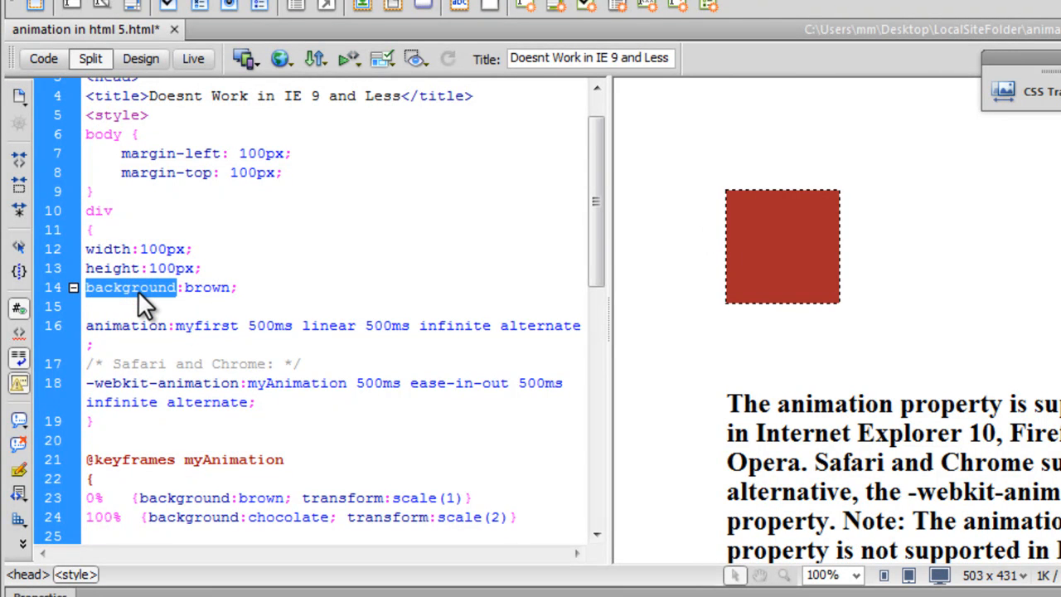
{"action": "double_click", "coordinate": [207, 289]}
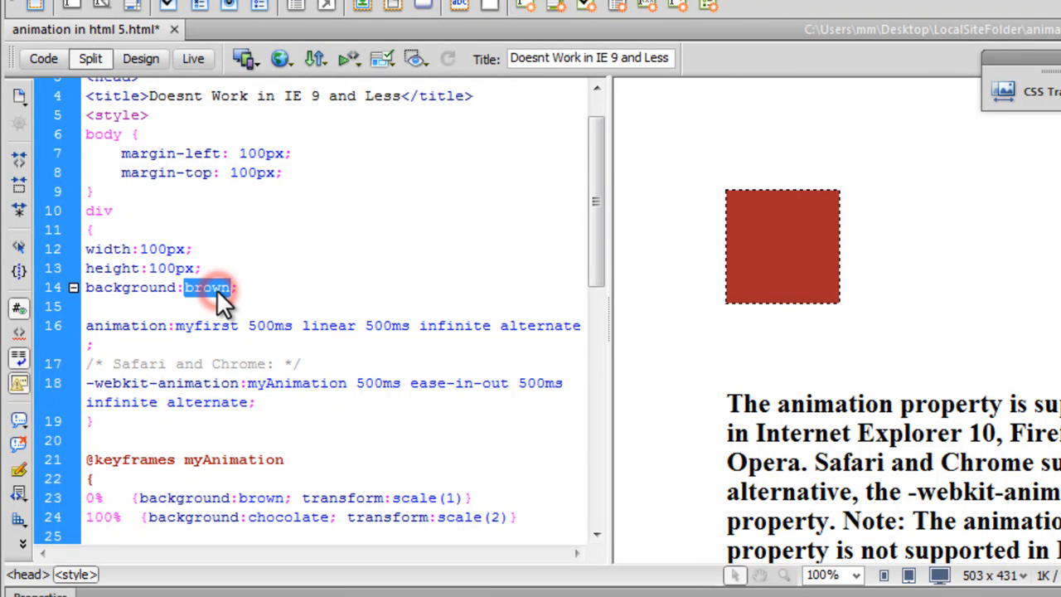
{"action": "mouse_move", "coordinate": [397, 332]}
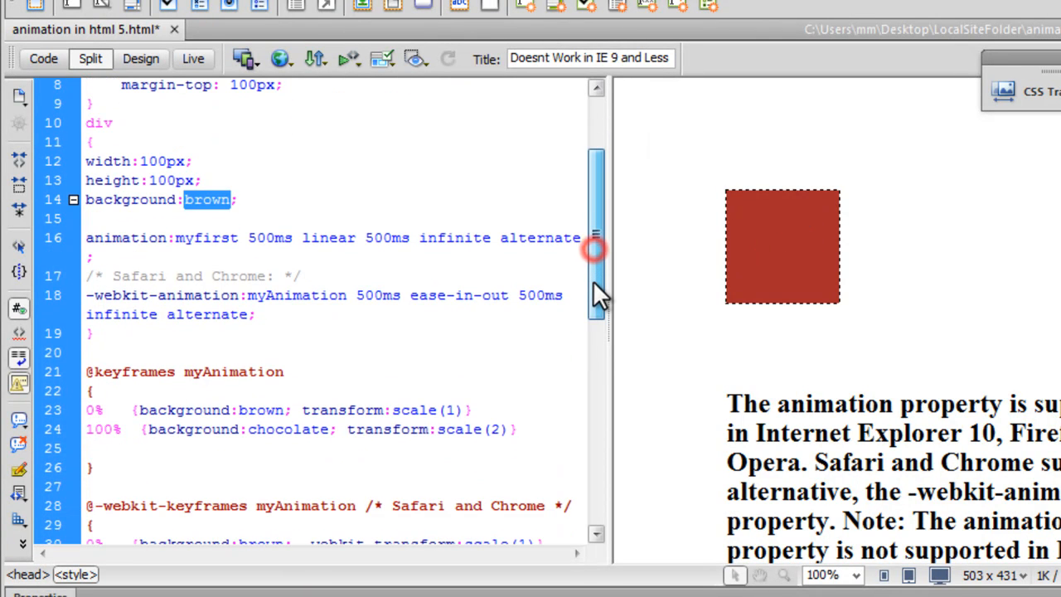
{"action": "double_click", "coordinate": [126, 239]}
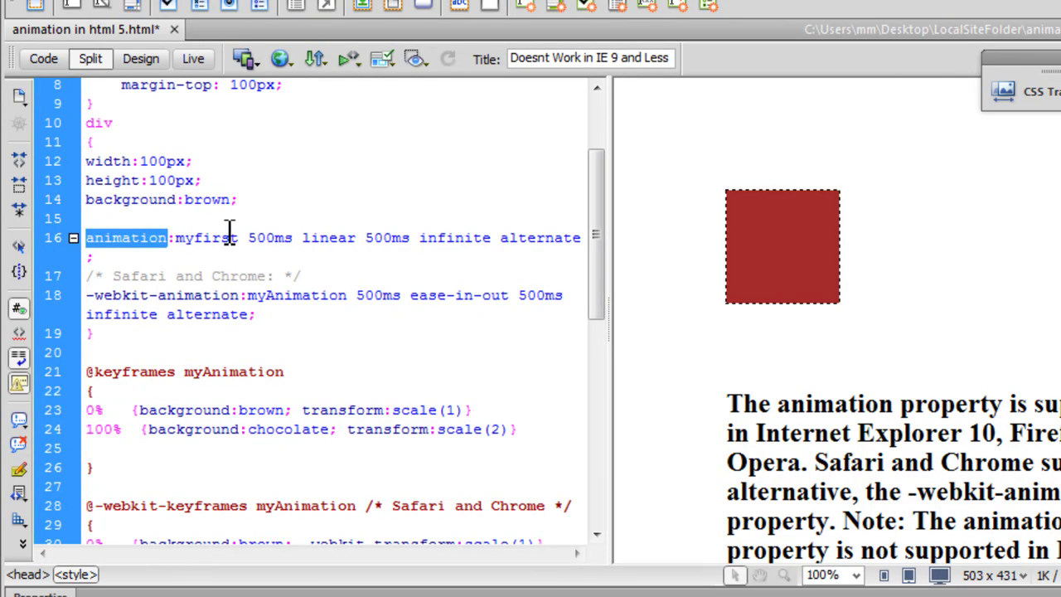
- Replace the old myfirst animation name with myAnimation in the standard animation declaration
{"action": "double_click", "coordinate": [207, 239]}
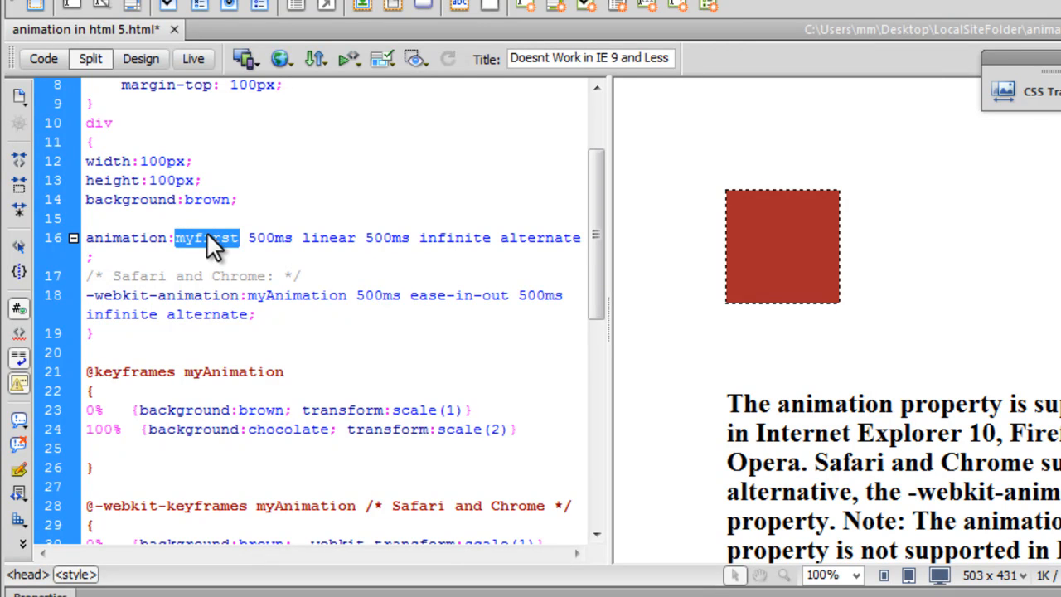
{"action": "right_click", "coordinate": [219, 372]}
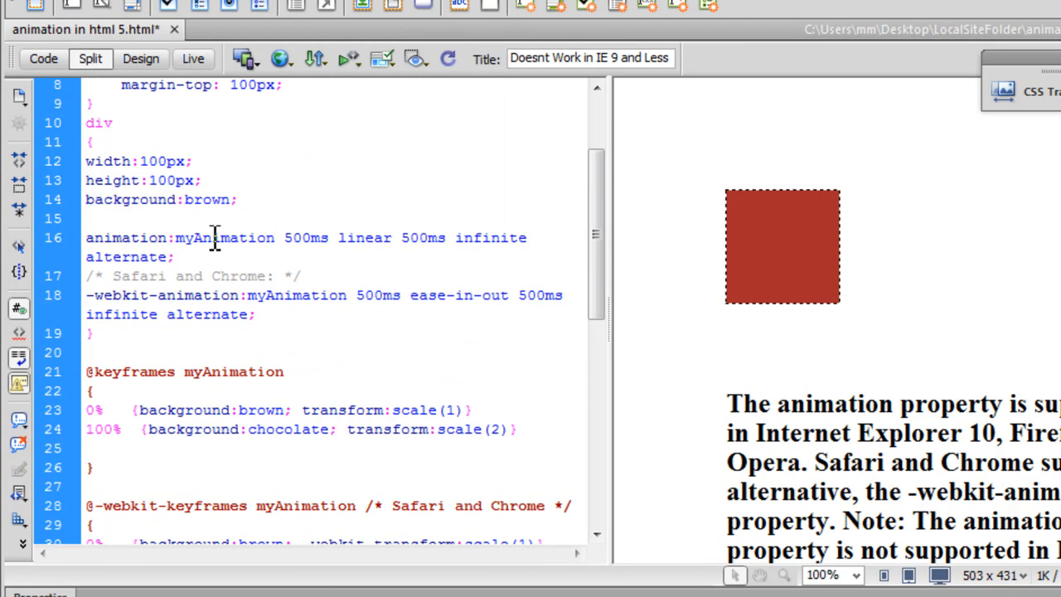
{"action": "double_click", "coordinate": [223, 239]}
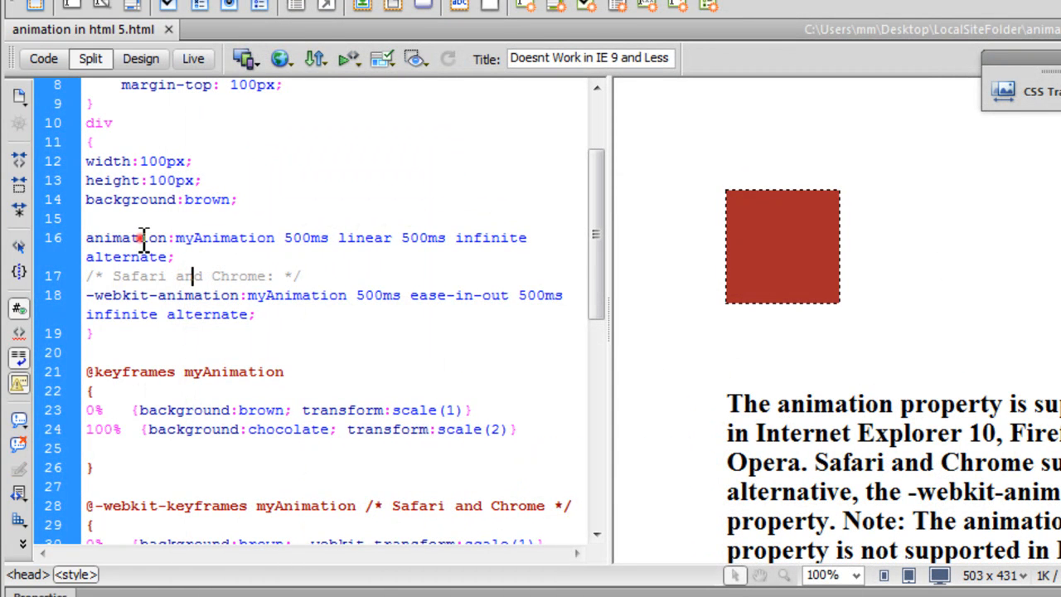
{"action": "double_click", "coordinate": [126, 238]}
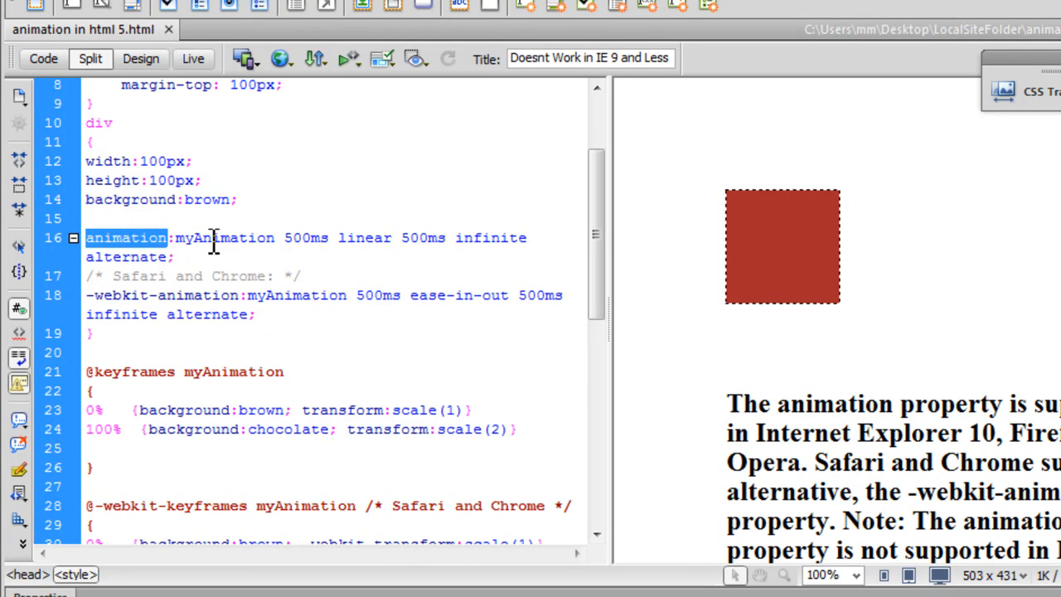
- Check the -webkit- declaration also references myAnimation, matching the keyframes name
{"action": "double_click", "coordinate": [224, 239]}
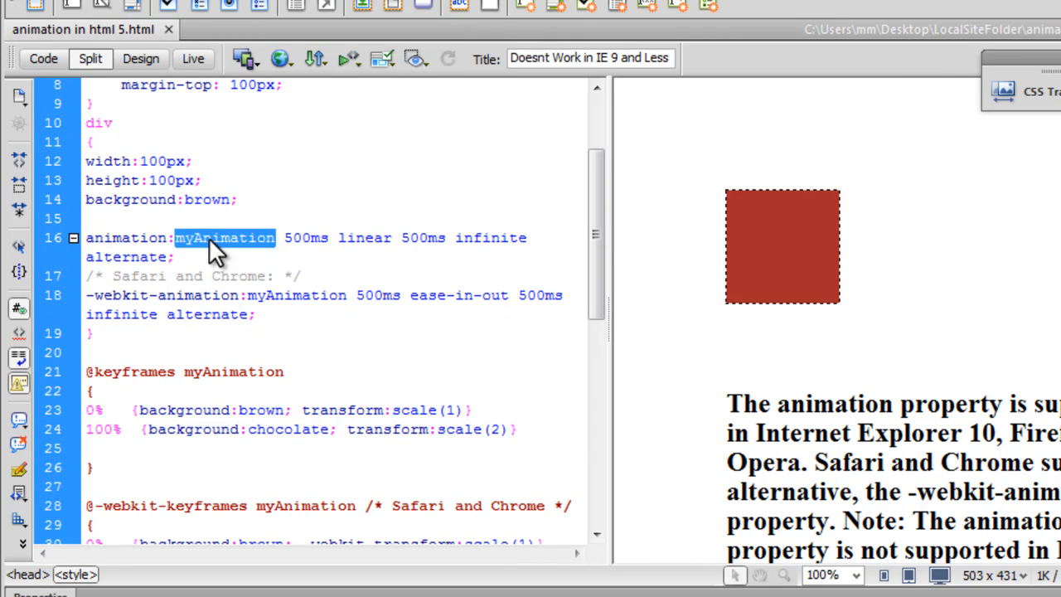
{"action": "mouse_move", "coordinate": [266, 257]}
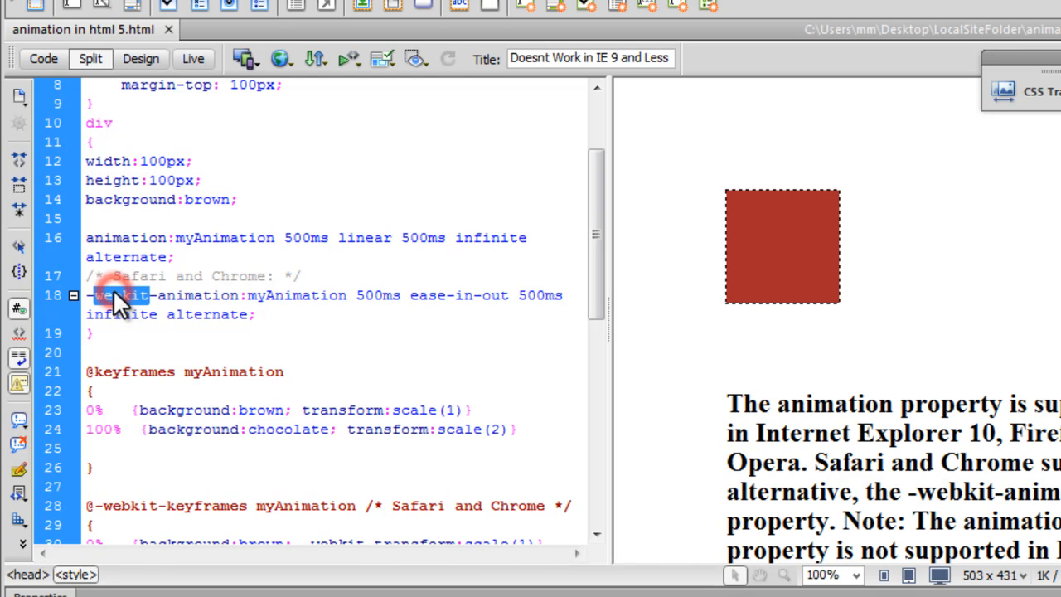
{"action": "double_click", "coordinate": [297, 295]}
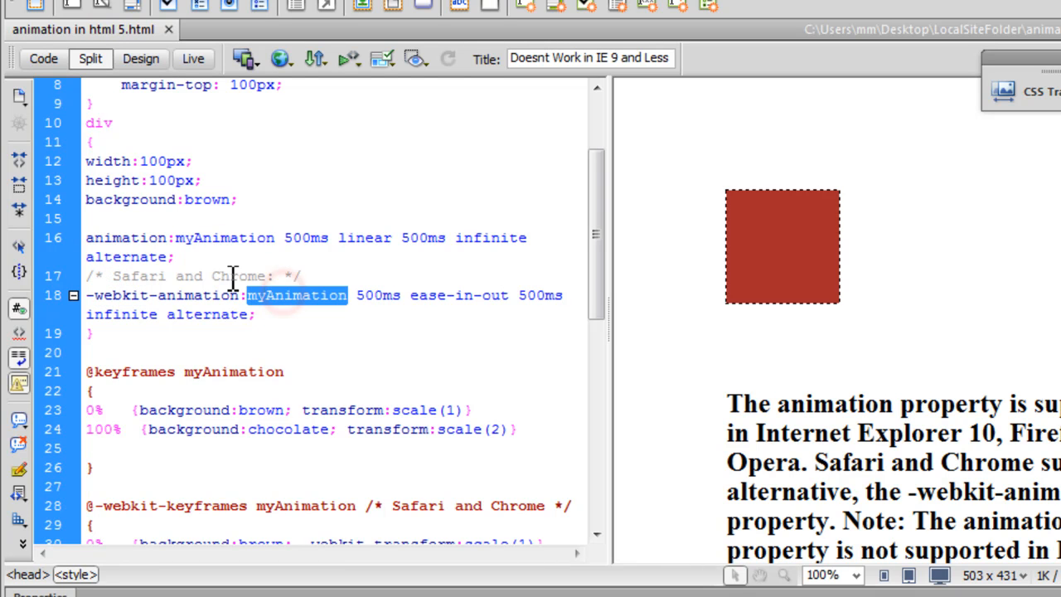
{"action": "double_click", "coordinate": [223, 238]}
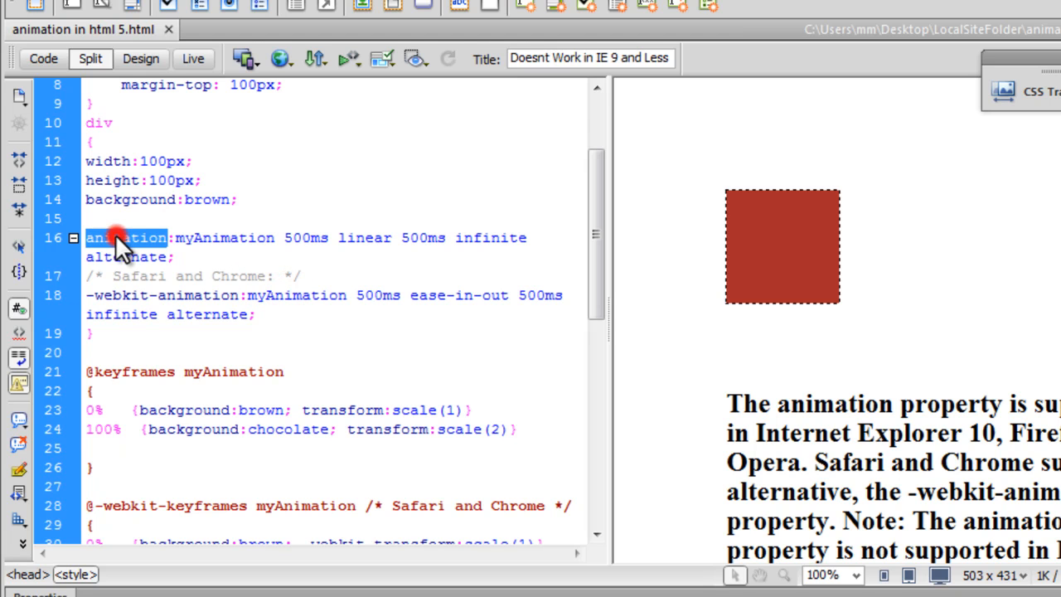
{"action": "mouse_move", "coordinate": [143, 246]}
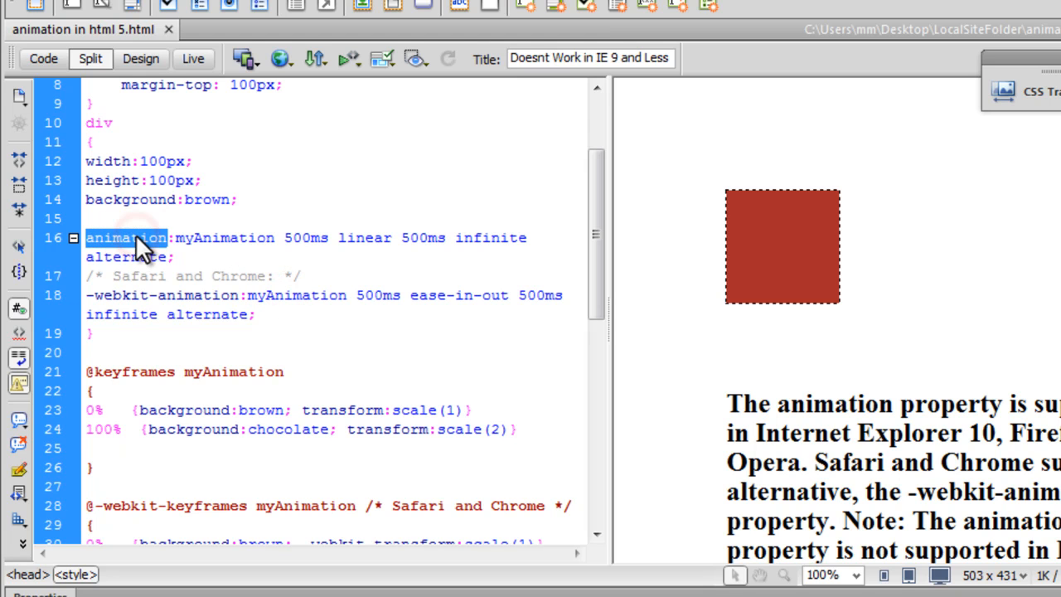
{"action": "double_click", "coordinate": [225, 239]}
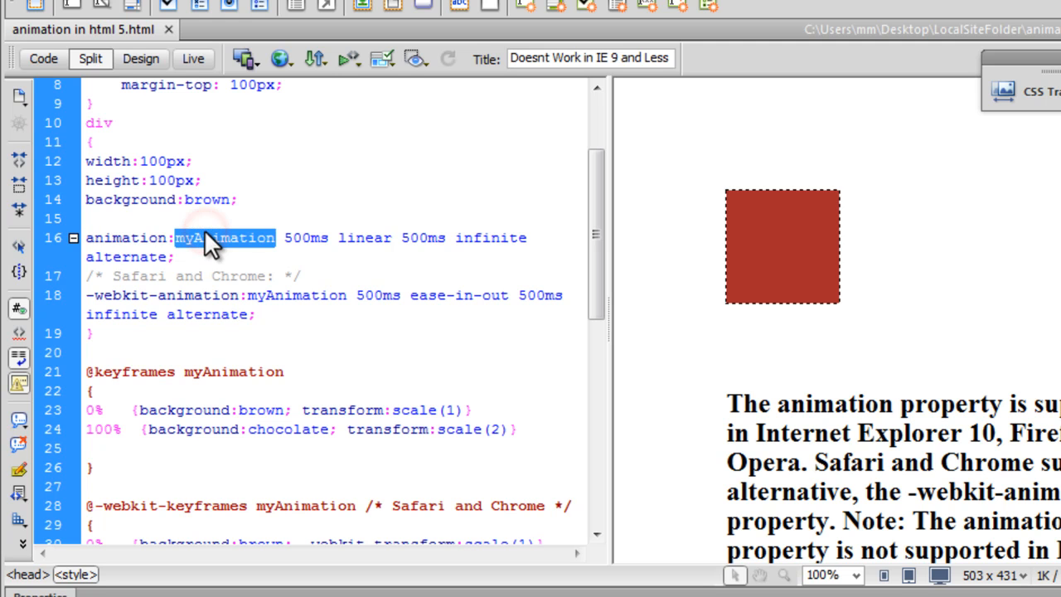
{"action": "double_click", "coordinate": [305, 238]}
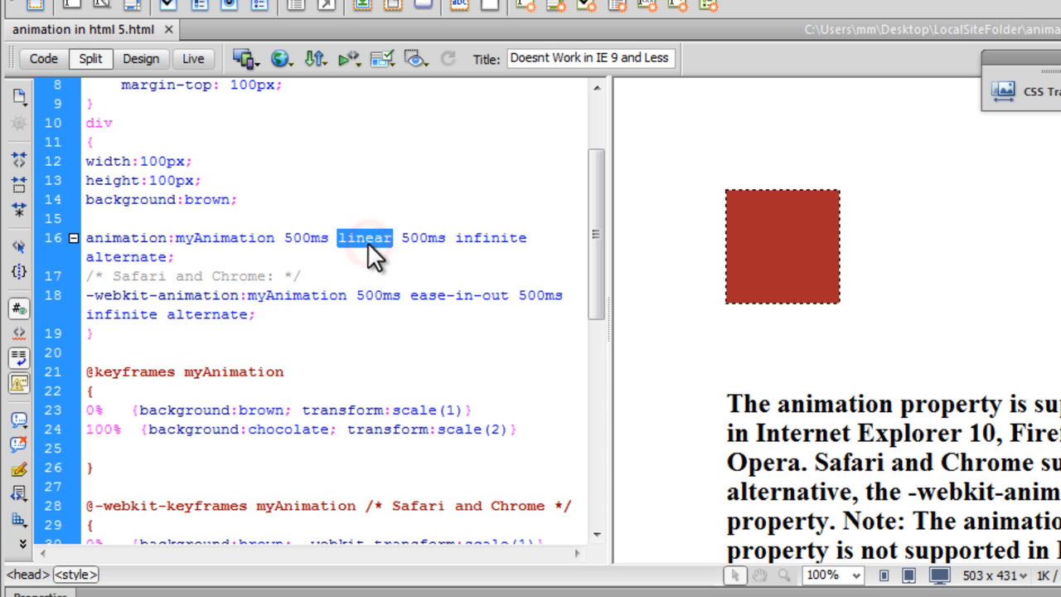
{"action": "mouse_move", "coordinate": [374, 257]}
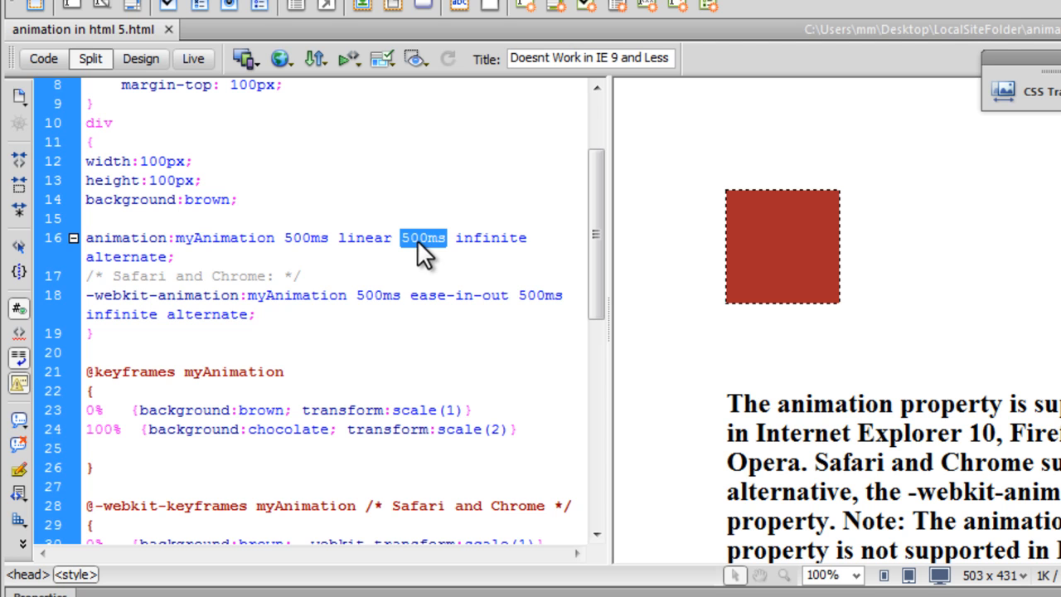
{"action": "double_click", "coordinate": [491, 239]}
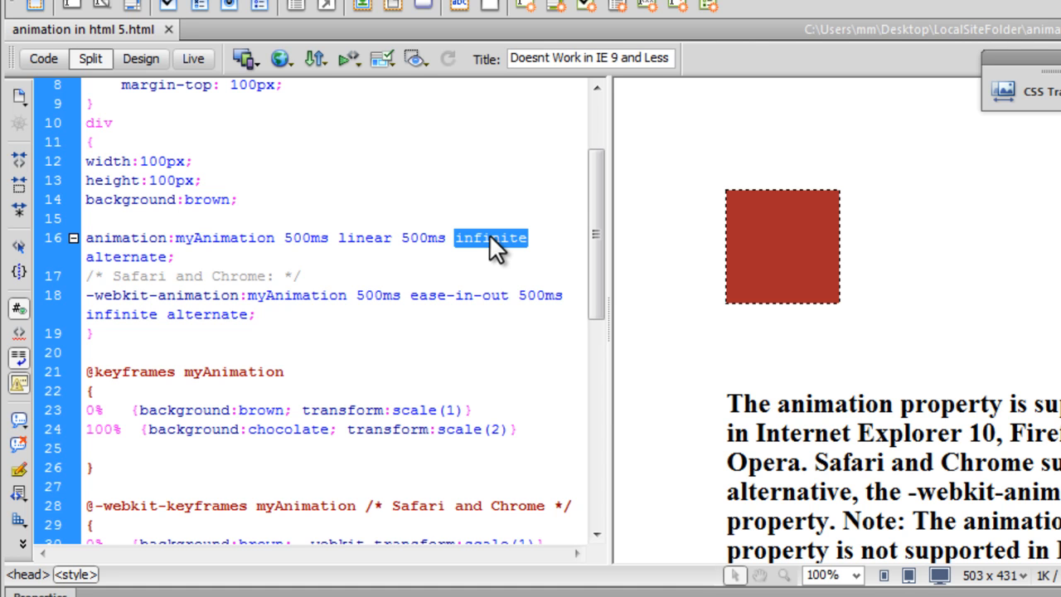
{"action": "type", "text": "3"}
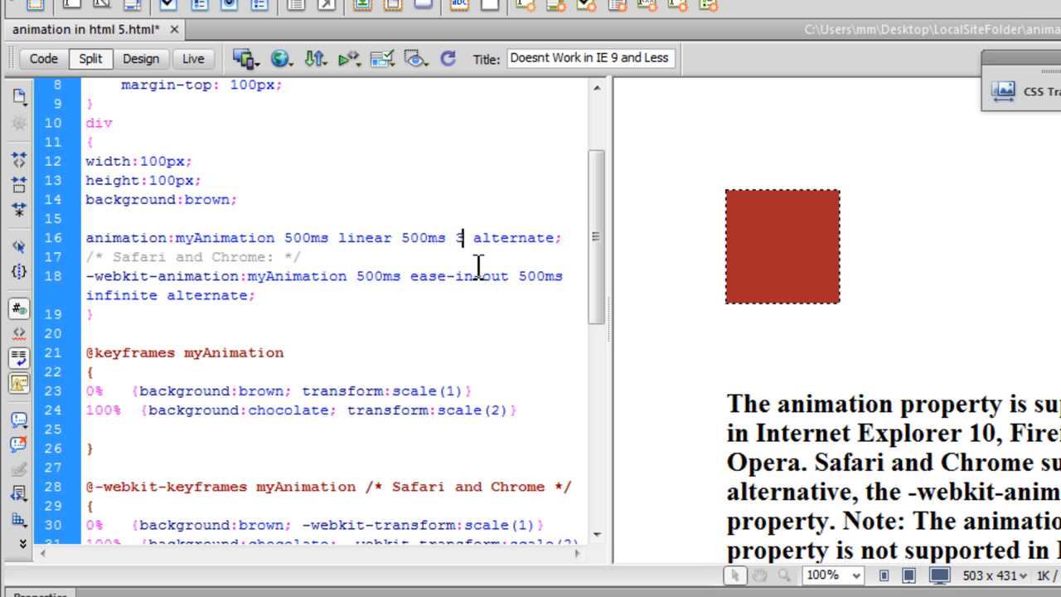
{"action": "type", "text": "3"}
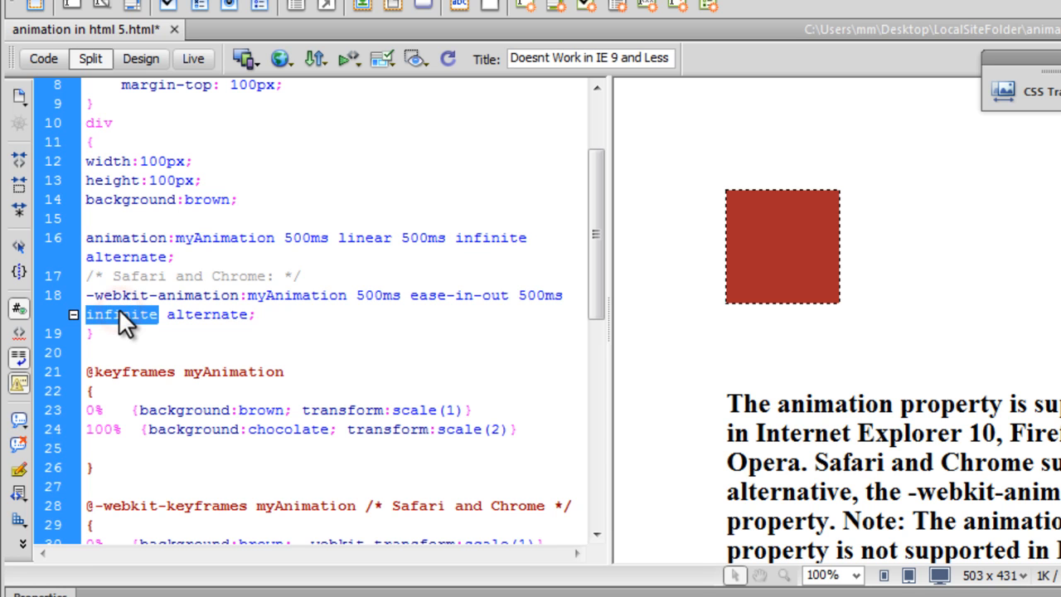
{"action": "type", "text": "3"}
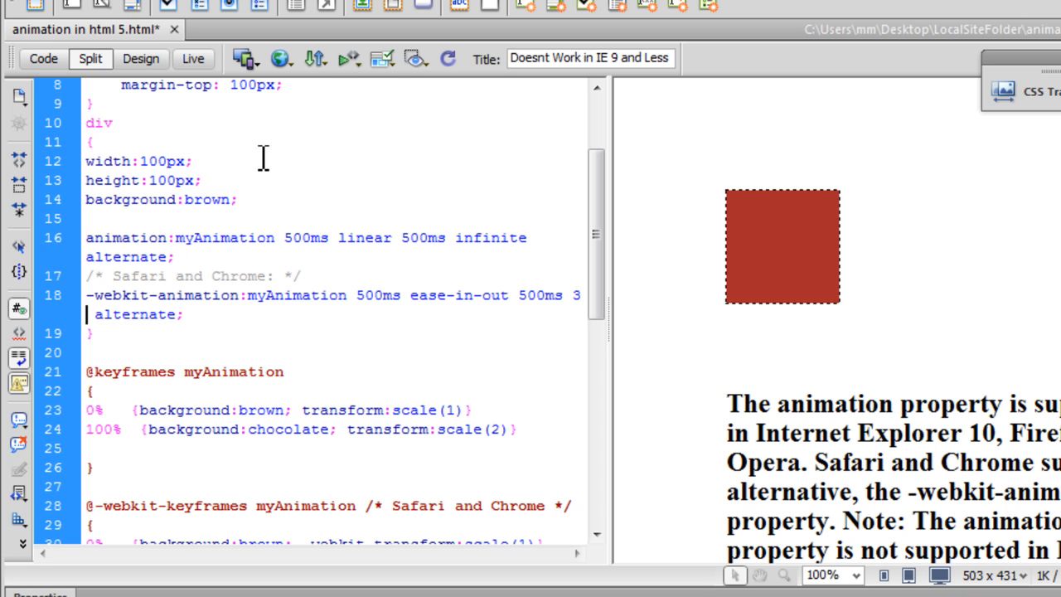
{"action": "left_click", "coordinate": [277, 60]}
{"action": "type", "text": "infinite"}
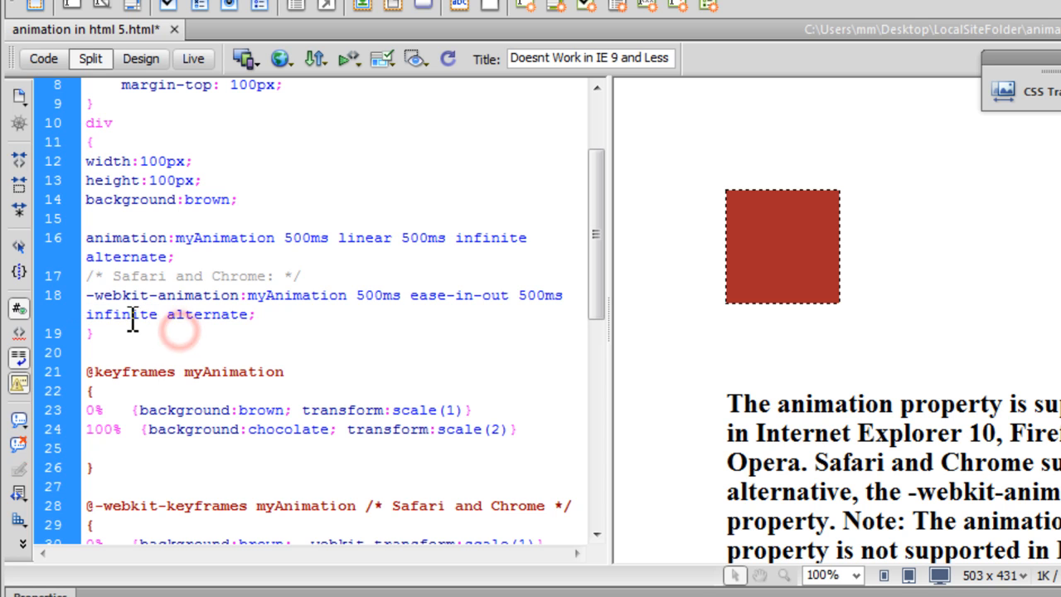
{"action": "double_click", "coordinate": [120, 315]}
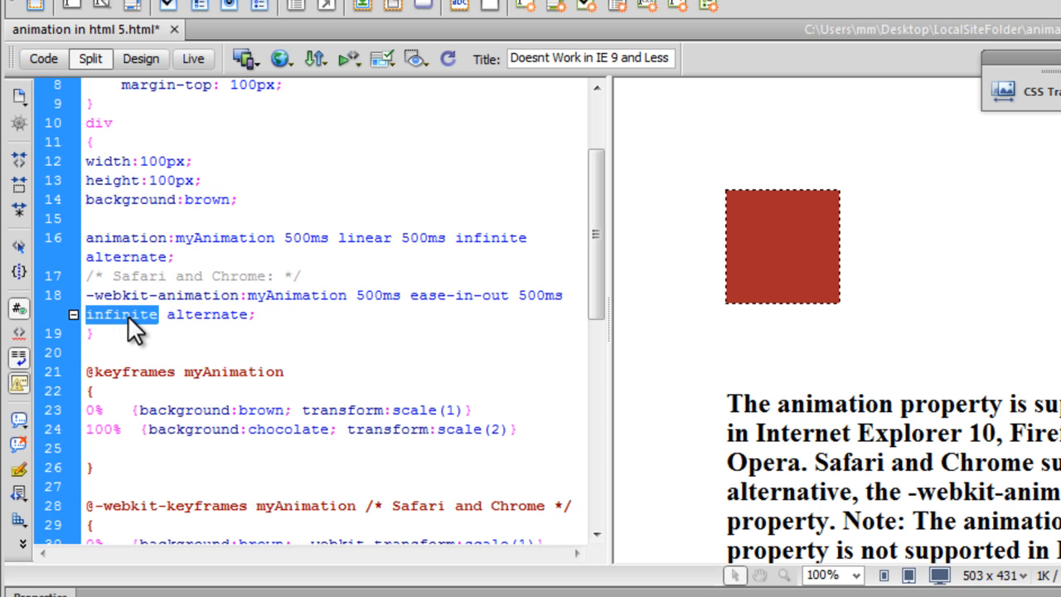
{"action": "double_click", "coordinate": [207, 315]}
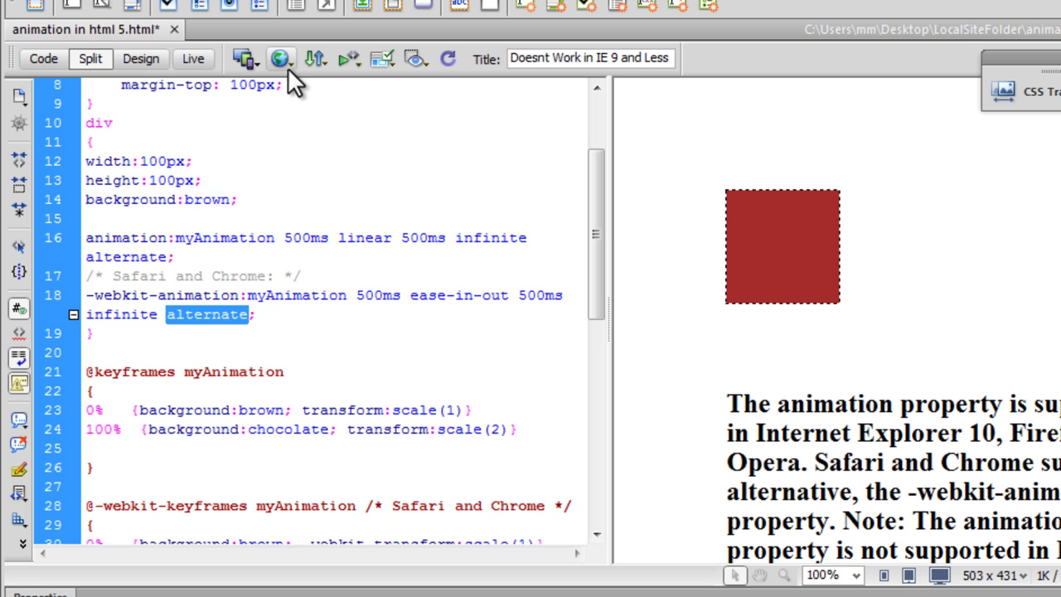
- Send the page to Safari for preview, saving its changes first
{"action": "left_click", "coordinate": [285, 58]}
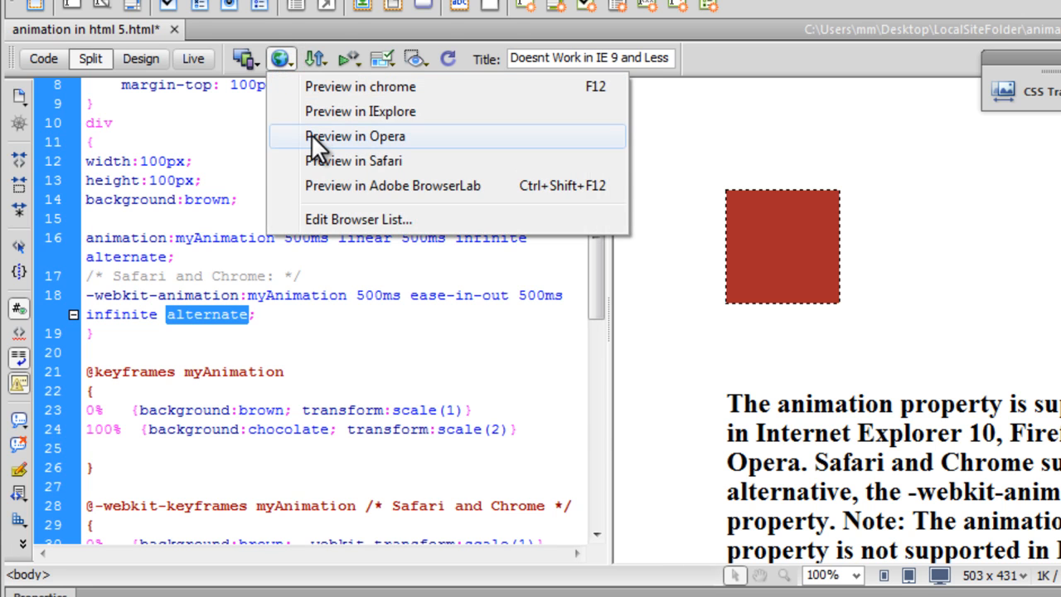
{"action": "left_click", "coordinate": [355, 136]}
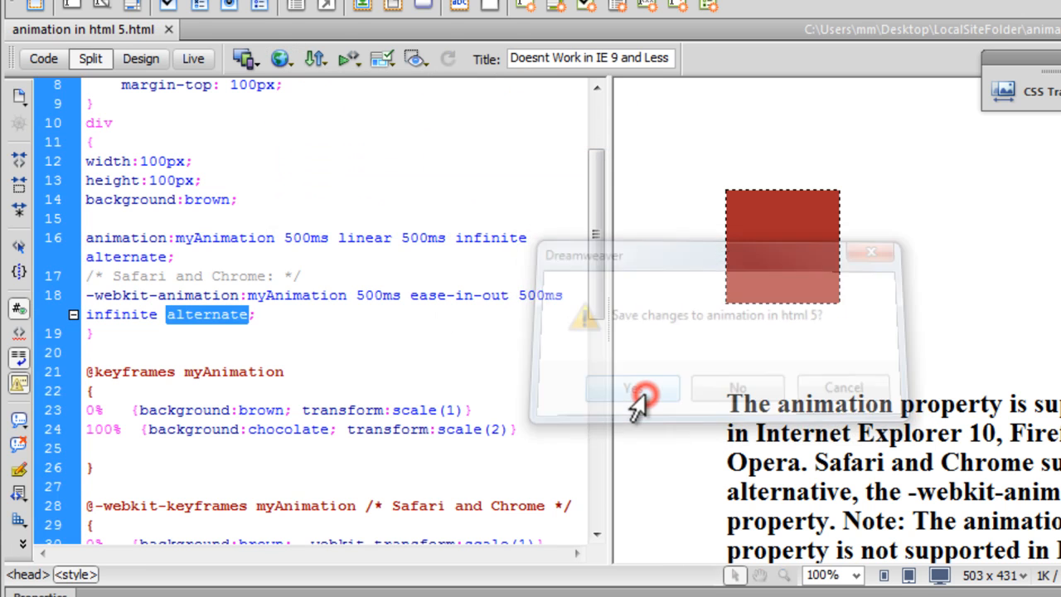
{"action": "left_click", "coordinate": [633, 388]}
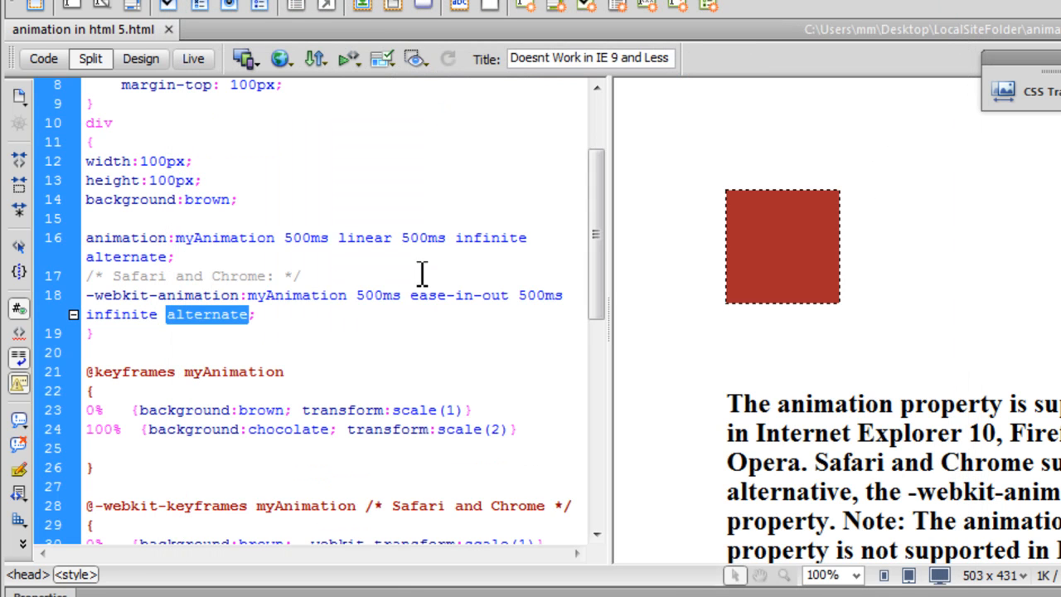
{"action": "double_click", "coordinate": [116, 295]}
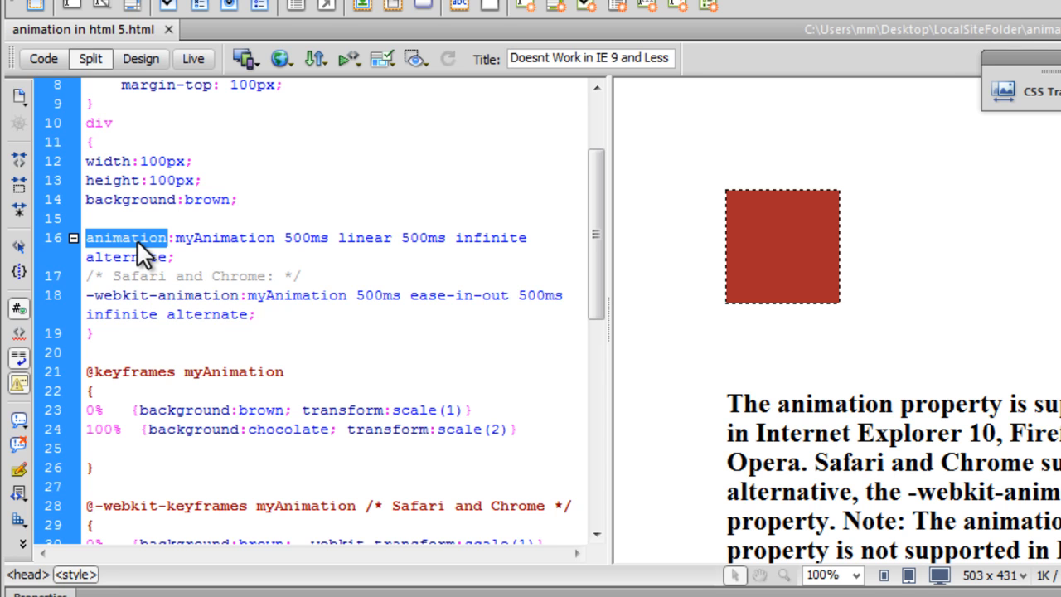
{"action": "mouse_move", "coordinate": [146, 276]}
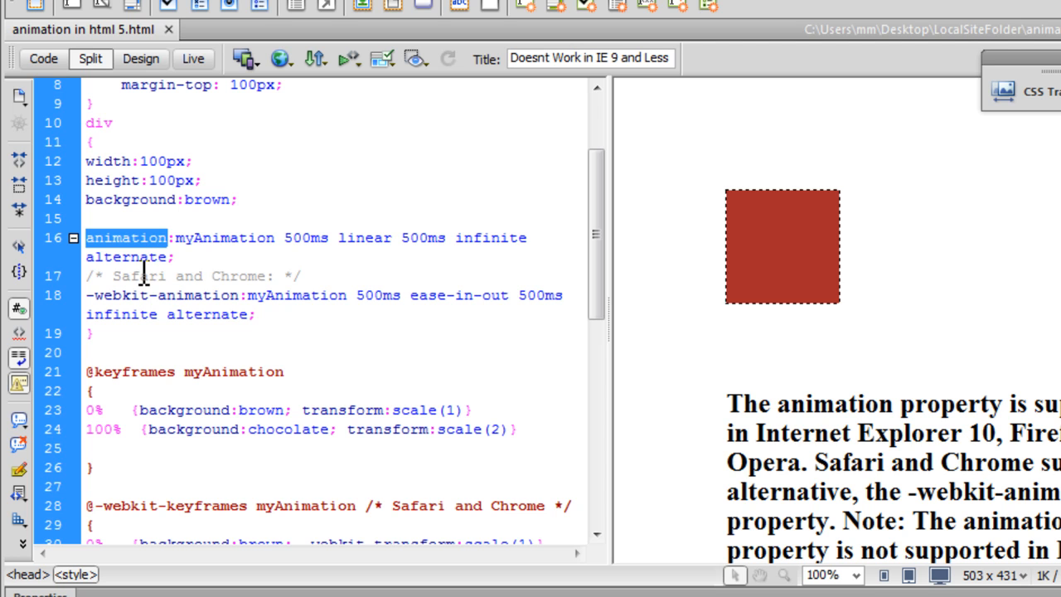
{"action": "mouse_move", "coordinate": [150, 295]}
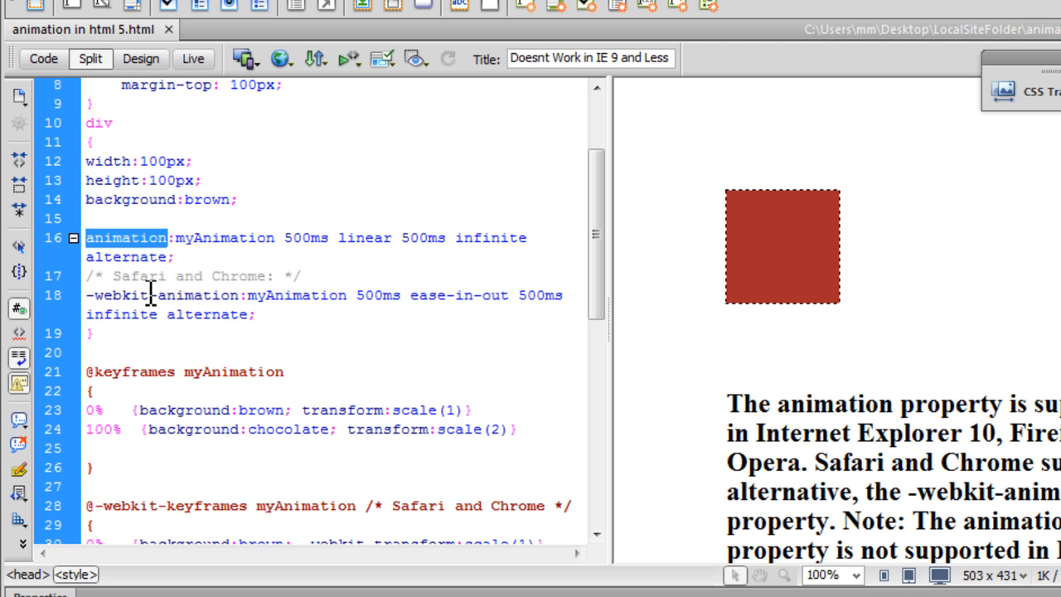
{"action": "double_click", "coordinate": [116, 295]}
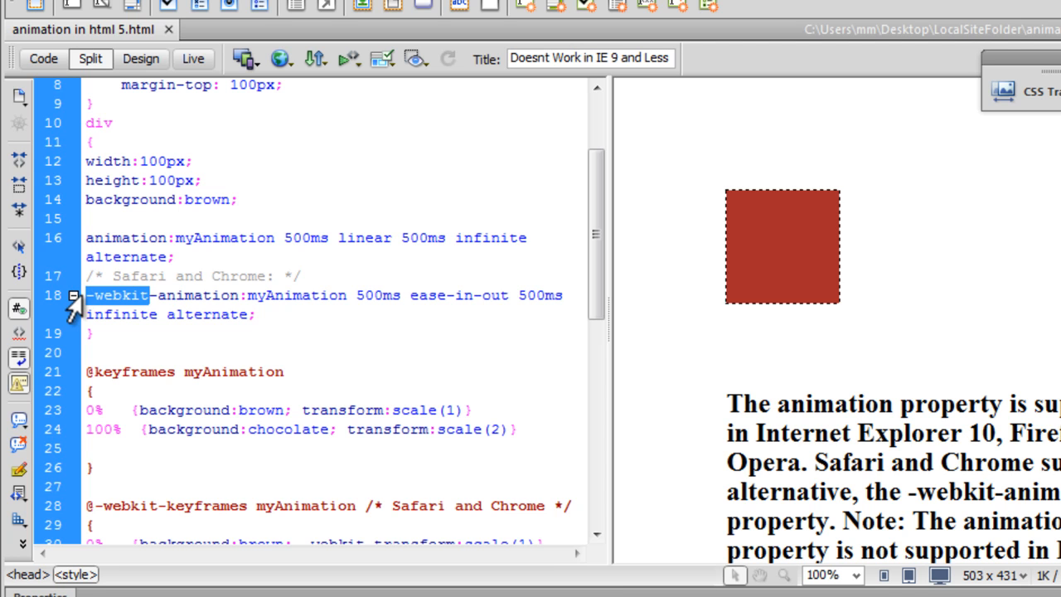
{"action": "mouse_move", "coordinate": [257, 298]}
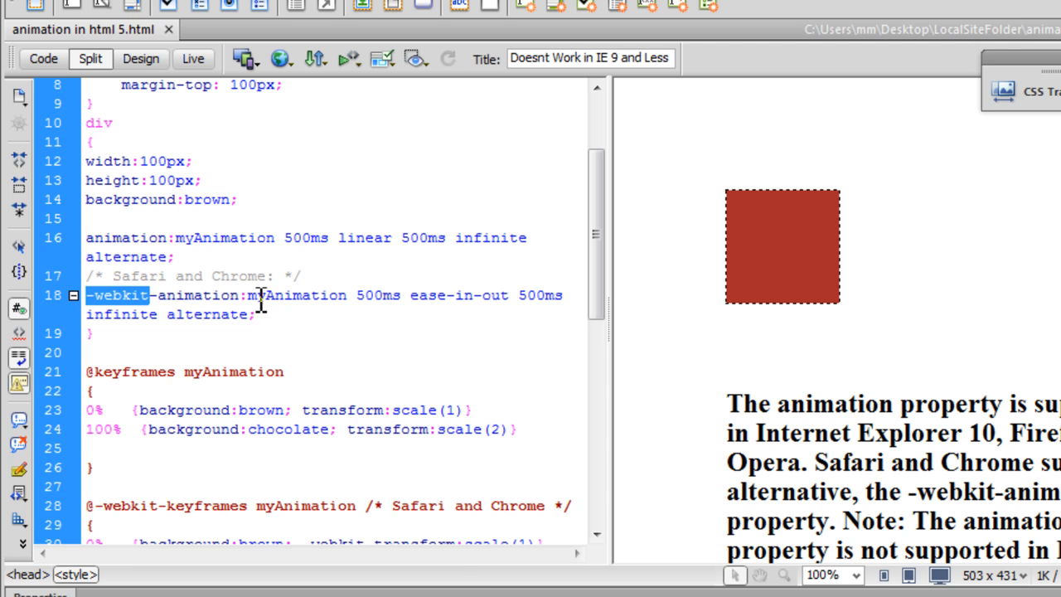
{"action": "double_click", "coordinate": [297, 295]}
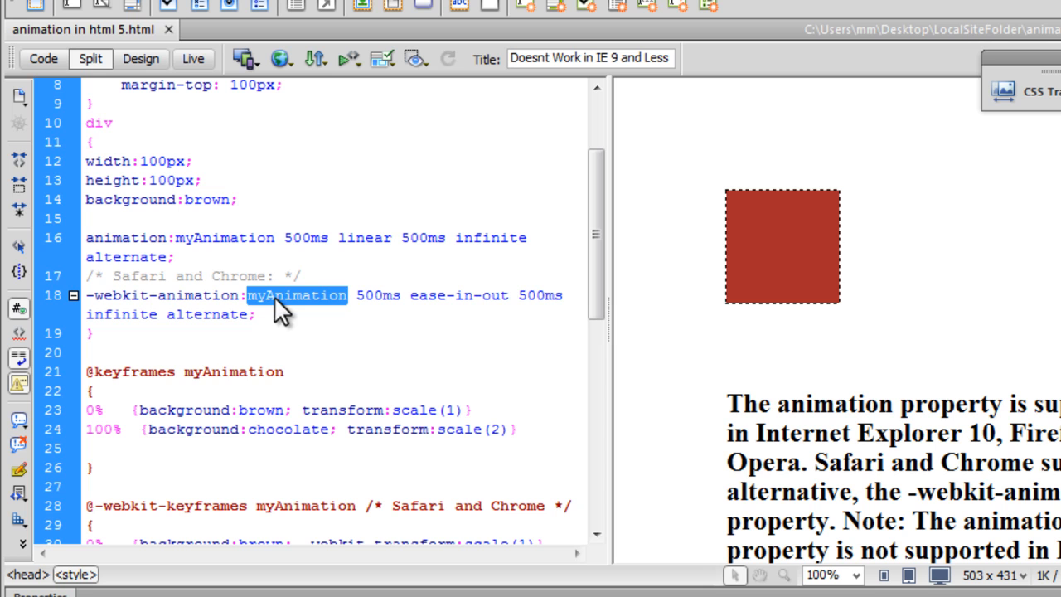
{"action": "double_click", "coordinate": [232, 372]}
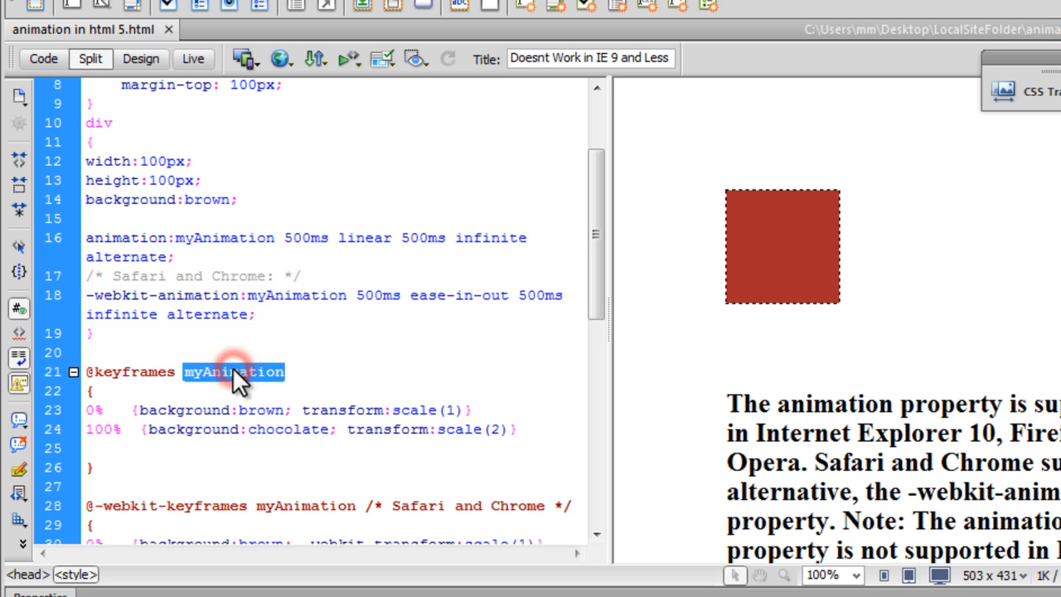
{"action": "double_click", "coordinate": [305, 505]}
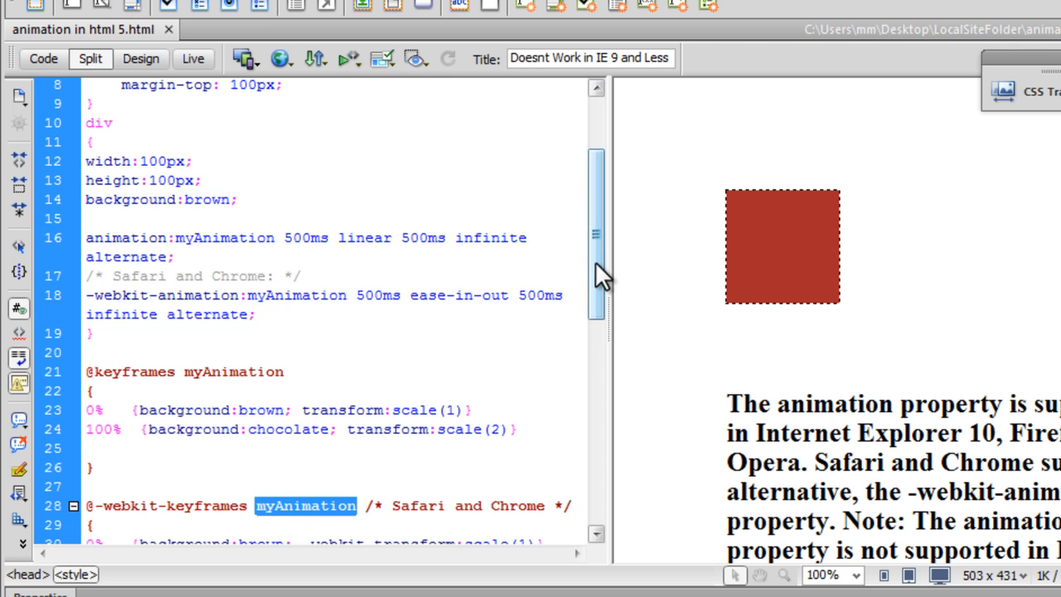
{"action": "scroll", "scroll_direction": "down", "scroll_amount": 3}
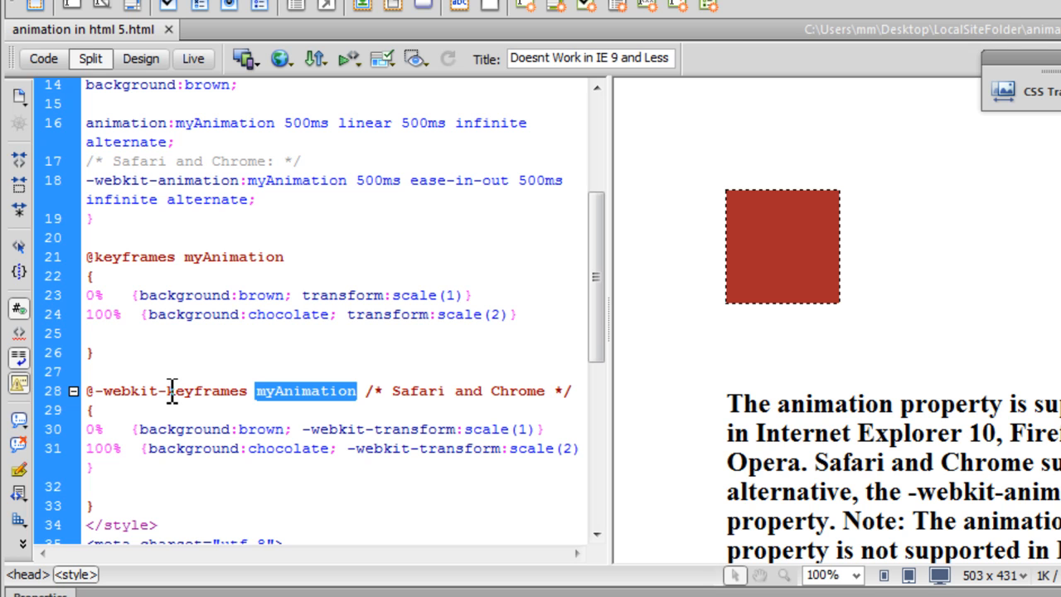
{"action": "double_click", "coordinate": [129, 391]}
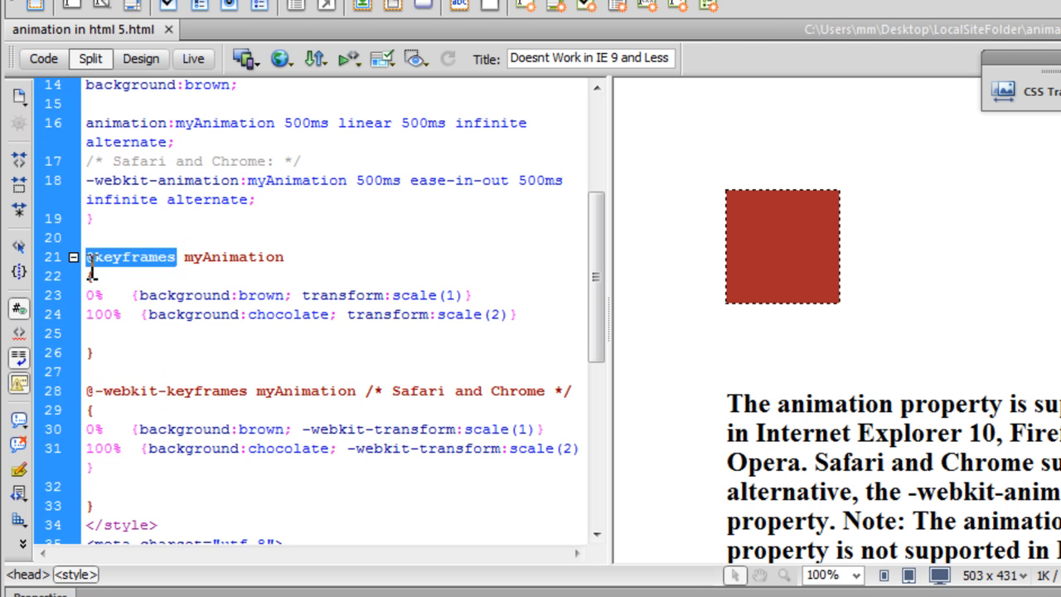
{"action": "mouse_move", "coordinate": [93, 282]}
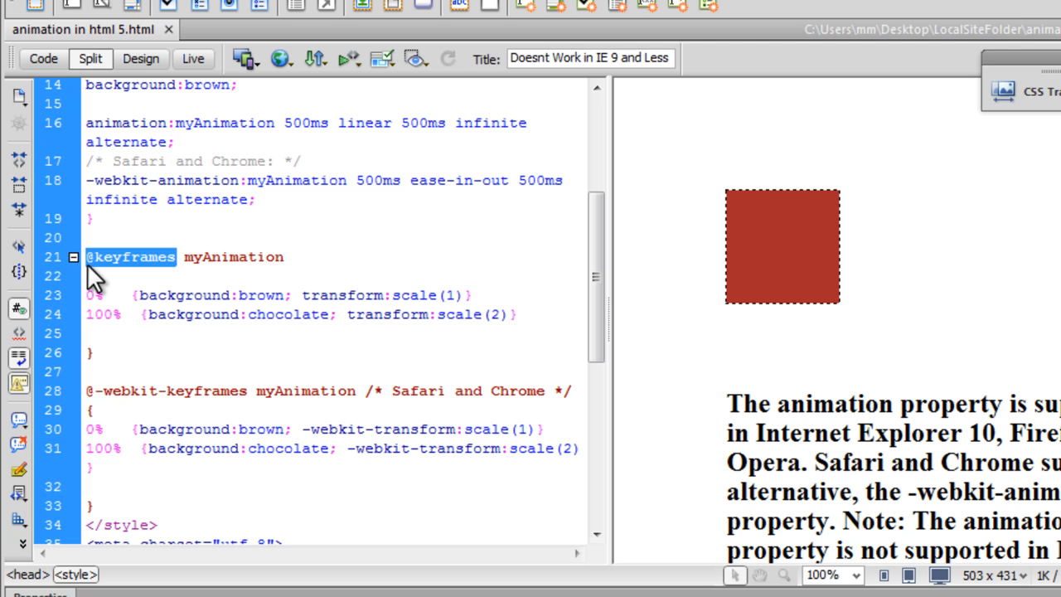
{"action": "double_click", "coordinate": [232, 255]}
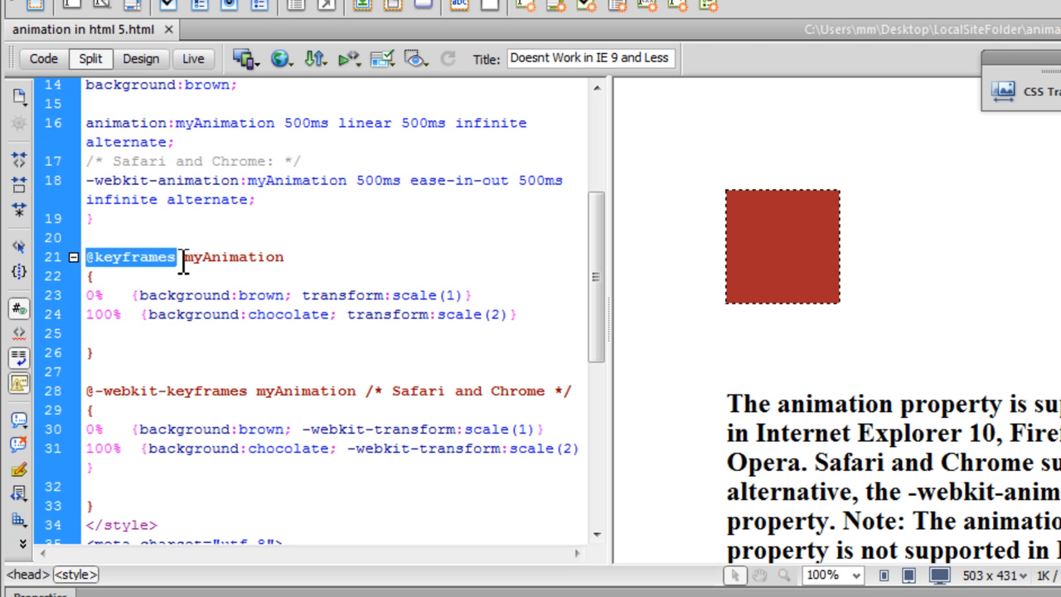
{"action": "double_click", "coordinate": [235, 257]}
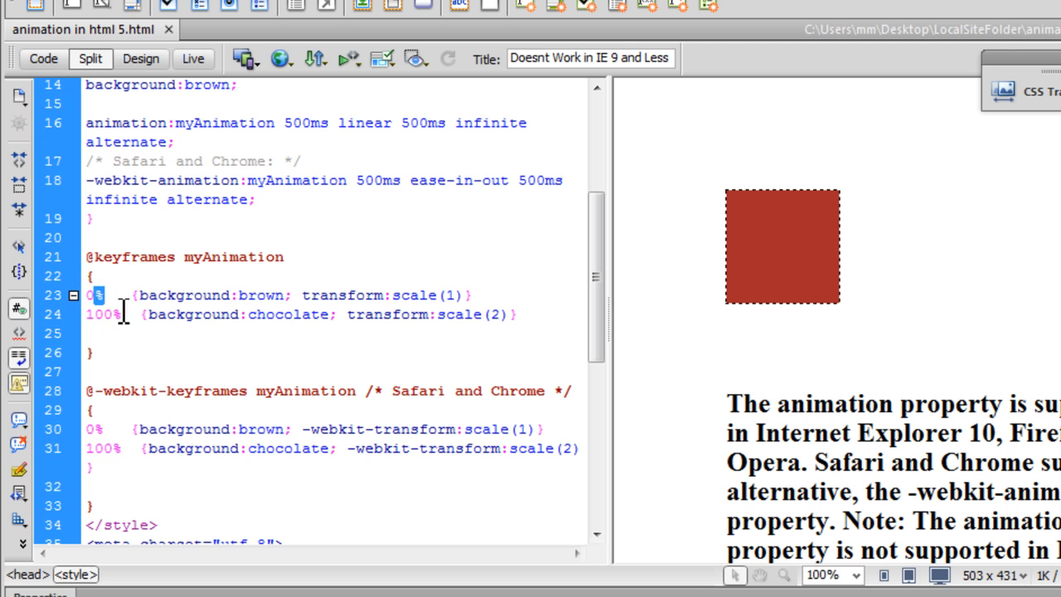
{"action": "double_click", "coordinate": [103, 315]}
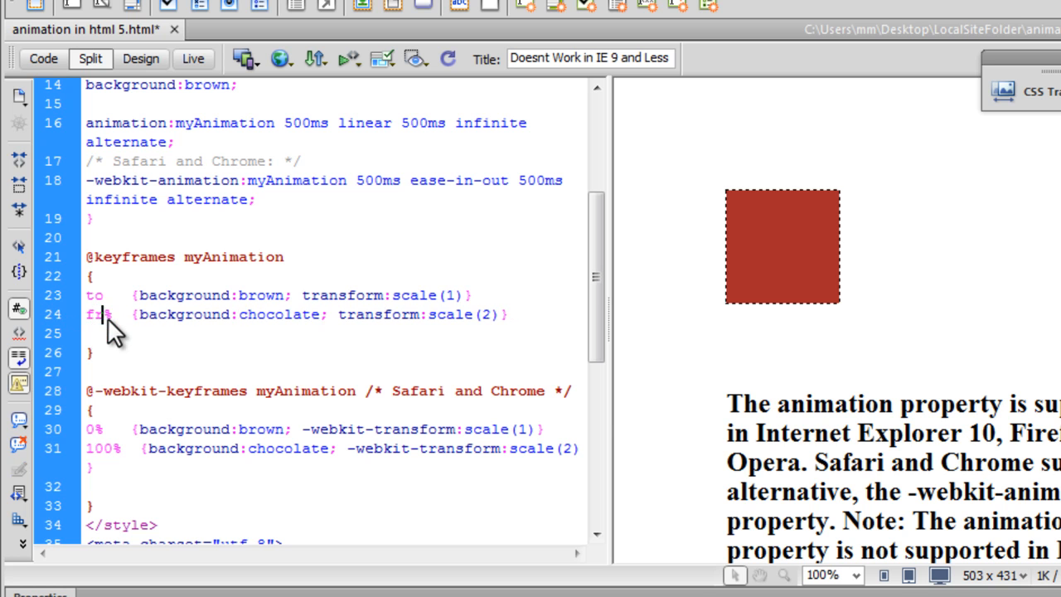
{"action": "type", "text": "from"}
{"action": "left_click", "coordinate": [332, 429]}
{"action": "type", "text": "to"}
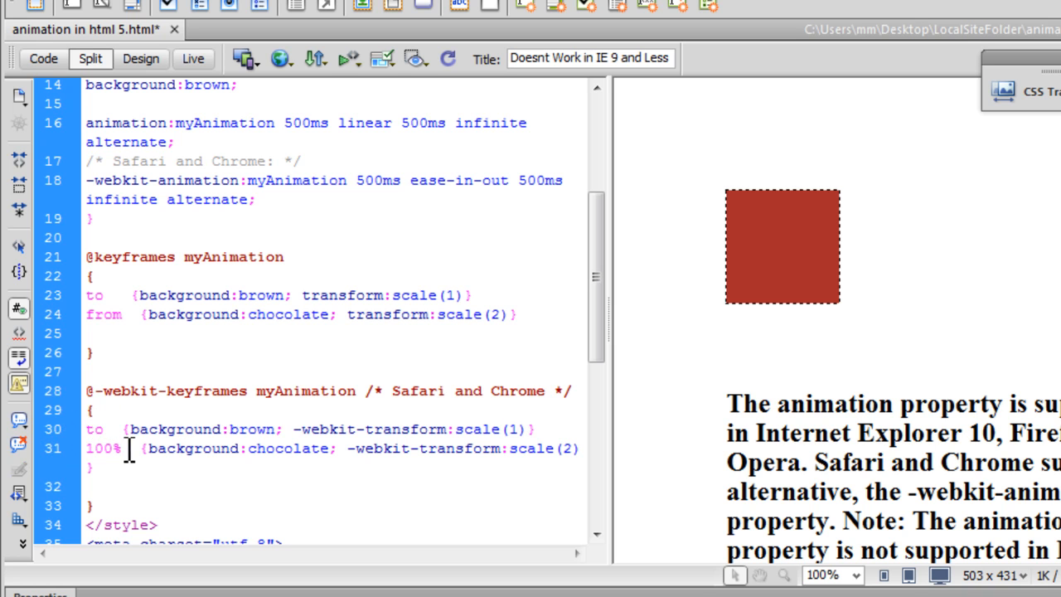
{"action": "type", "text": "from"}
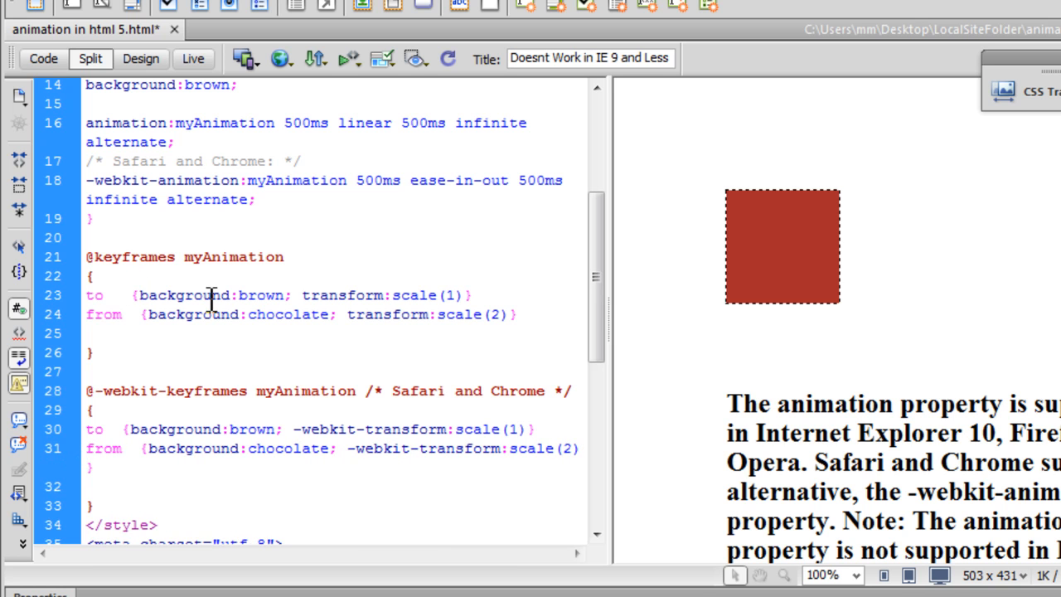
{"action": "left_click", "coordinate": [108, 295]}
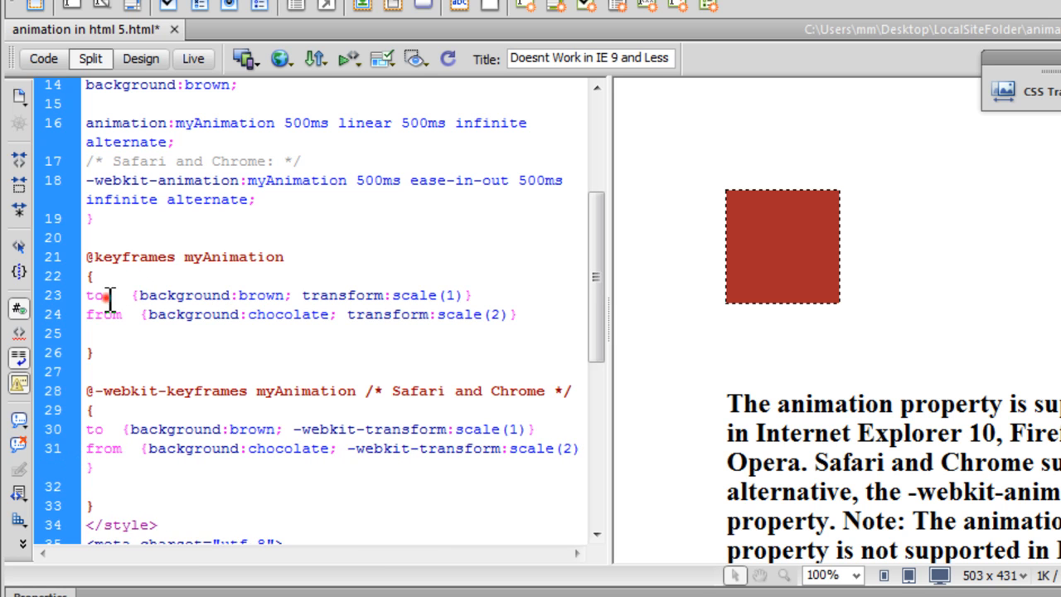
{"action": "type", "text": "from"}
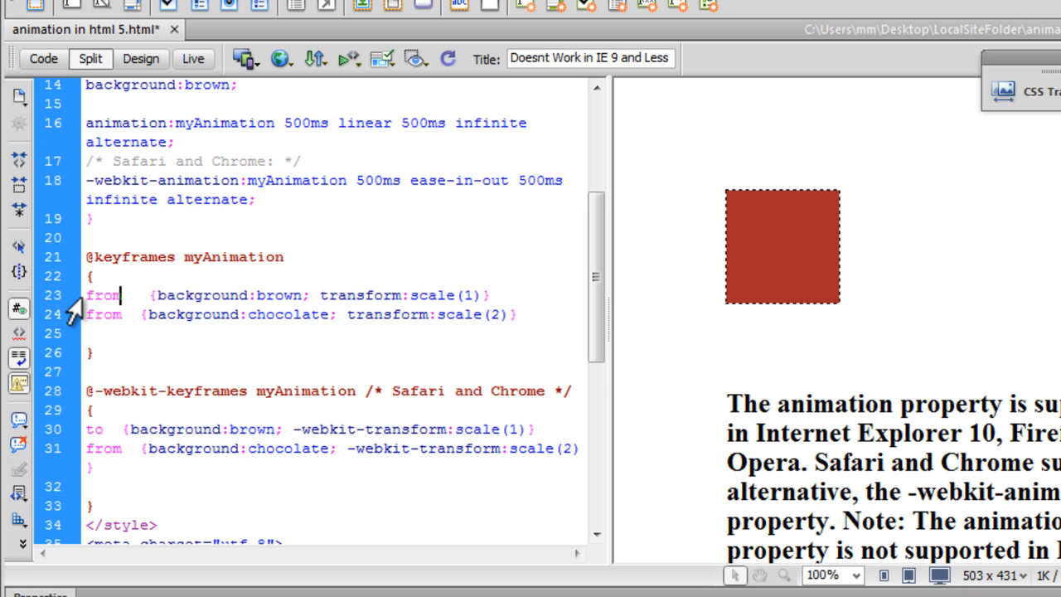
- Start overwriting the -webkit- keyframes block's percentage steps with keywords
{"action": "scroll", "scroll_direction": "down", "scroll_amount": 3}
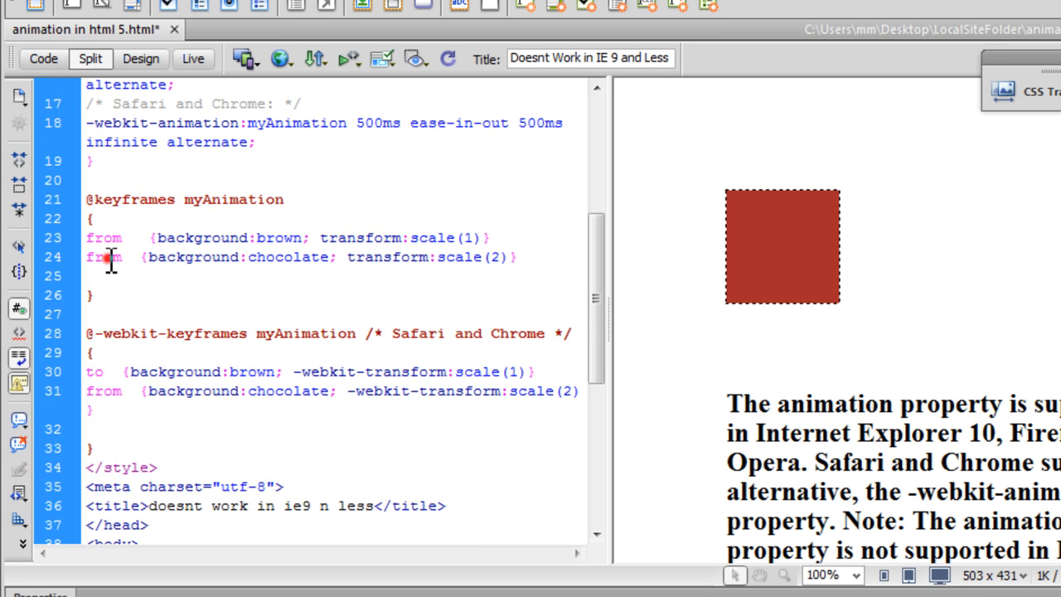
{"action": "type", "text": "to"}
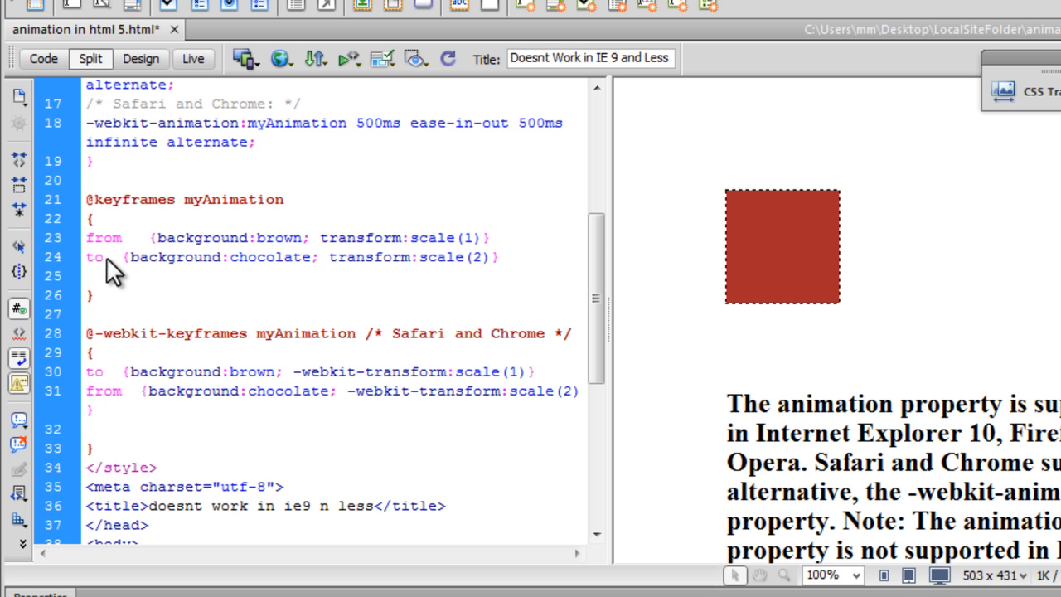
{"action": "double_click", "coordinate": [94, 371]}
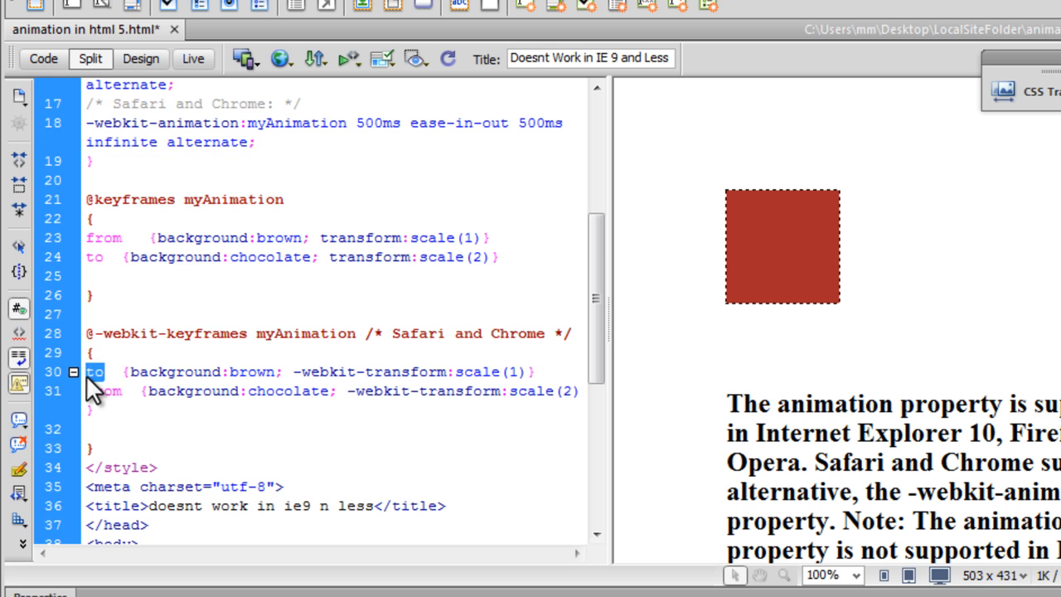
- Make the -webkit- keyframes block read from then to, matching the standard block
{"action": "type", "text": "from"}
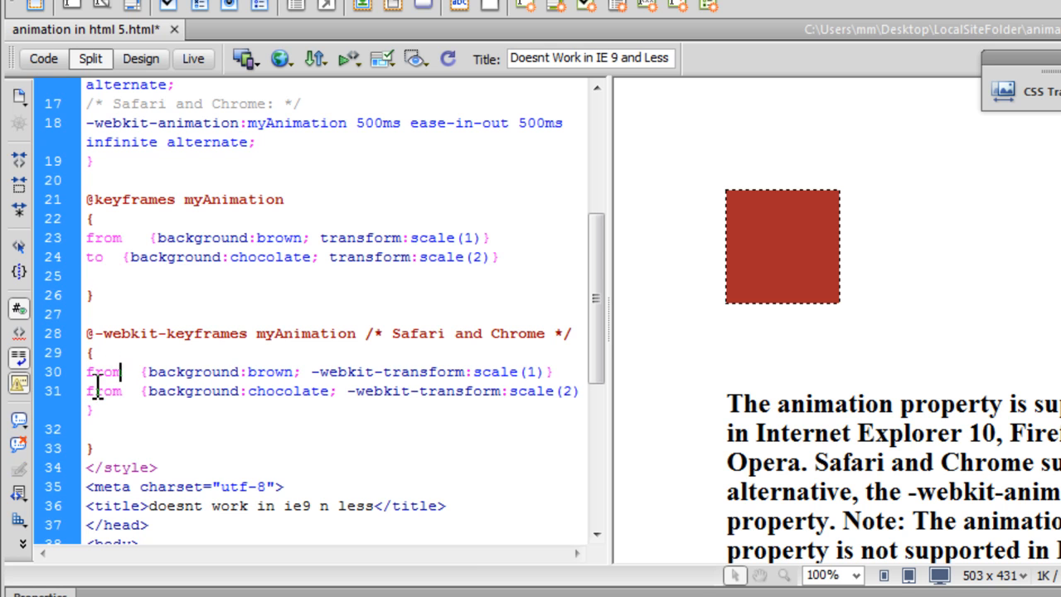
{"action": "type", "text": "to"}
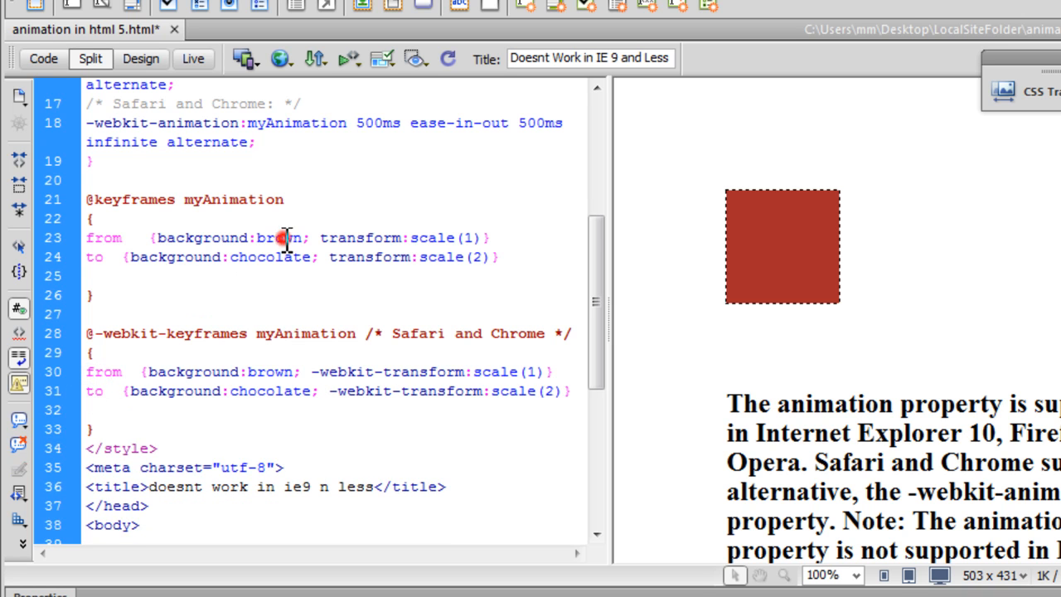
{"action": "double_click", "coordinate": [279, 239]}
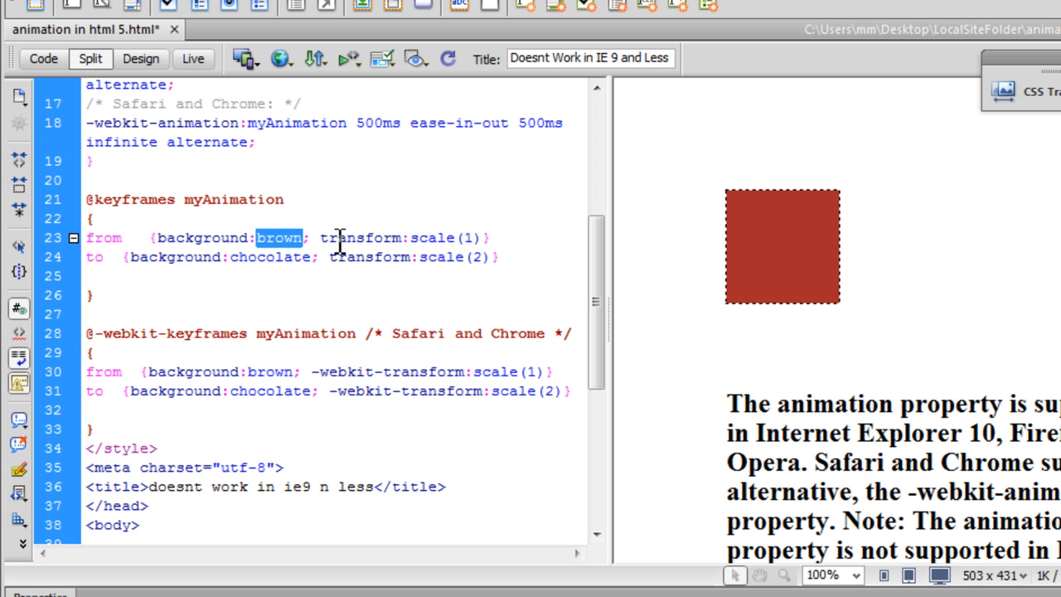
{"action": "left_click_drag", "start_coordinate": [324, 239], "coordinate": [489, 239]}
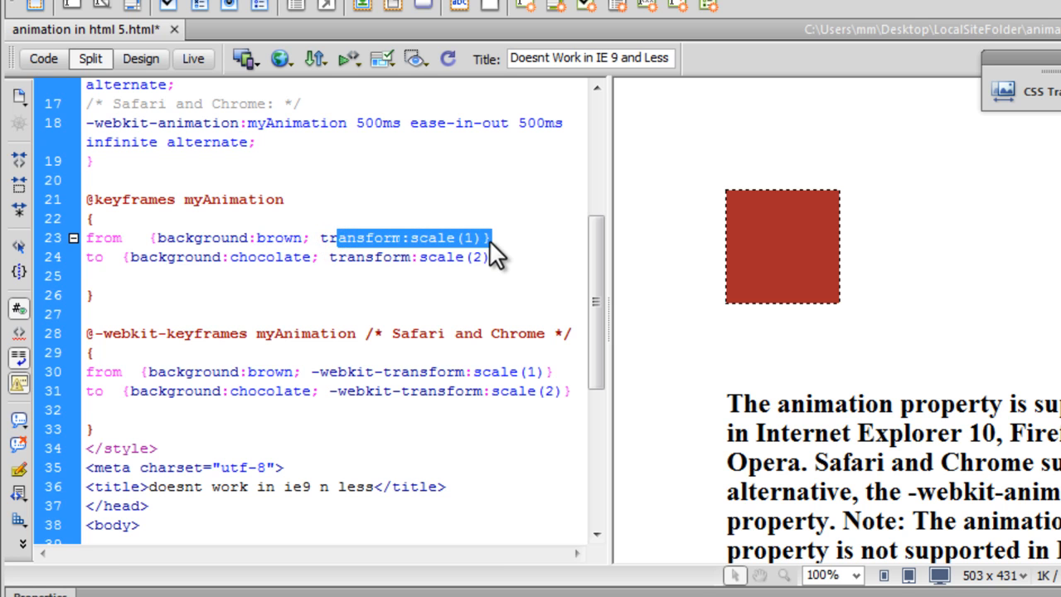
{"action": "mouse_move", "coordinate": [411, 242]}
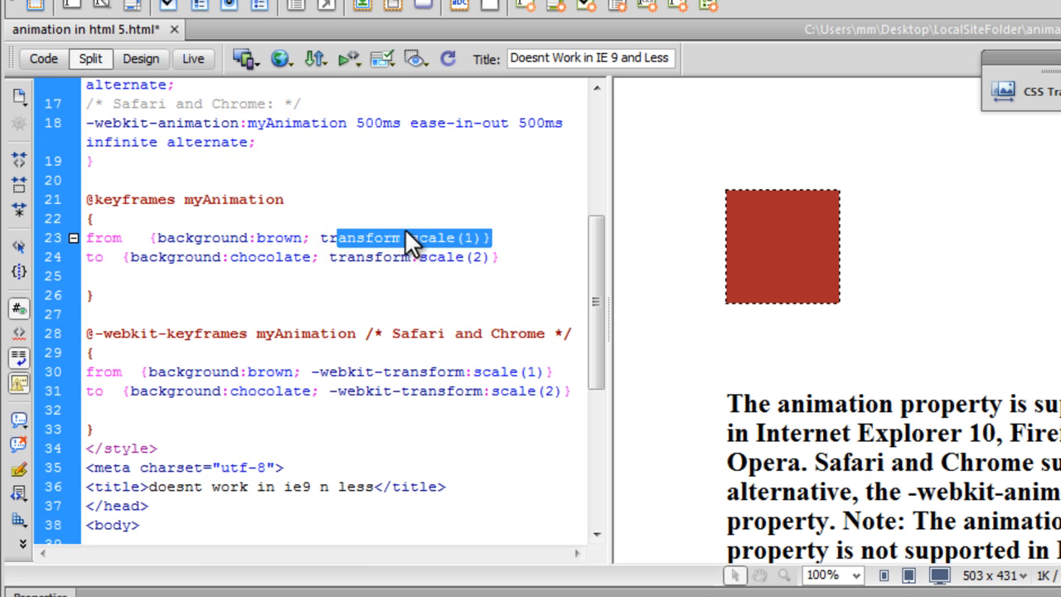
- Point out the from step's brown colour and scale(1) value
{"action": "left_click", "coordinate": [454, 238]}
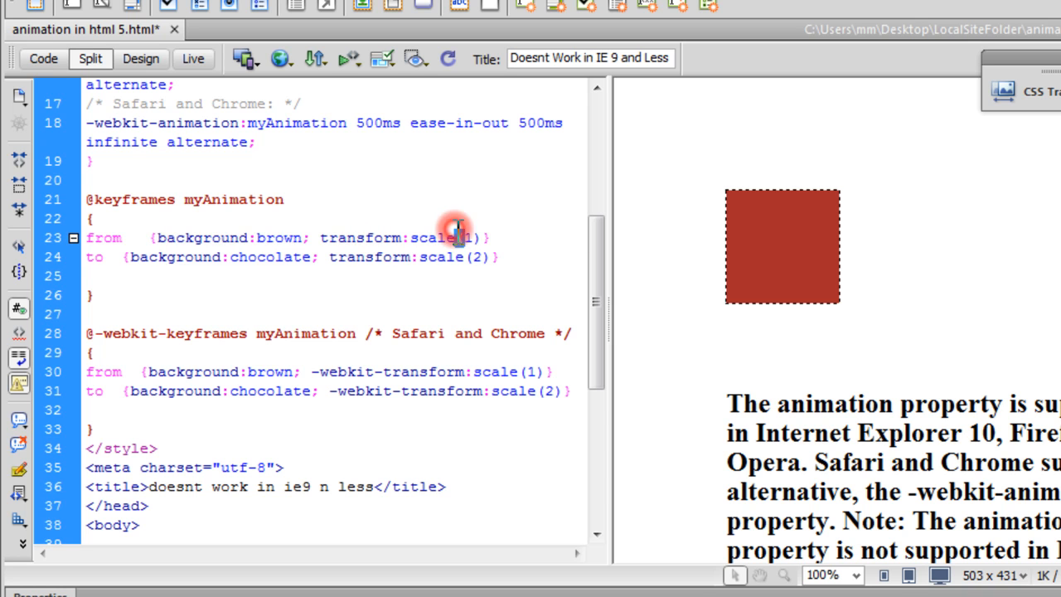
{"action": "double_click", "coordinate": [441, 239]}
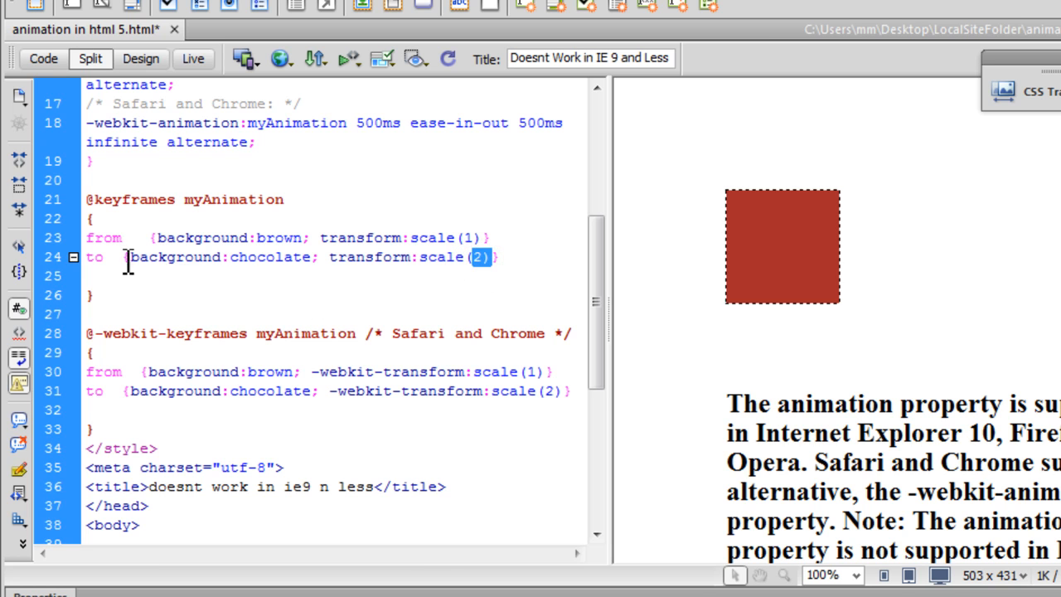
{"action": "double_click", "coordinate": [280, 239]}
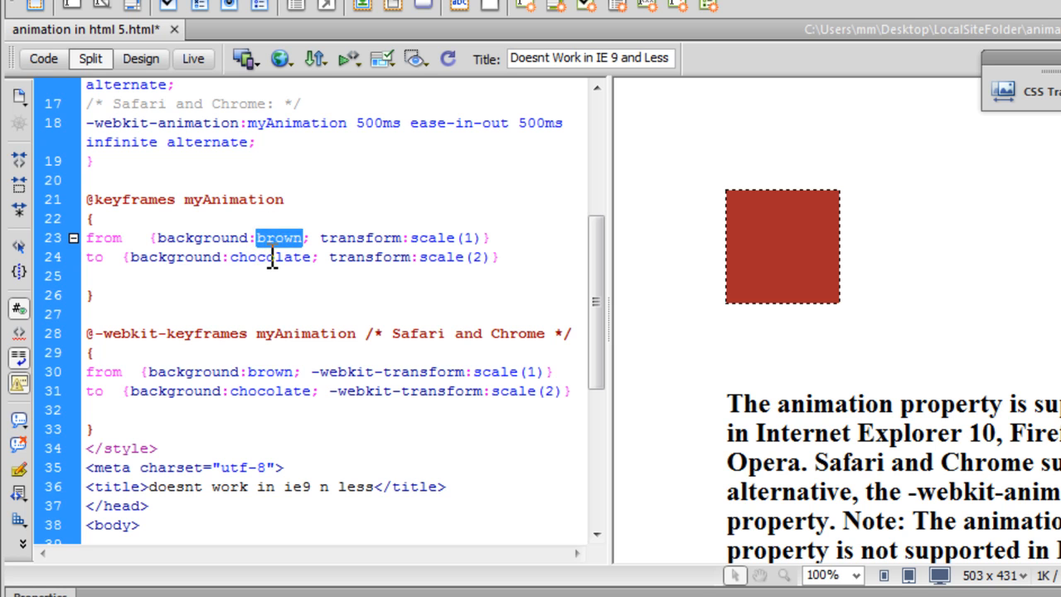
{"action": "double_click", "coordinate": [269, 257]}
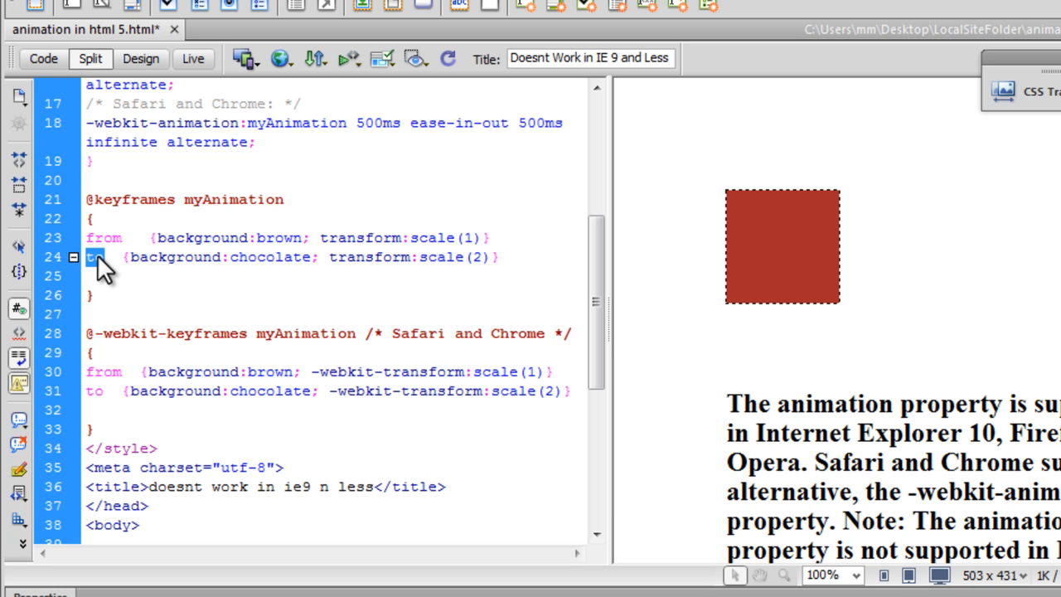
{"action": "mouse_move", "coordinate": [201, 427]}
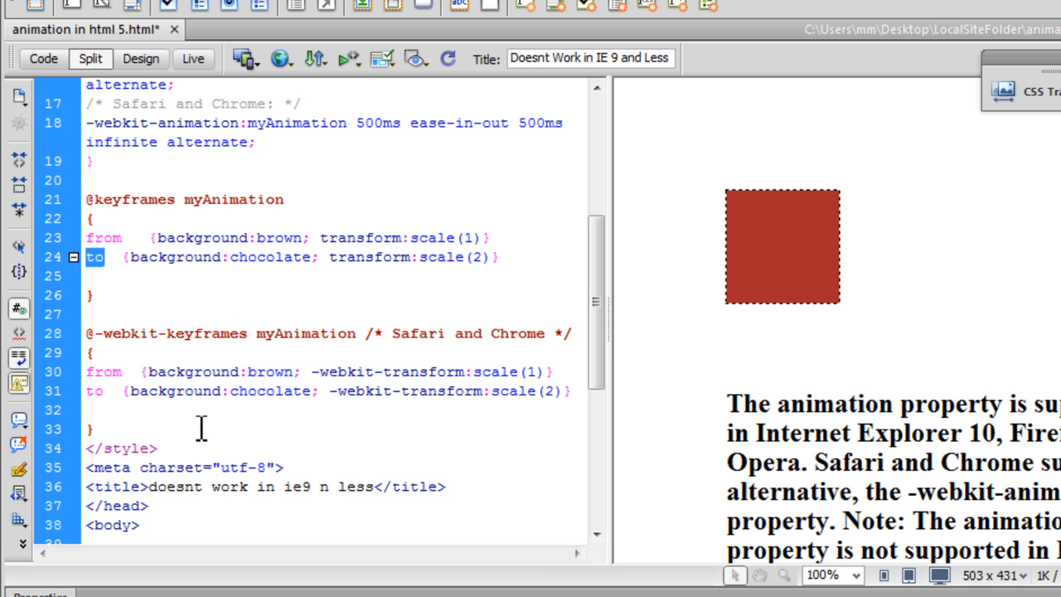
{"action": "mouse_move", "coordinate": [169, 334]}
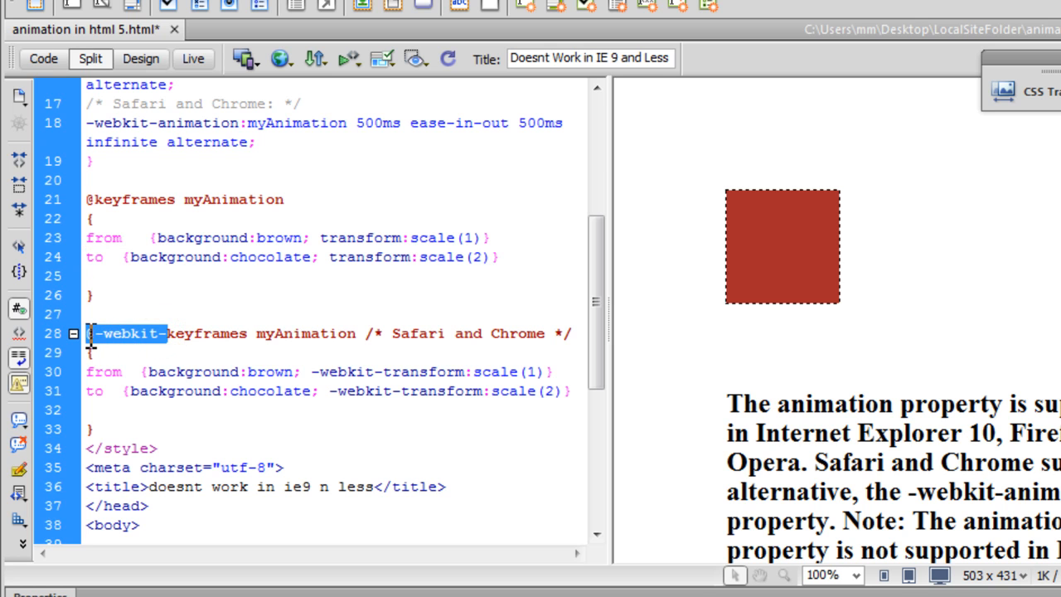
{"action": "double_click", "coordinate": [205, 333]}
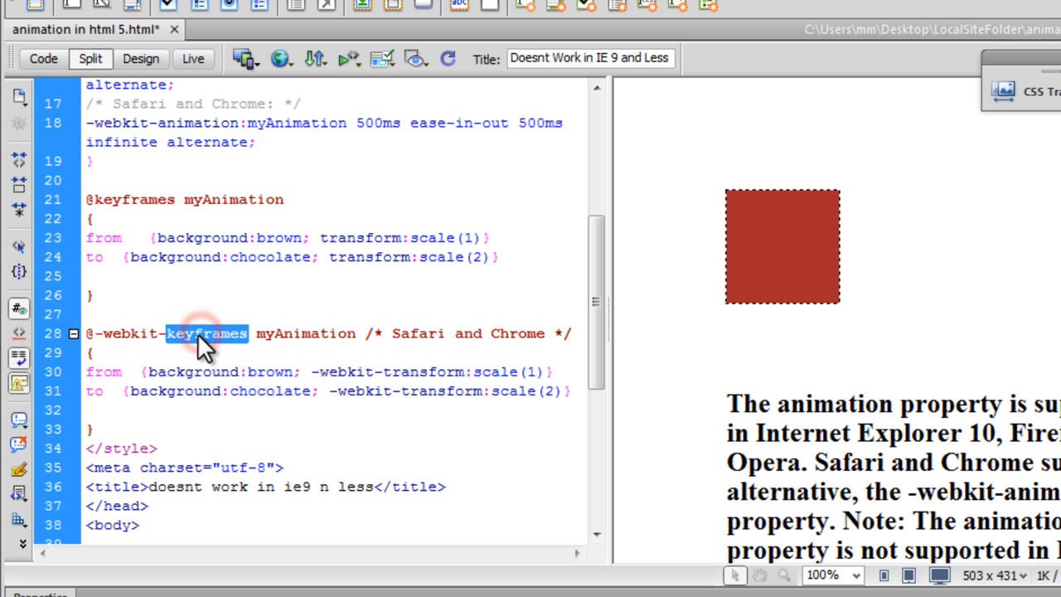
{"action": "left_click", "coordinate": [366, 335]}
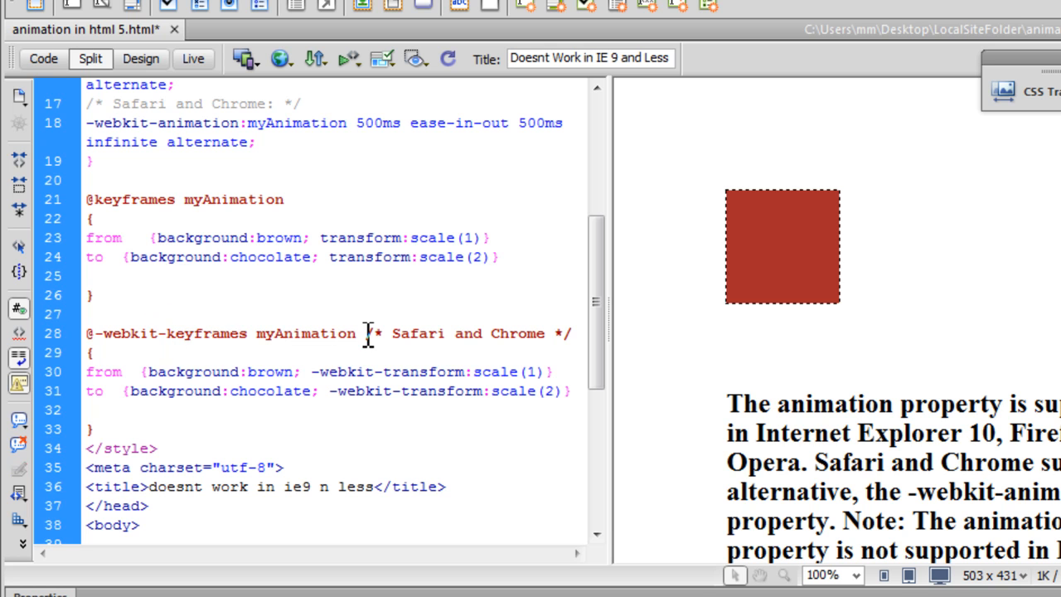
{"action": "left_click_drag", "start_coordinate": [365, 333], "coordinate": [566, 333]}
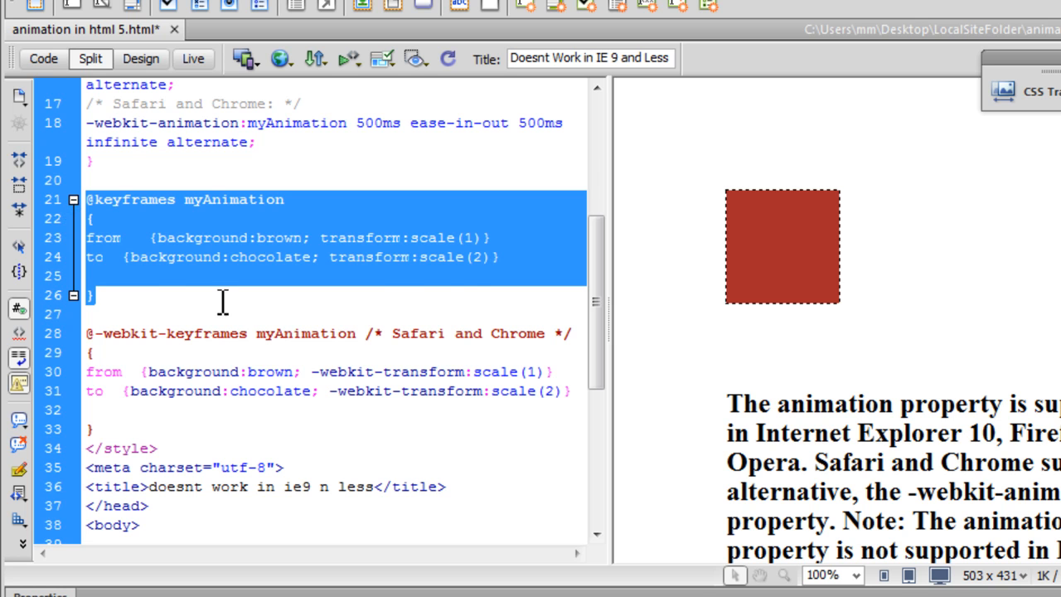
{"action": "double_click", "coordinate": [124, 333]}
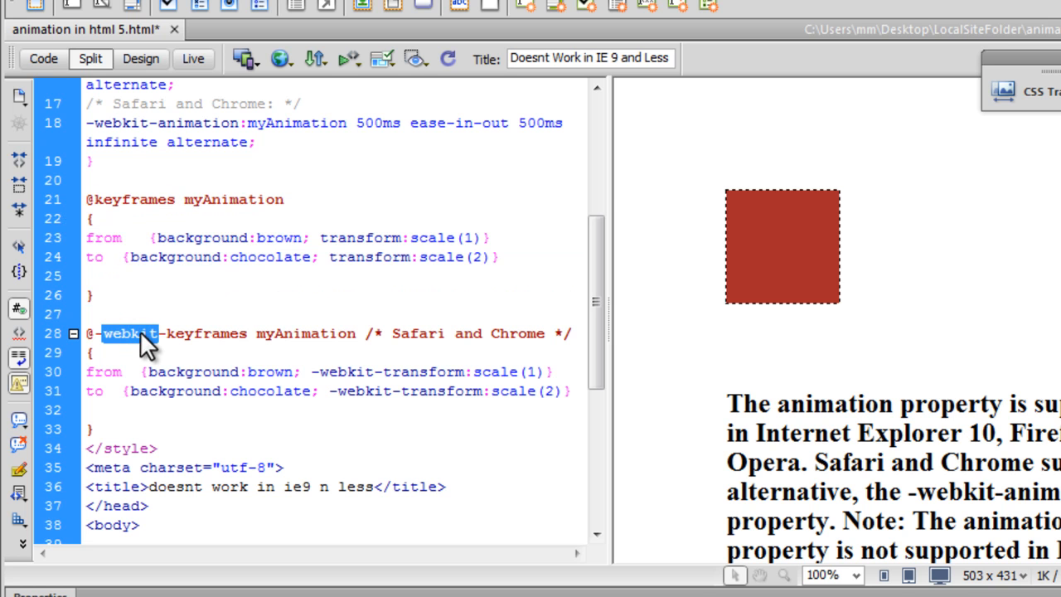
{"action": "mouse_move", "coordinate": [513, 408]}
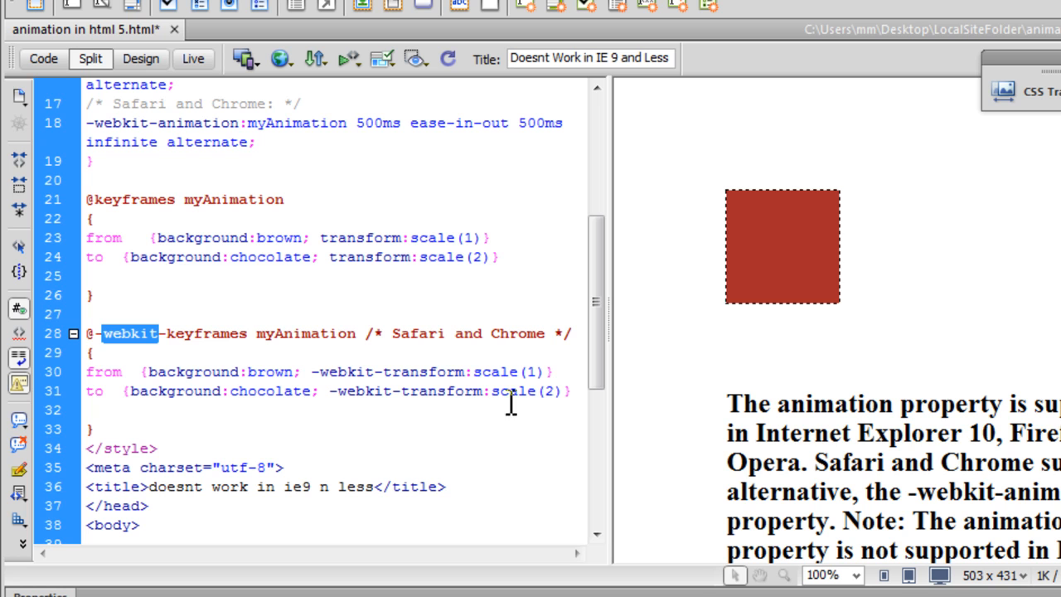
{"action": "mouse_move", "coordinate": [126, 397]}
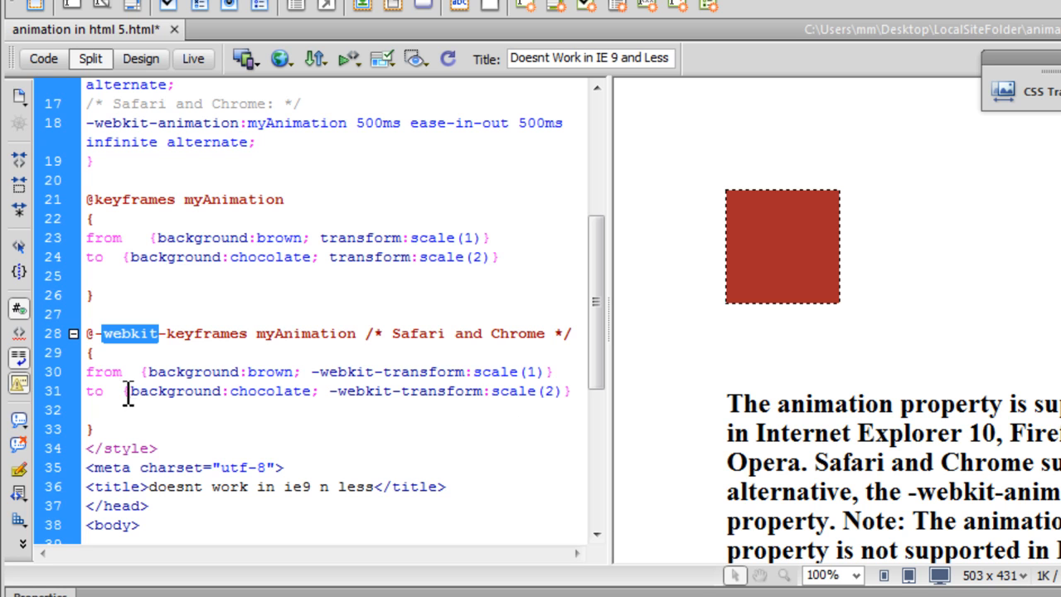
{"action": "mouse_move", "coordinate": [280, 58]}
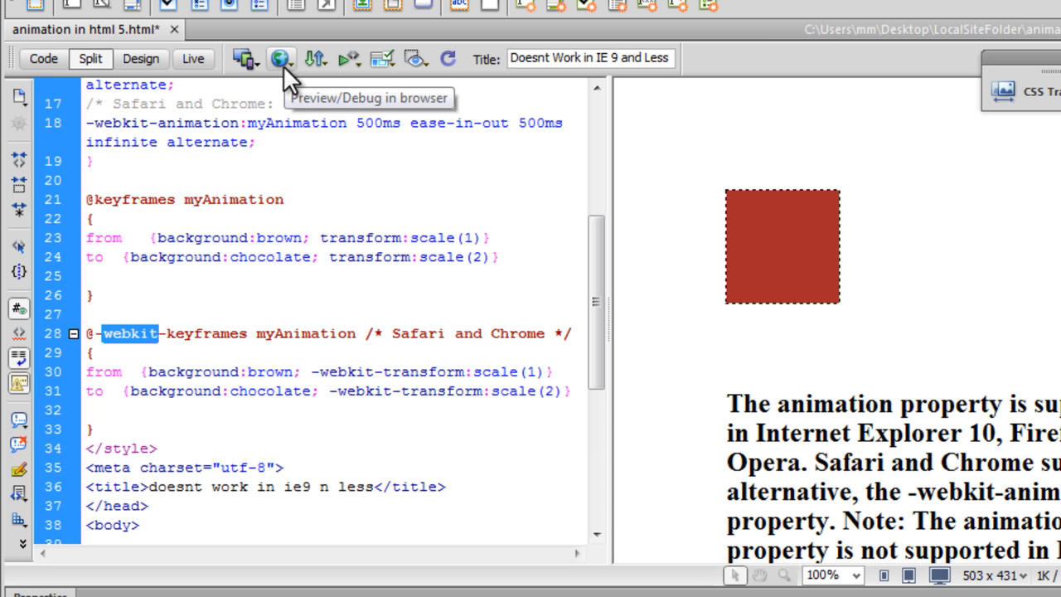
- Send the page to a browser for preview, confirming the save prompt
{"action": "left_click", "coordinate": [282, 58]}
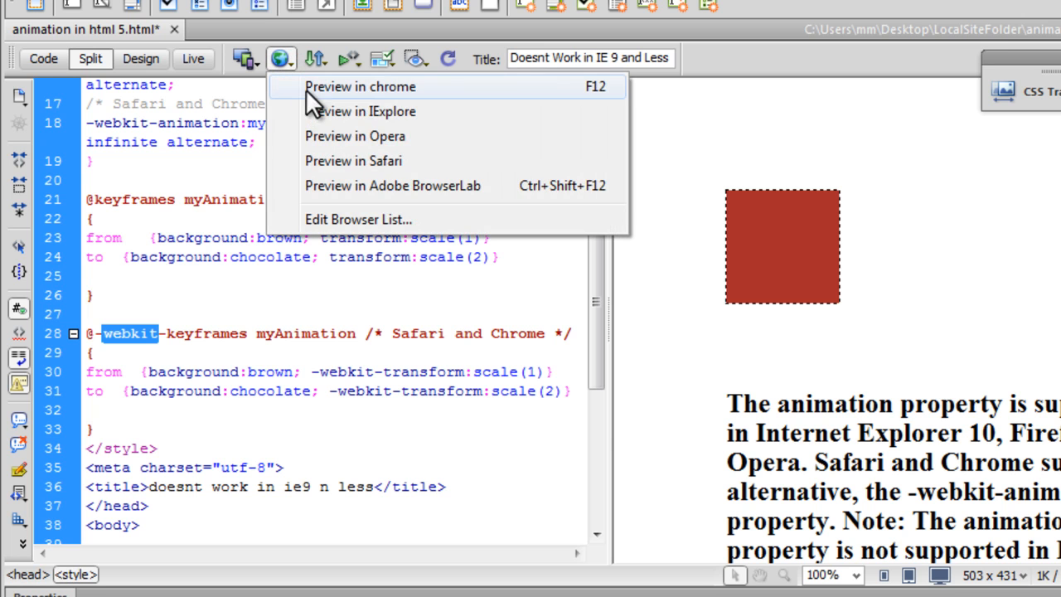
{"action": "left_click", "coordinate": [366, 87]}
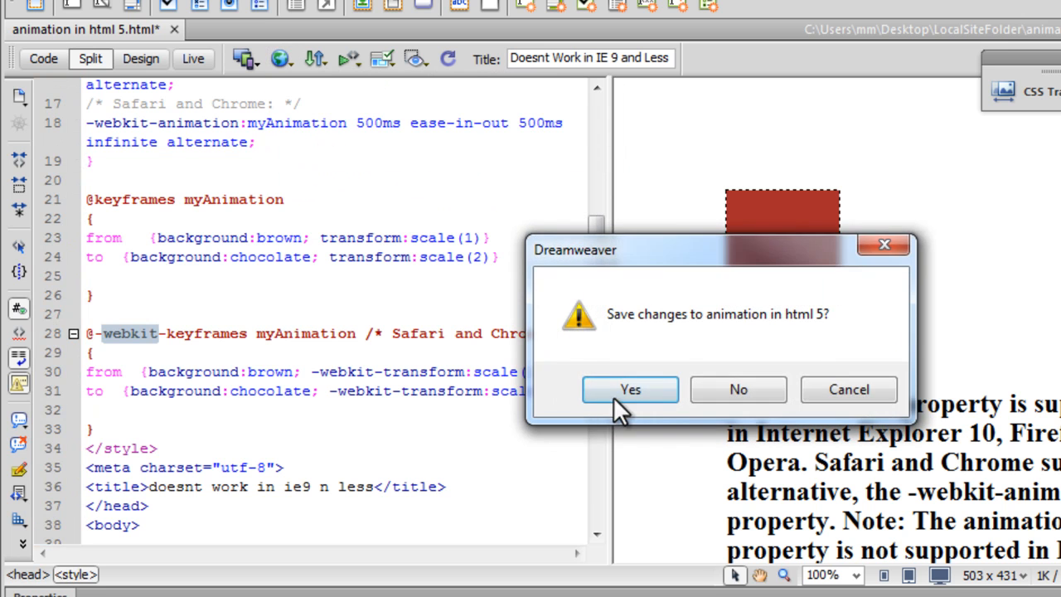
{"action": "left_click", "coordinate": [629, 388]}
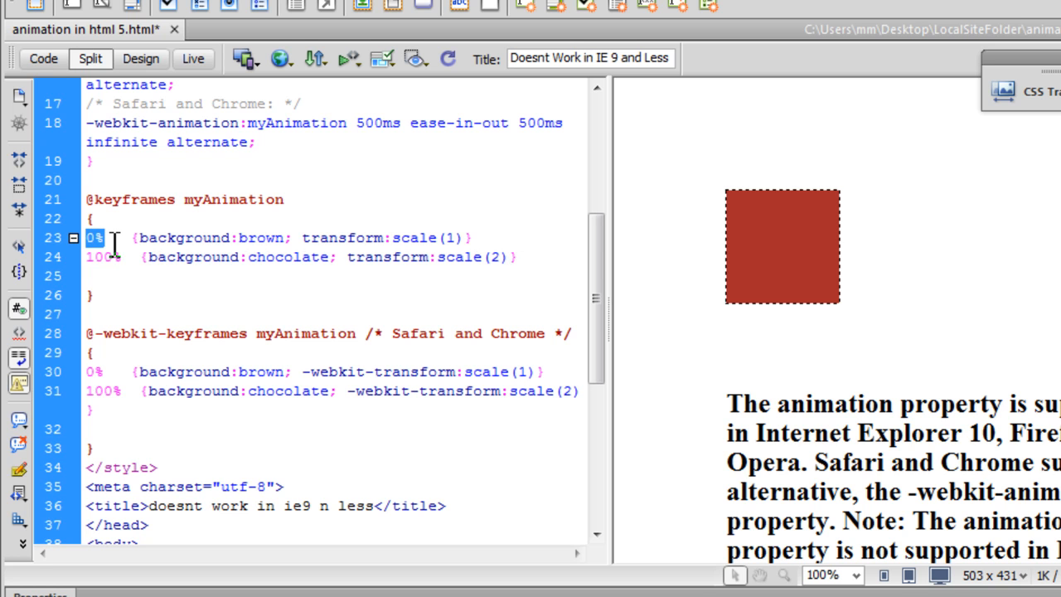
{"action": "mouse_move", "coordinate": [93, 245]}
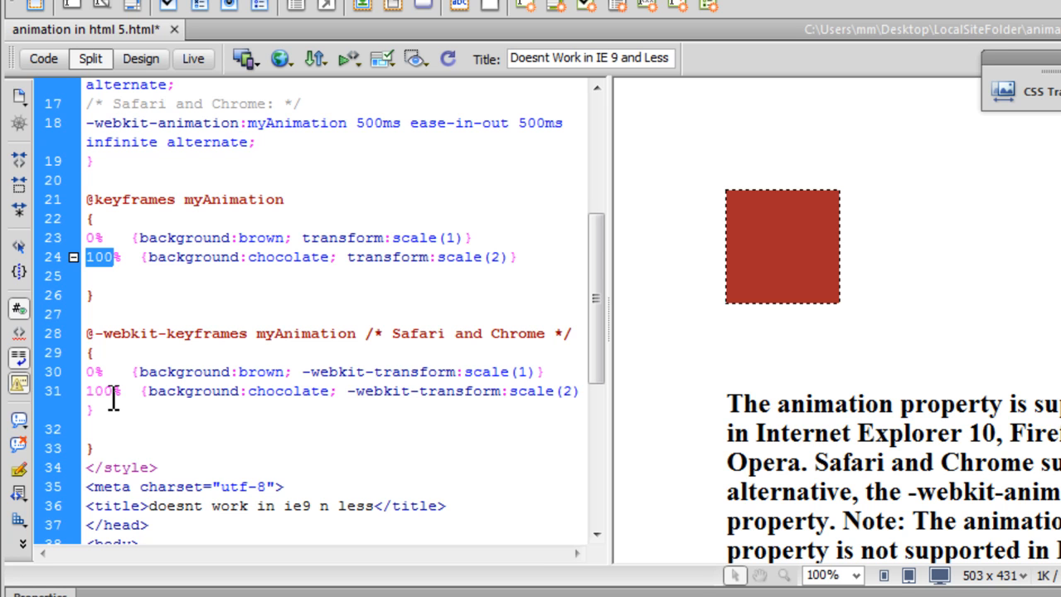
{"action": "mouse_move", "coordinate": [407, 416]}
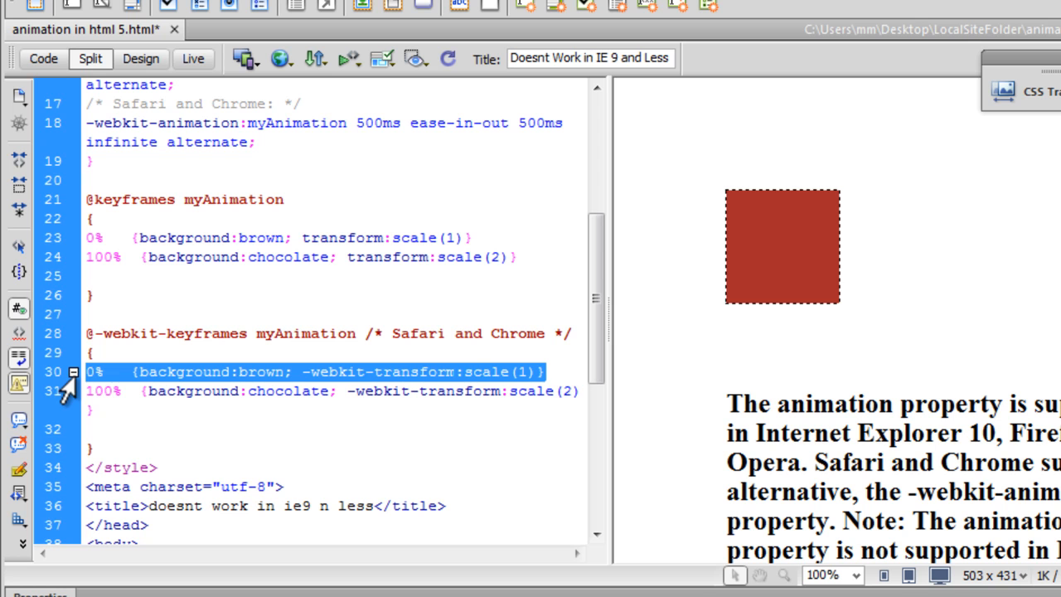
- Add a 50% scale(2) step to the -webkit- keyframes and set the 100% step's scale back to 1
{"action": "left_click", "coordinate": [567, 371]}
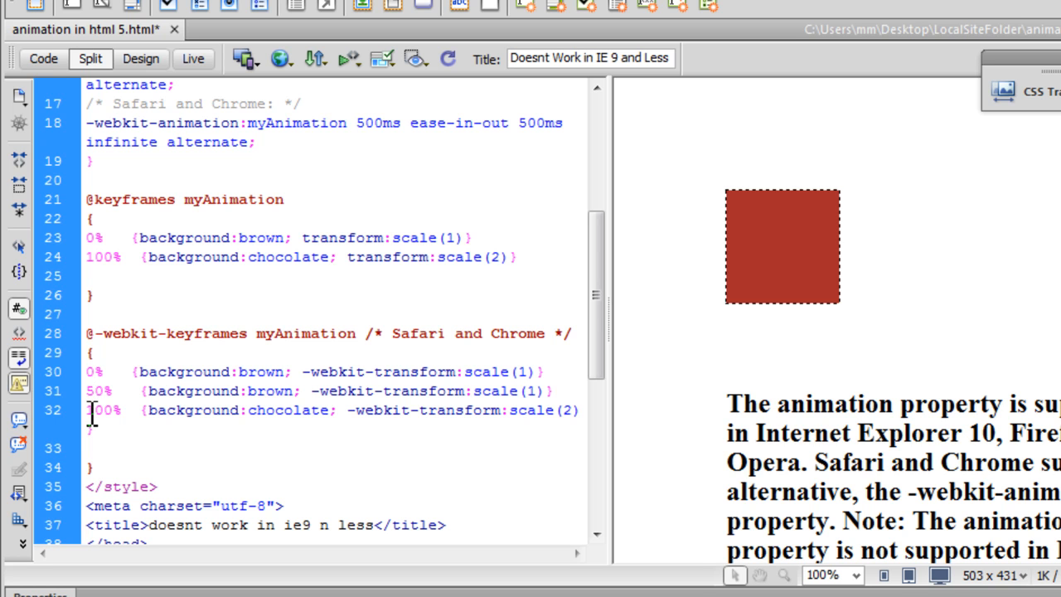
{"action": "double_click", "coordinate": [267, 391]}
{"action": "type", "text": "2"}
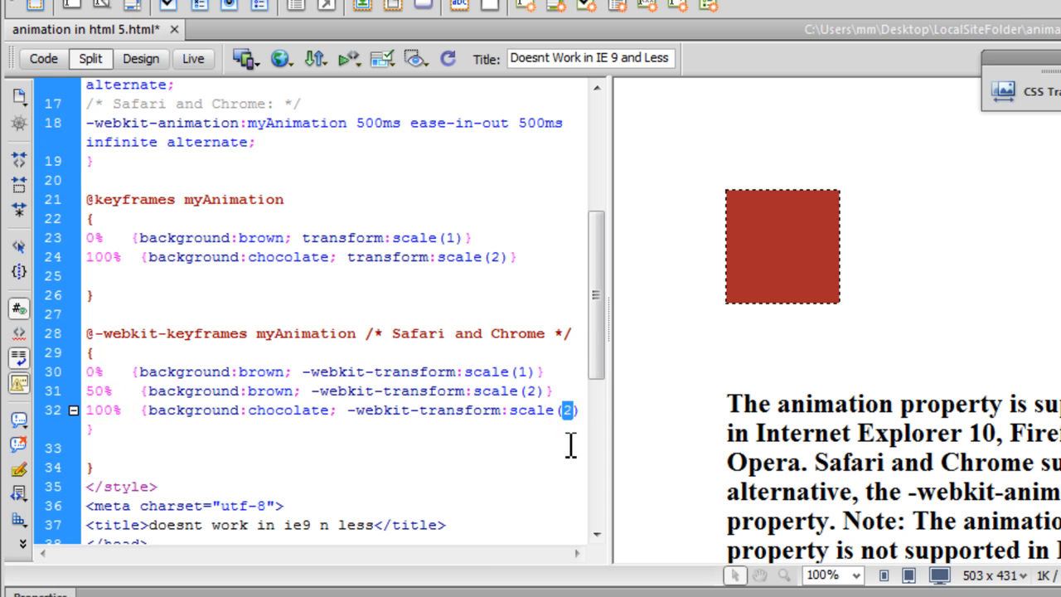
{"action": "type", "text": "1"}
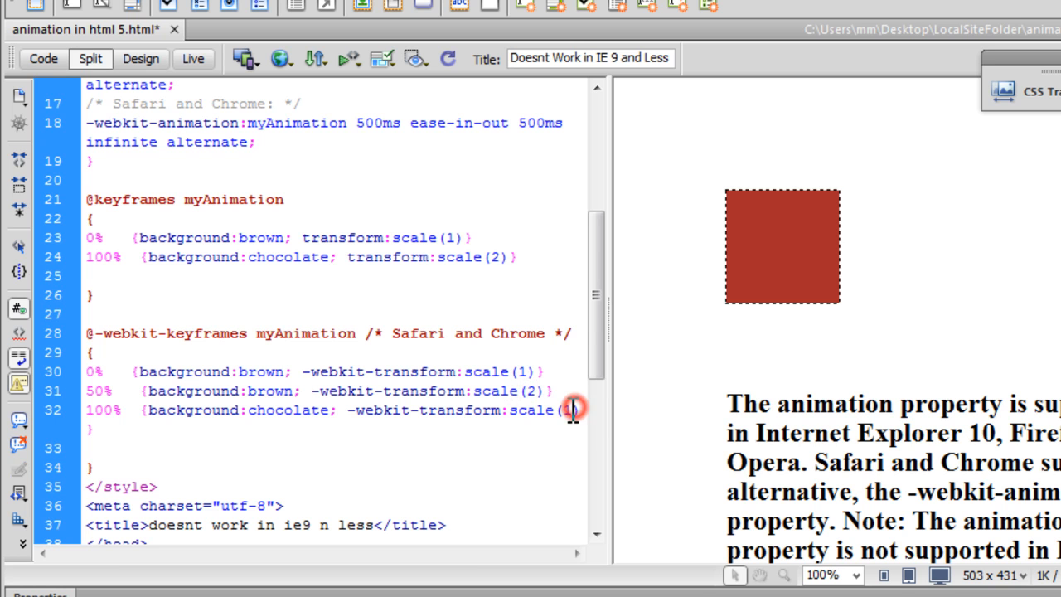
{"action": "double_click", "coordinate": [455, 411]}
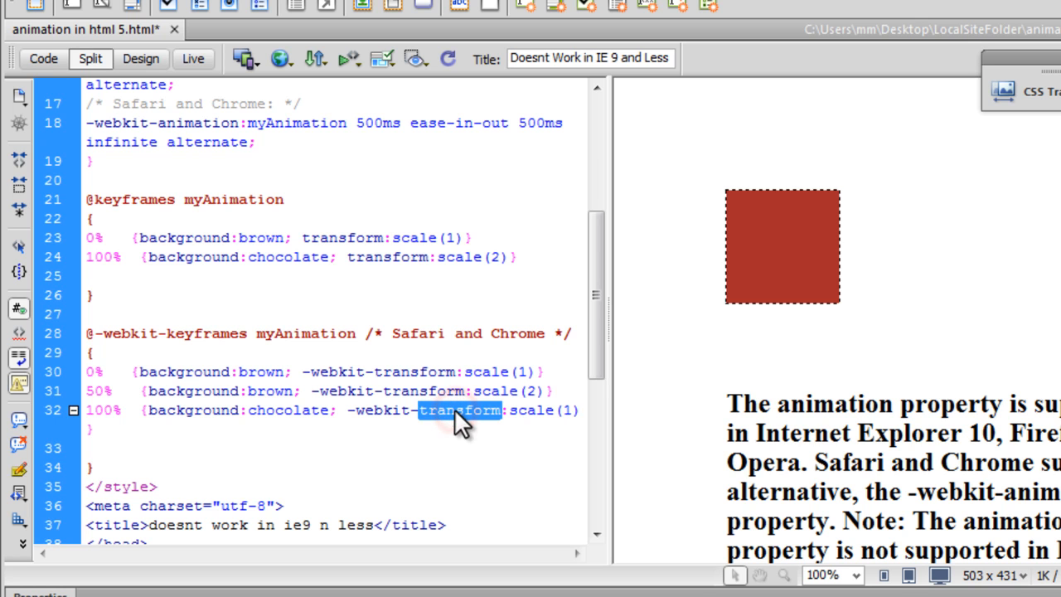
{"action": "mouse_move", "coordinate": [532, 411]}
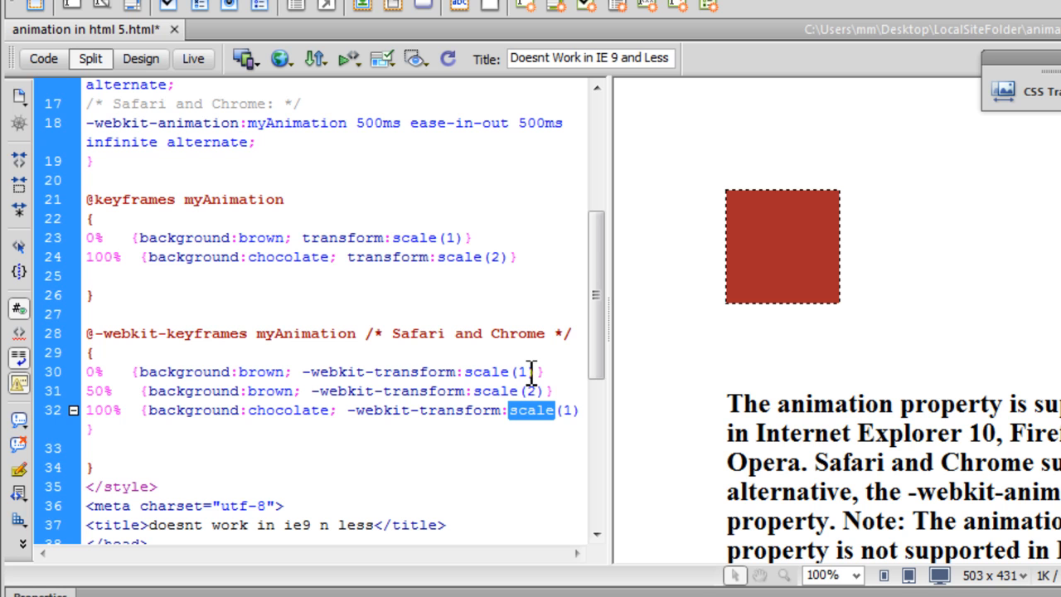
{"action": "mouse_move", "coordinate": [100, 249]}
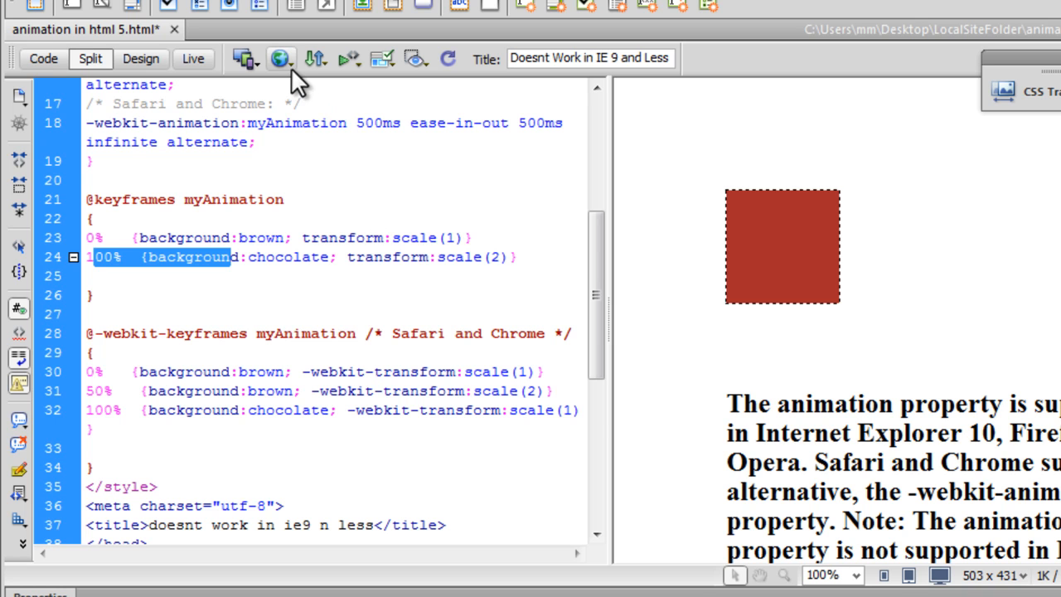
- Save the page with the three-step -webkit- keyframes when previewing in browser prompts for it
{"action": "left_click", "coordinate": [280, 58]}
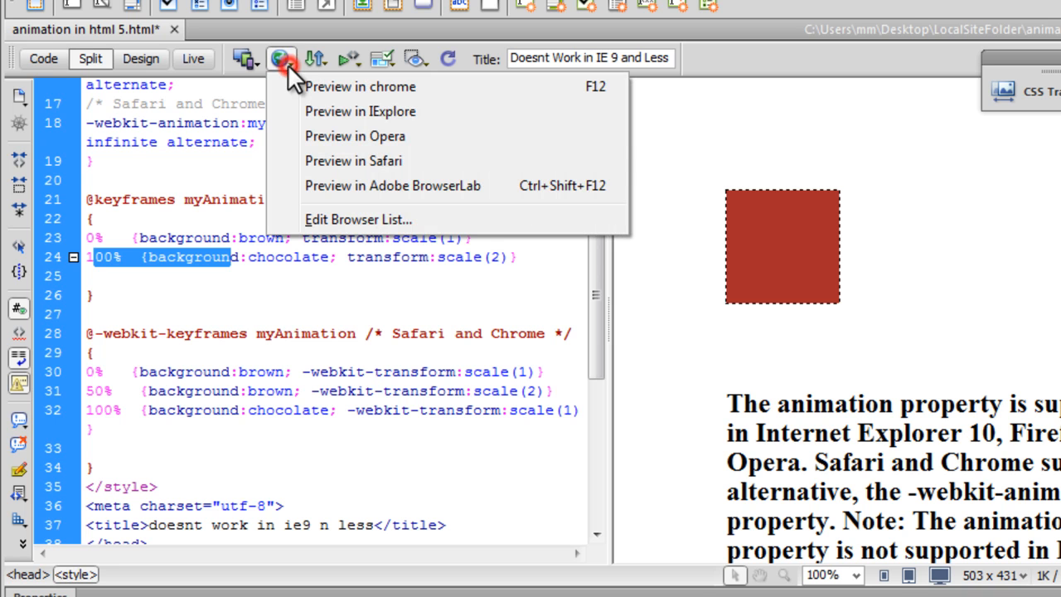
{"action": "mouse_move", "coordinate": [153, 268]}
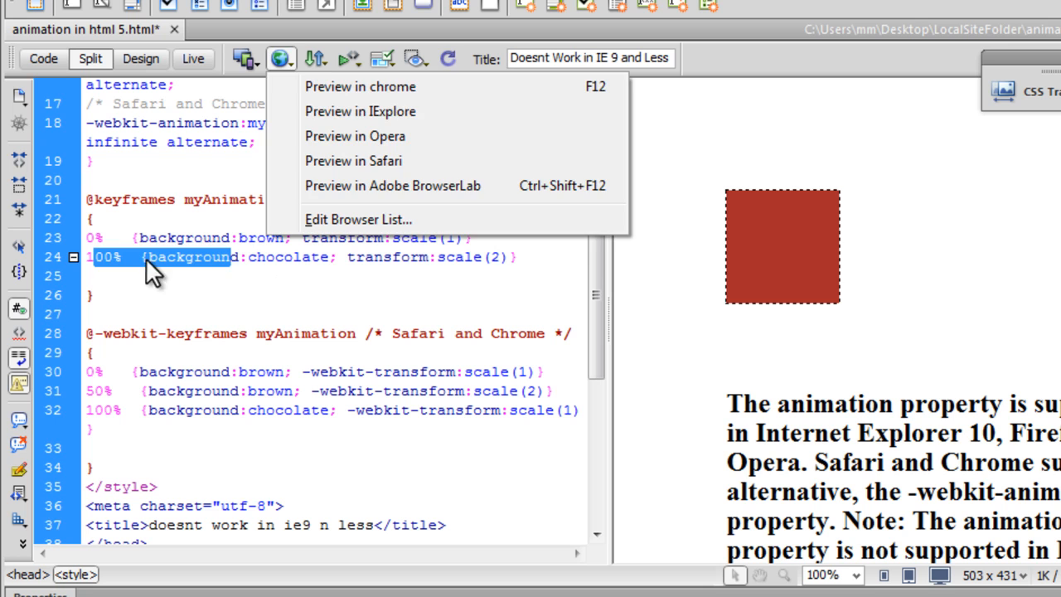
{"action": "left_click", "coordinate": [262, 257]}
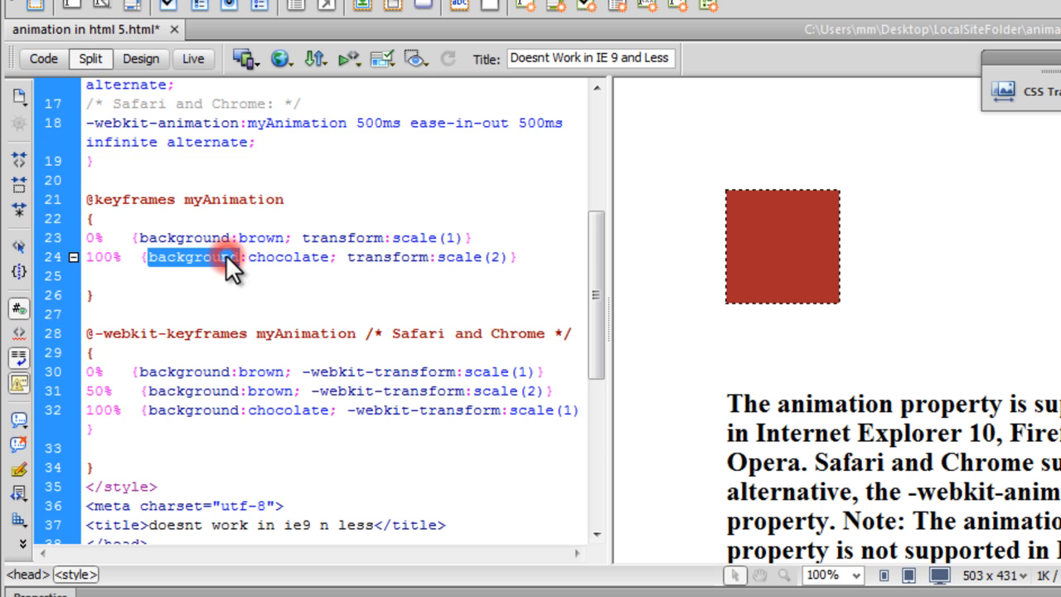
{"action": "left_click", "coordinate": [282, 58]}
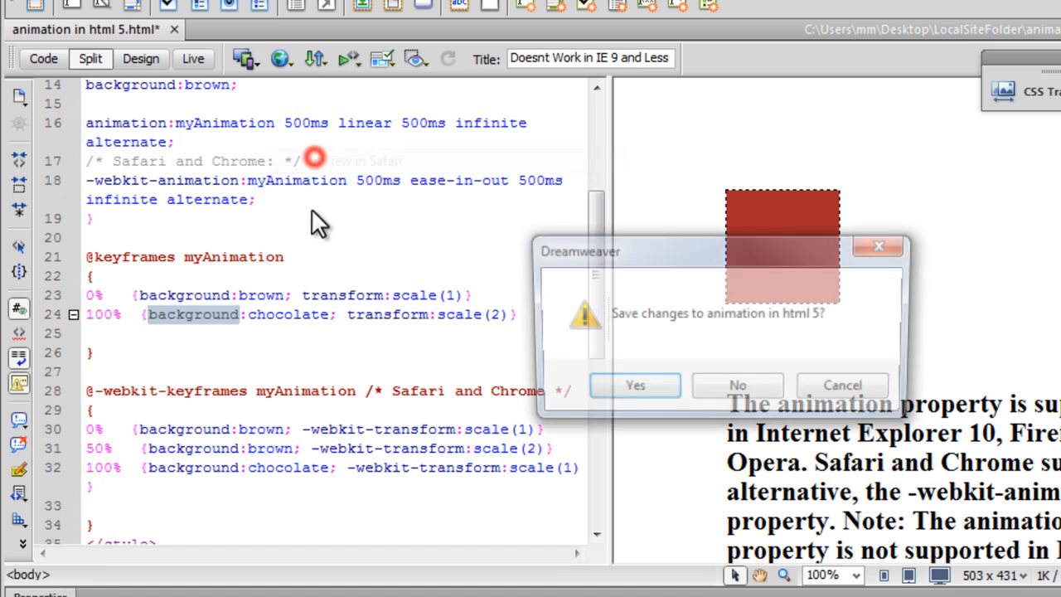
{"action": "left_click", "coordinate": [633, 384]}
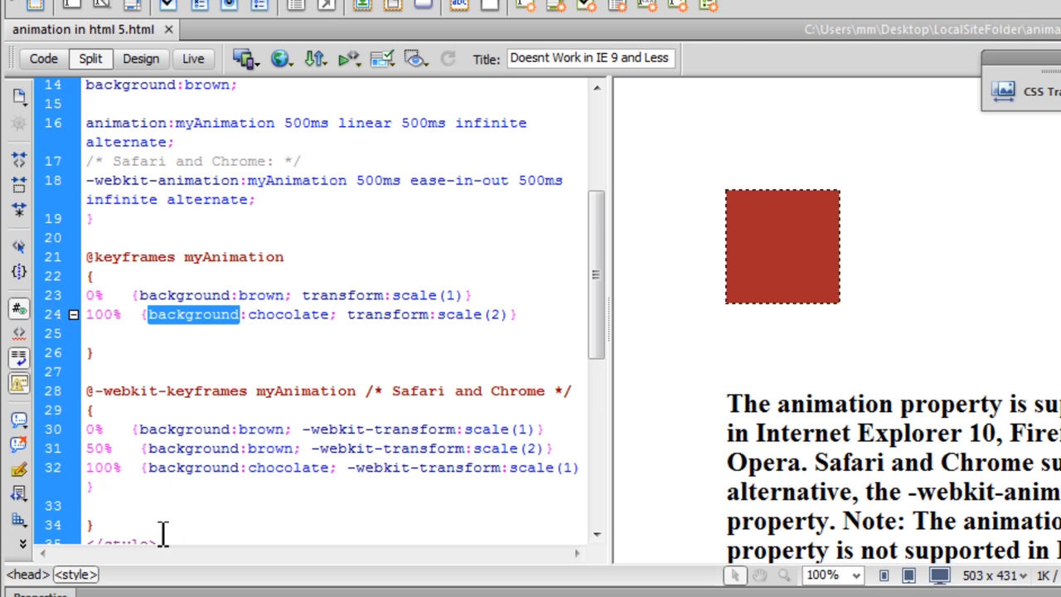
{"action": "left_click_drag", "start_coordinate": [86, 427], "coordinate": [108, 481]}
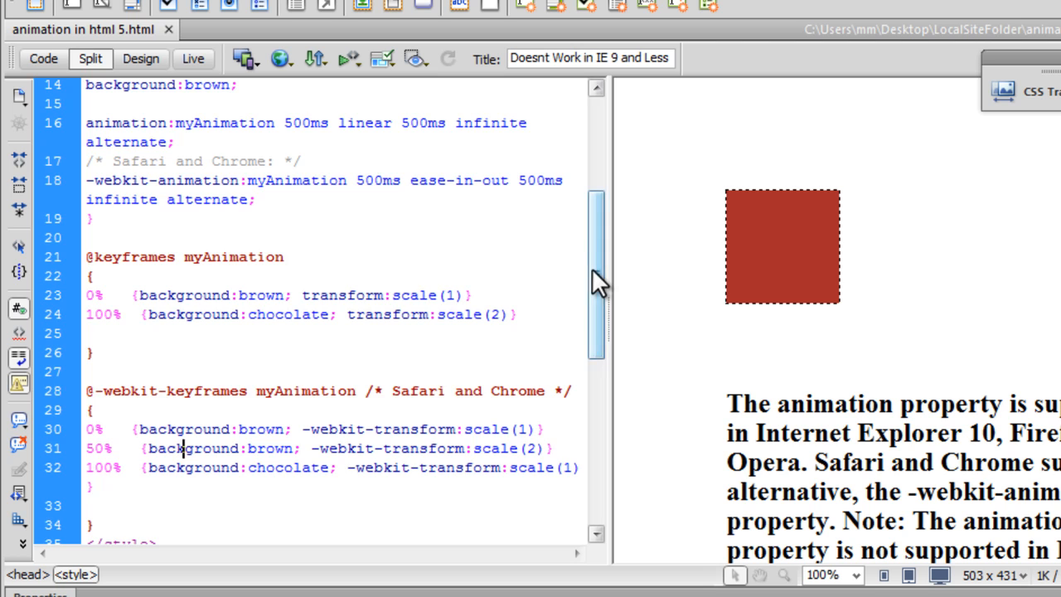
{"action": "scroll", "scroll_direction": "down", "scroll_amount": 3}
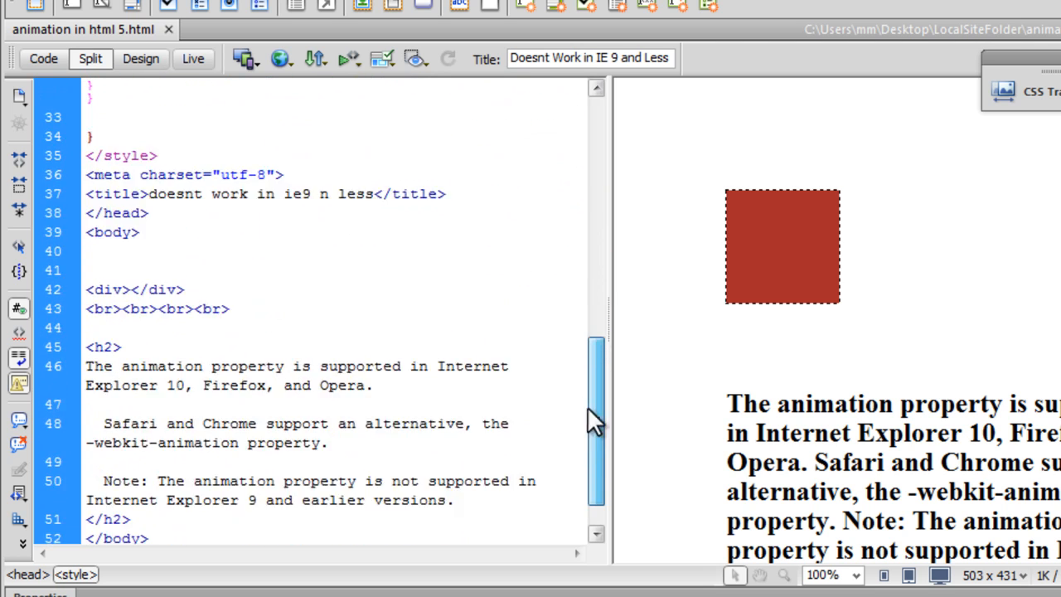